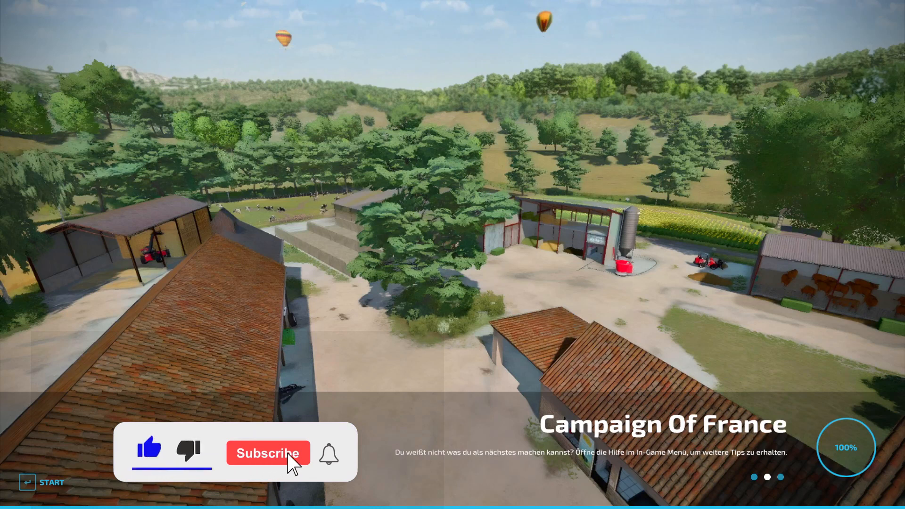
Scroll through the Campaign Of France mod description and its list of selling points
{"action": "left_click", "coordinate": [268, 454]}
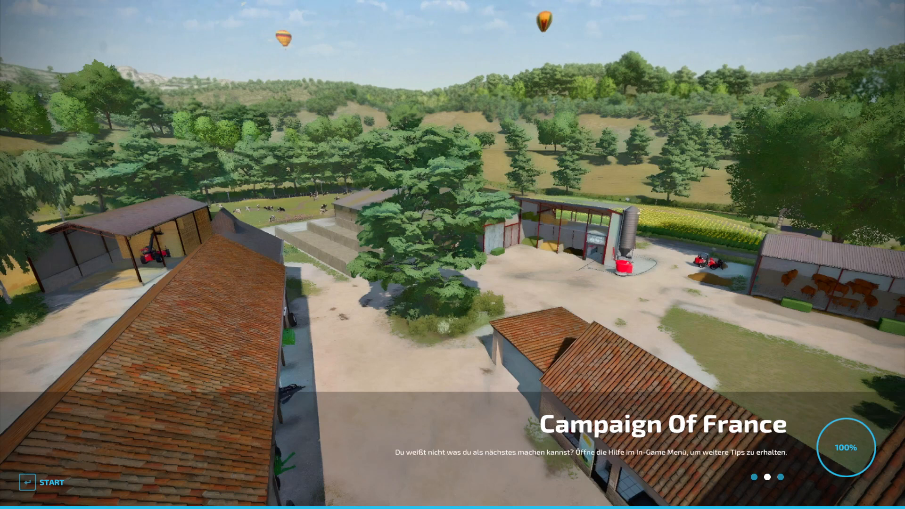
{"action": "mouse_move", "coordinate": [848, 300]}
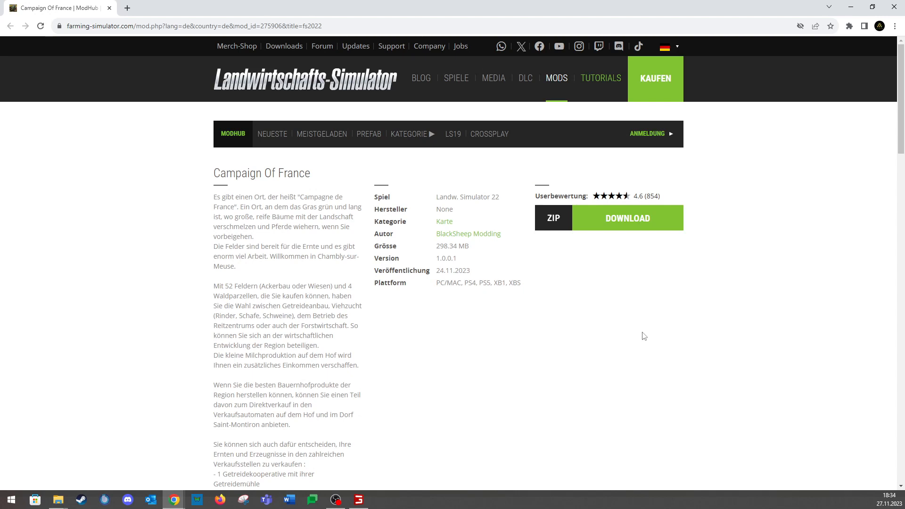
{"action": "mouse_move", "coordinate": [476, 326]}
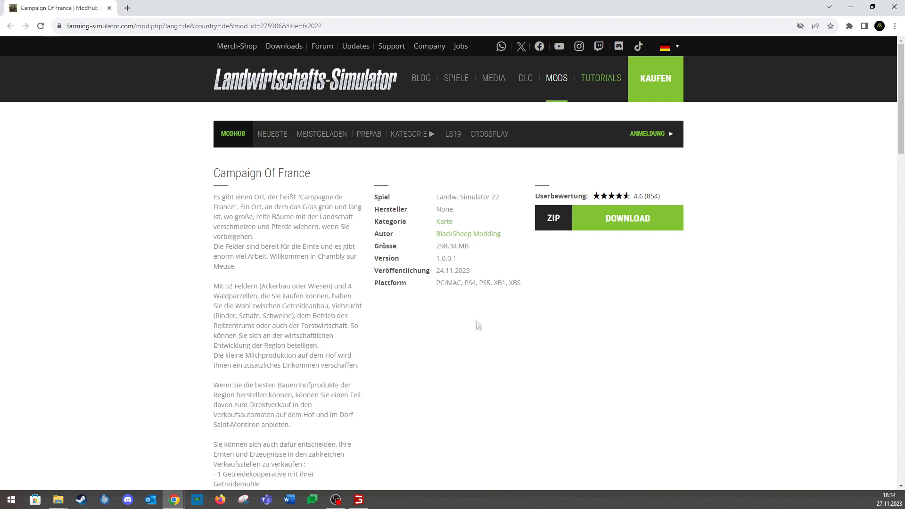
{"action": "mouse_move", "coordinate": [482, 280]}
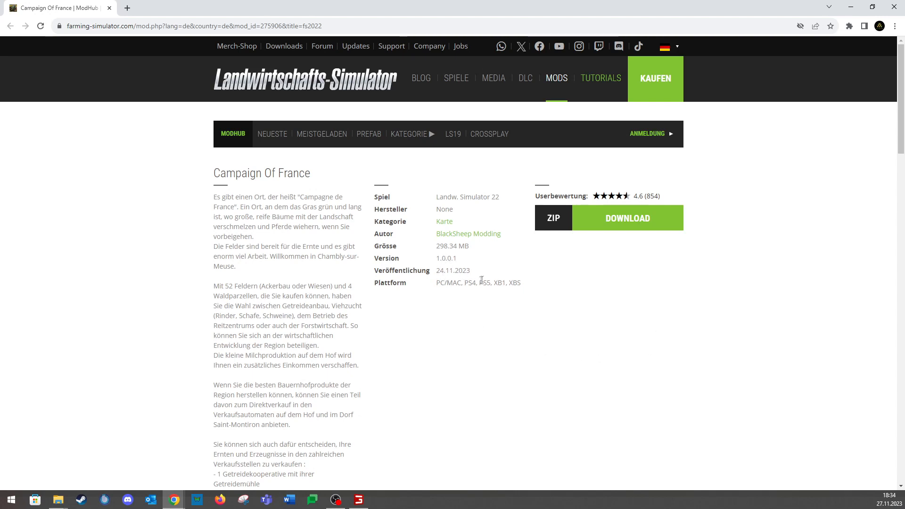
{"action": "mouse_move", "coordinate": [486, 276]}
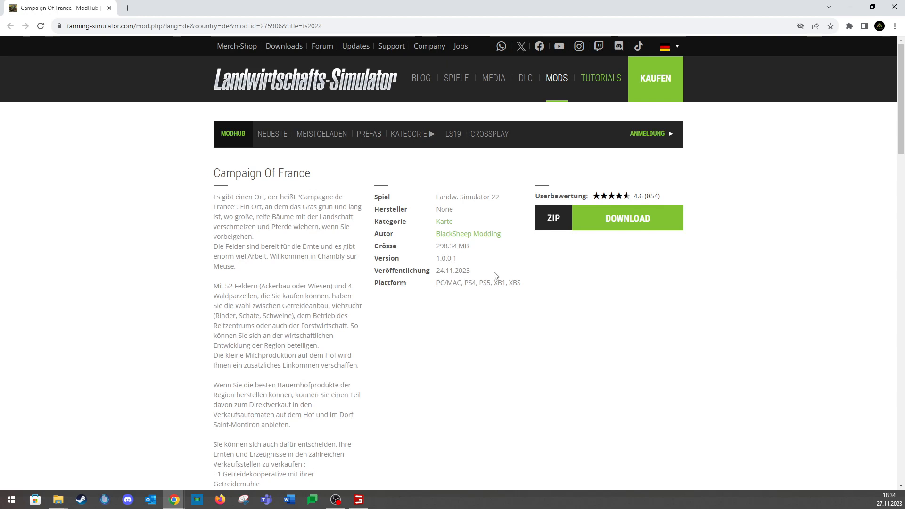
{"action": "mouse_move", "coordinate": [472, 264]}
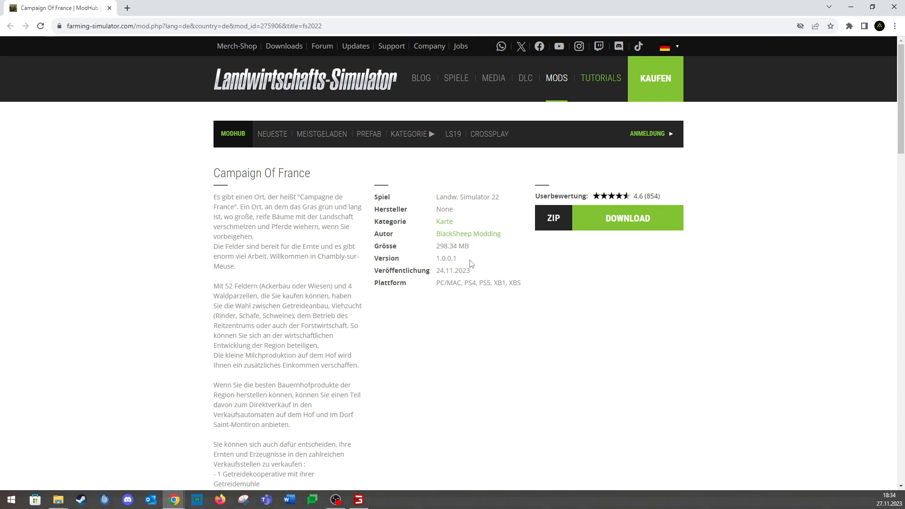
{"action": "mouse_move", "coordinate": [454, 293]}
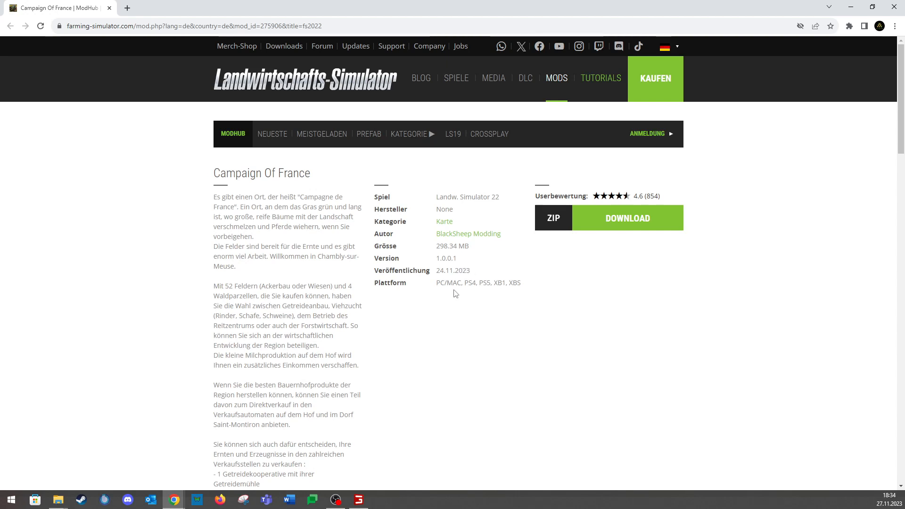
{"action": "mouse_move", "coordinate": [518, 303]}
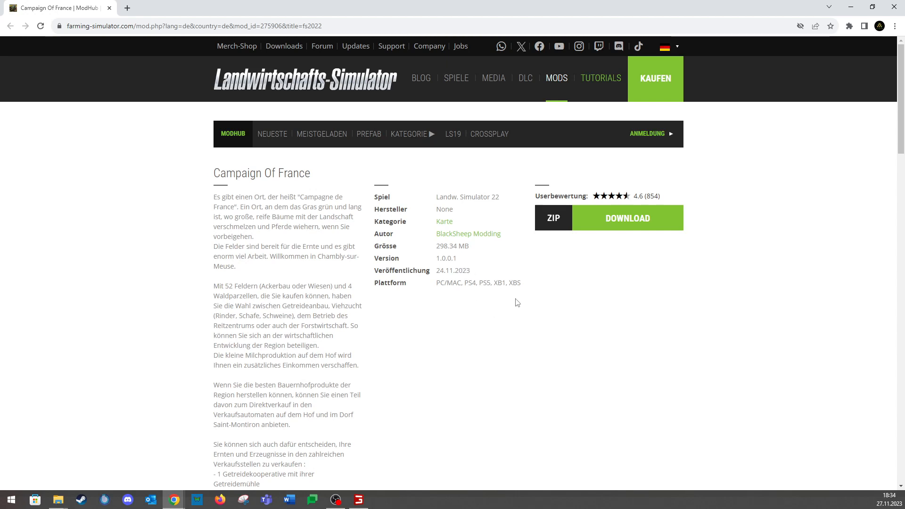
{"action": "mouse_move", "coordinate": [426, 234]}
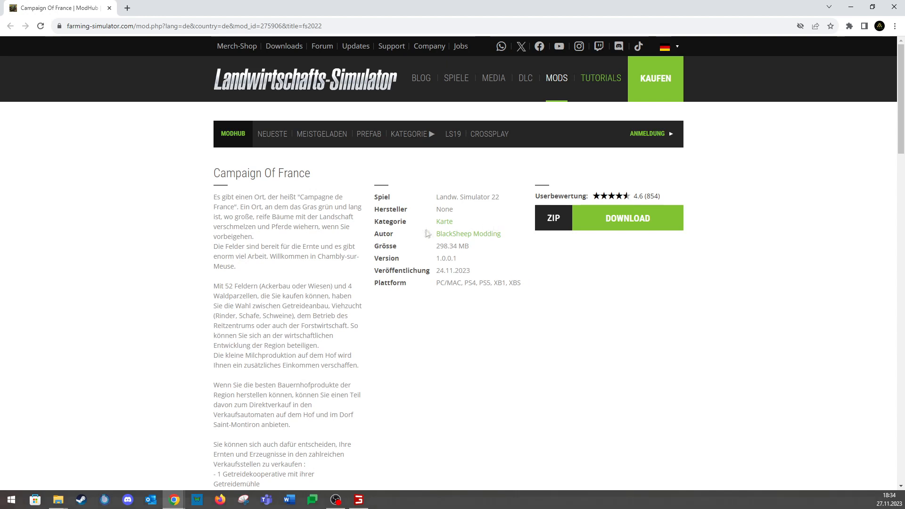
{"action": "mouse_move", "coordinate": [600, 373]}
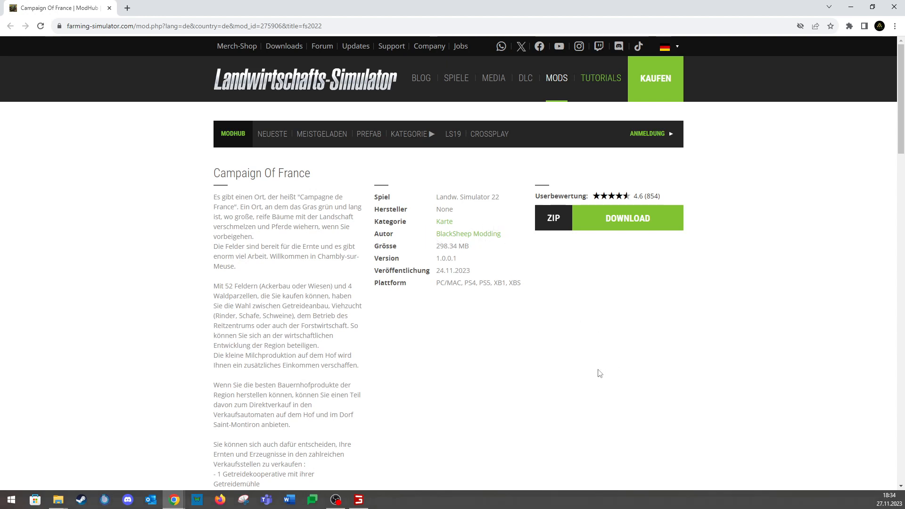
{"action": "mouse_move", "coordinate": [454, 353]}
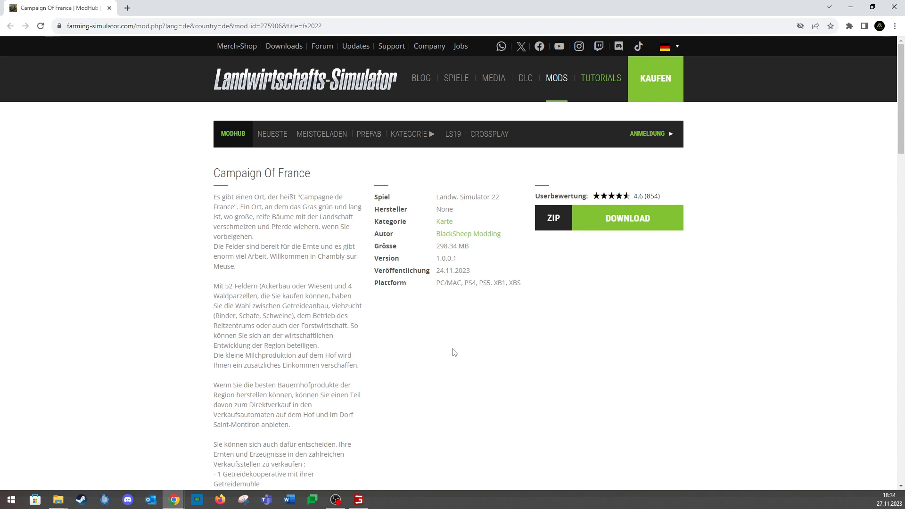
{"action": "mouse_move", "coordinate": [451, 364]}
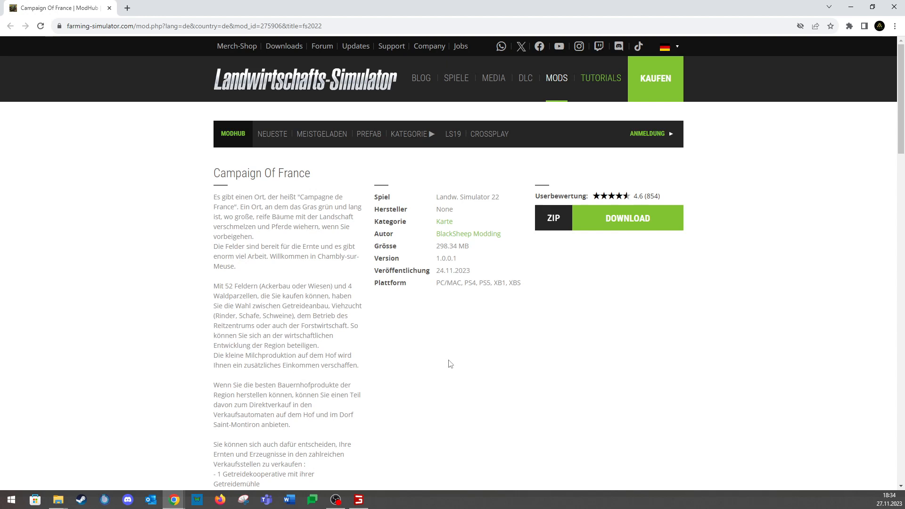
{"action": "mouse_move", "coordinate": [428, 376]}
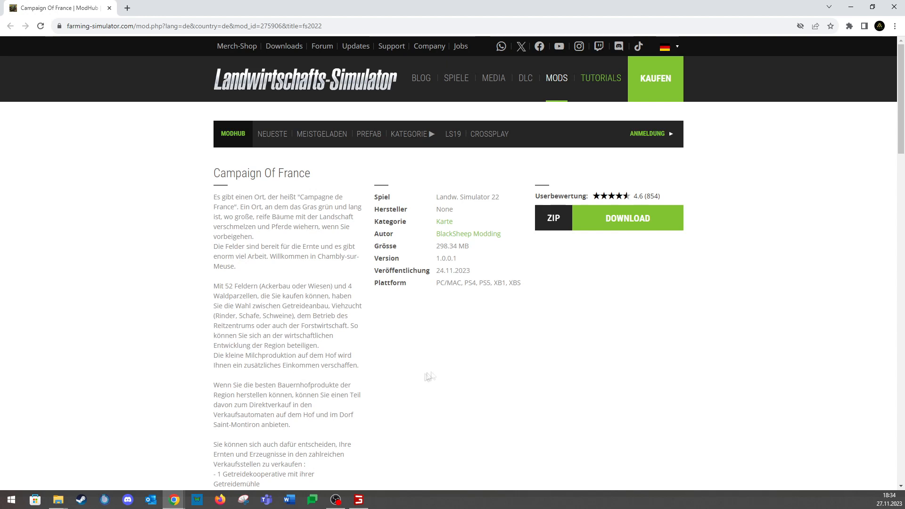
{"action": "mouse_move", "coordinate": [393, 357]}
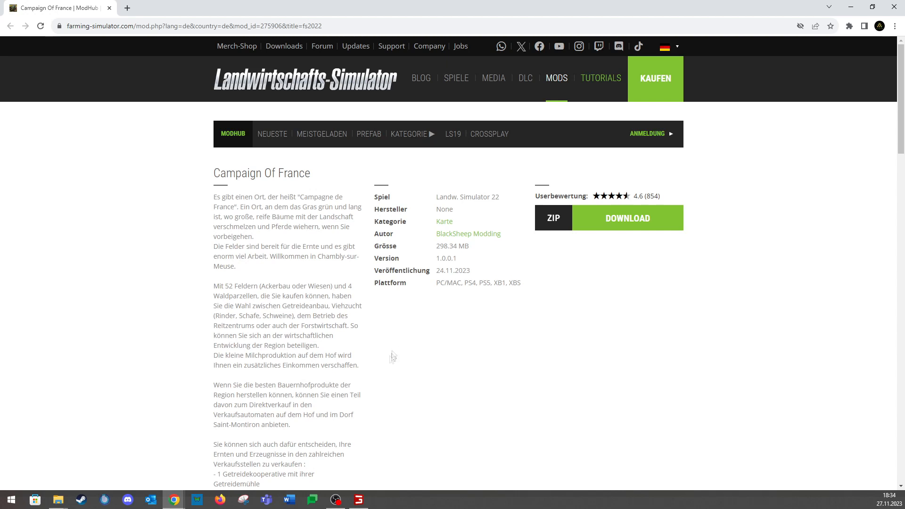
{"action": "mouse_move", "coordinate": [238, 287]}
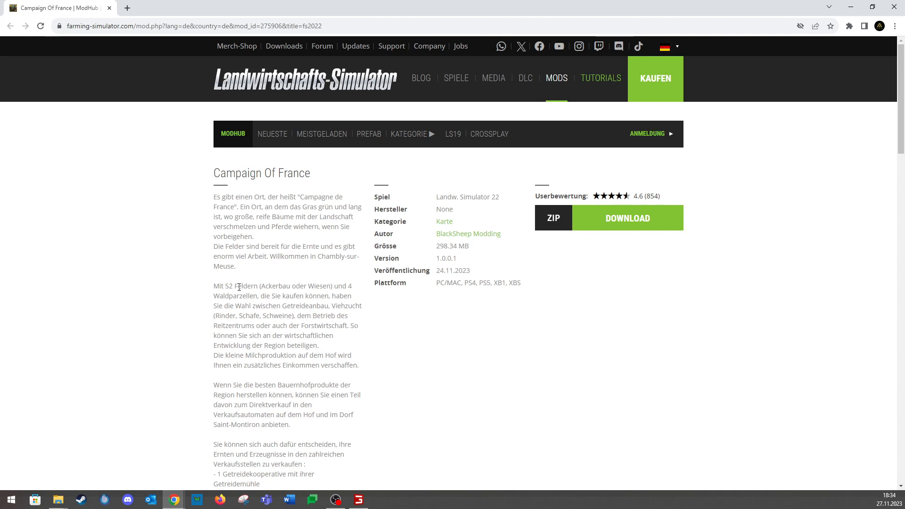
{"action": "mouse_move", "coordinate": [444, 383]}
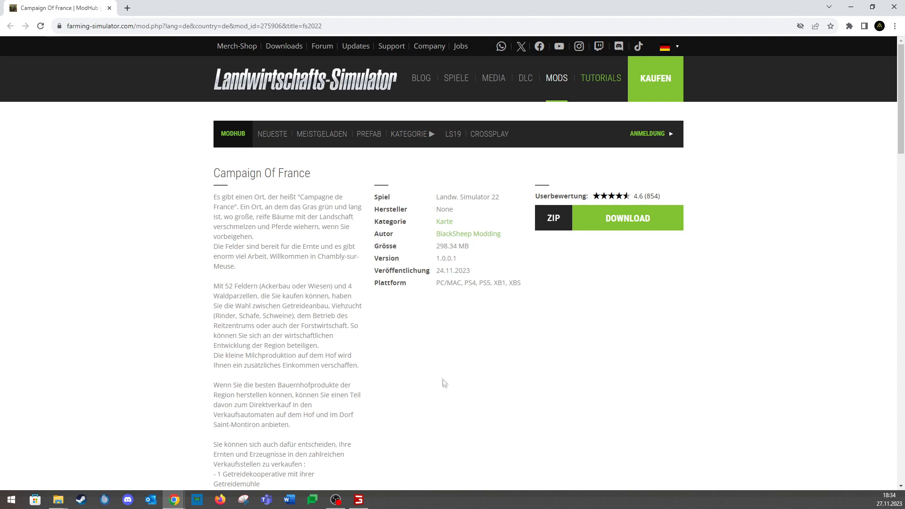
{"action": "mouse_move", "coordinate": [427, 366]}
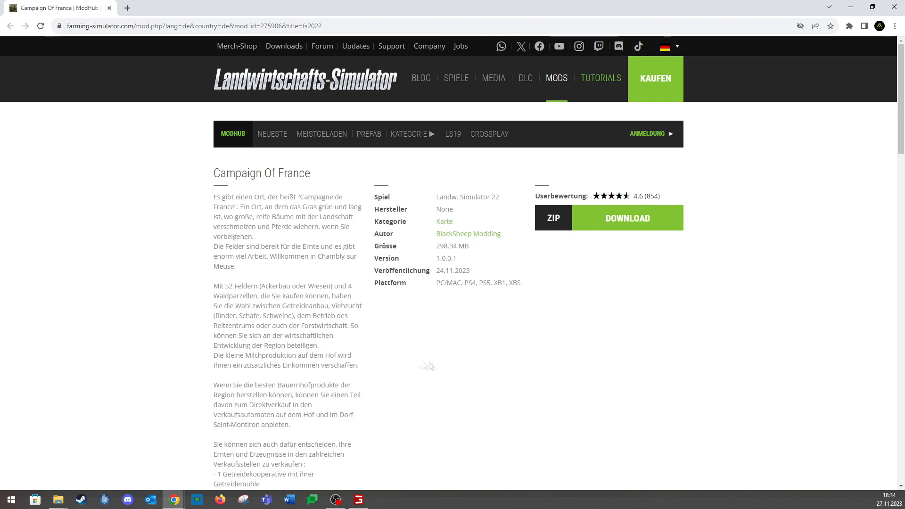
{"action": "mouse_move", "coordinate": [405, 329]}
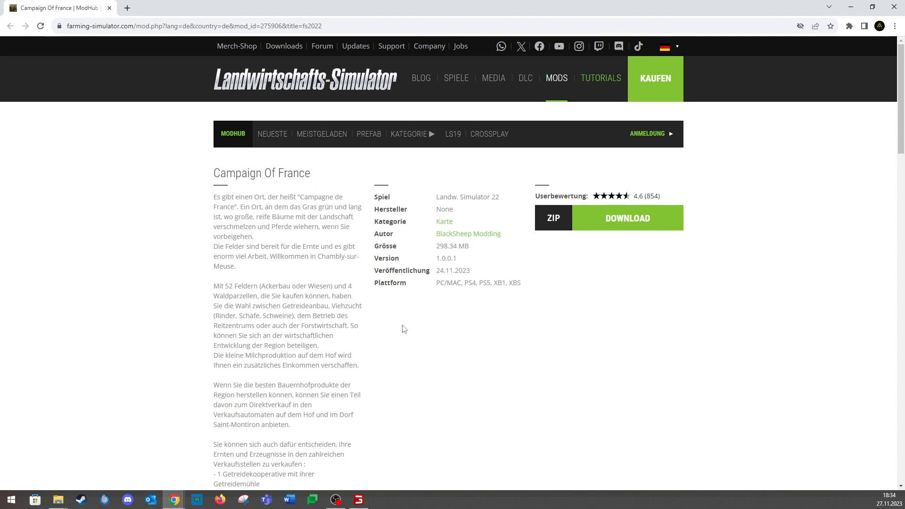
{"action": "mouse_move", "coordinate": [389, 307]}
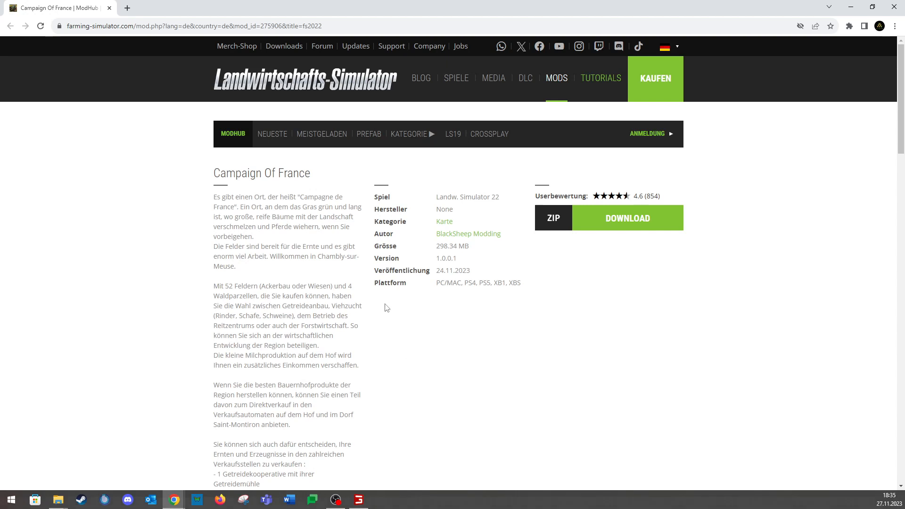
{"action": "mouse_move", "coordinate": [380, 319]}
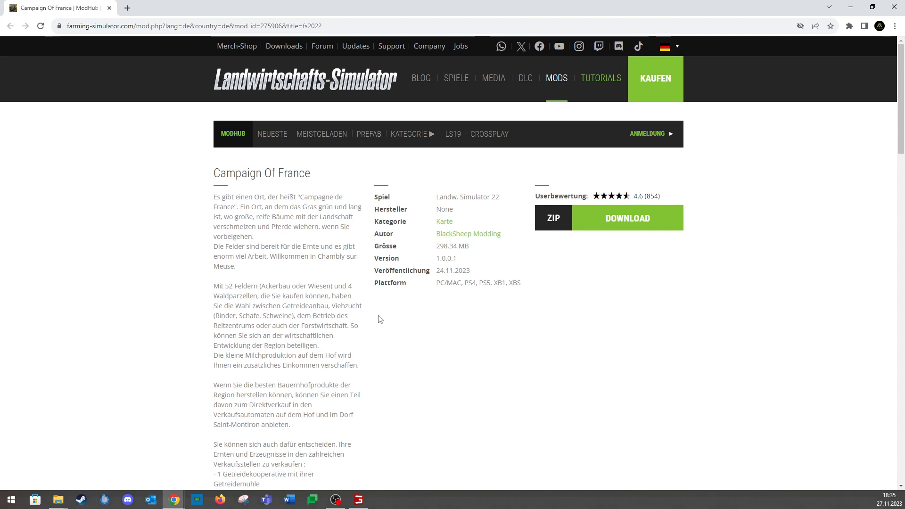
{"action": "mouse_move", "coordinate": [372, 321]}
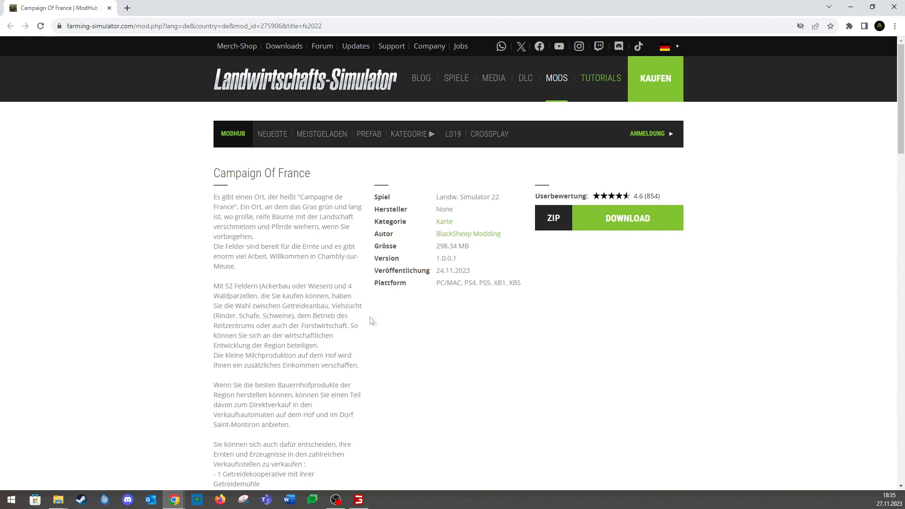
{"action": "mouse_move", "coordinate": [391, 331]}
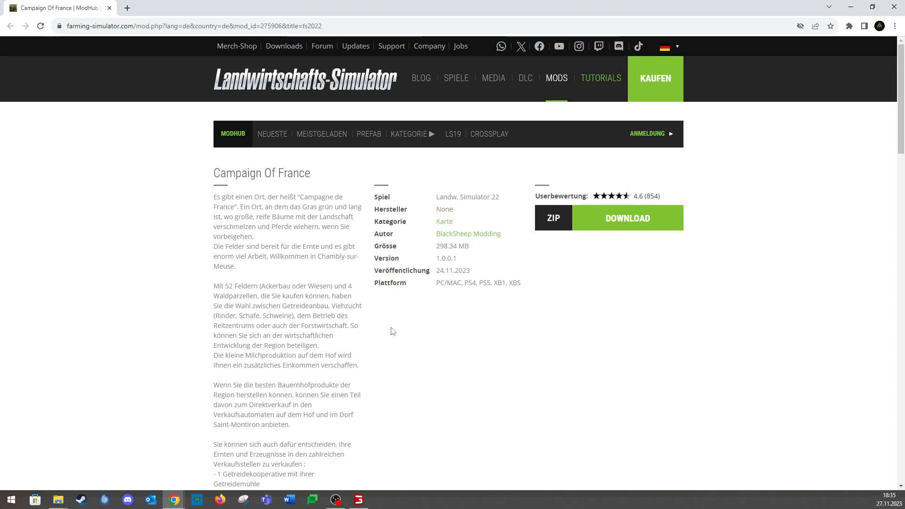
{"action": "scroll", "scroll_direction": "down", "scroll_amount": 3}
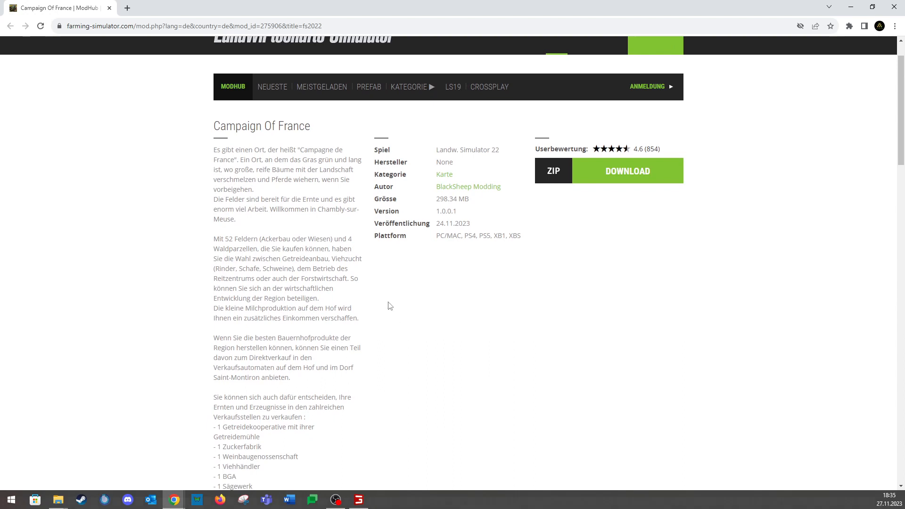
{"action": "mouse_move", "coordinate": [400, 311]}
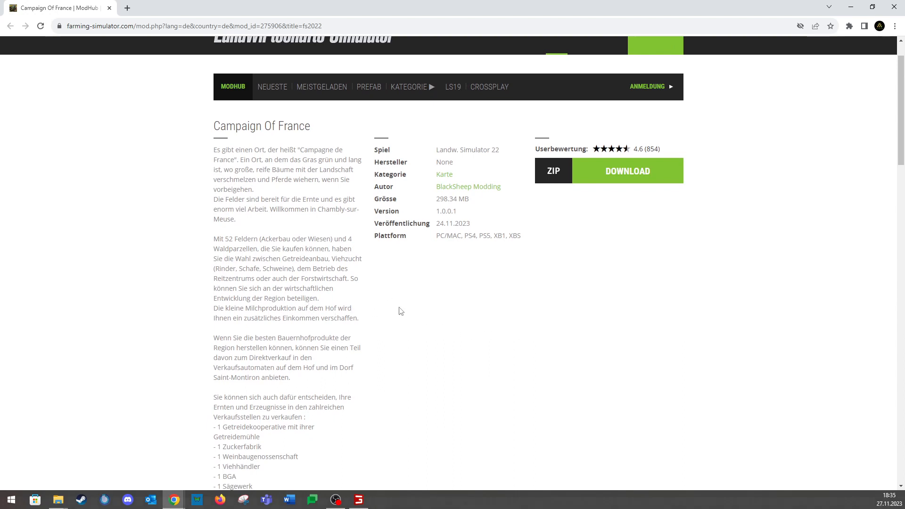
{"action": "mouse_move", "coordinate": [395, 301]}
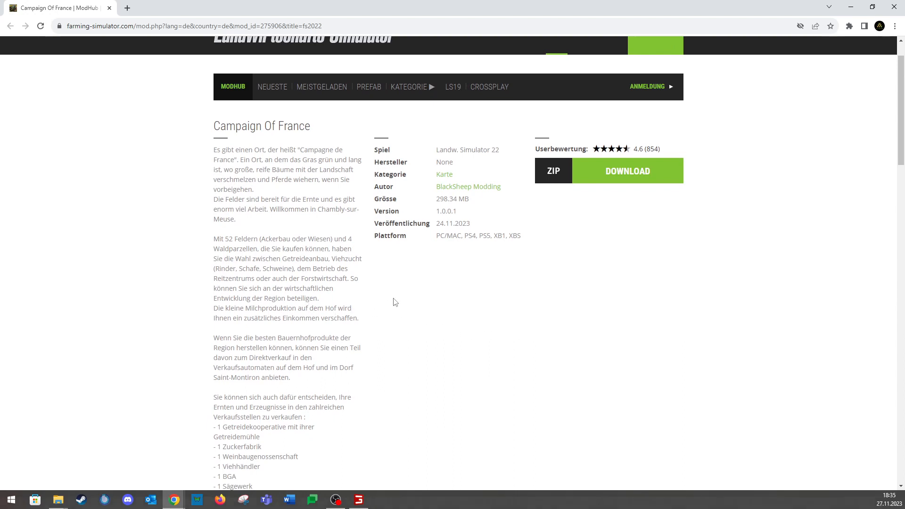
{"action": "mouse_move", "coordinate": [382, 316]}
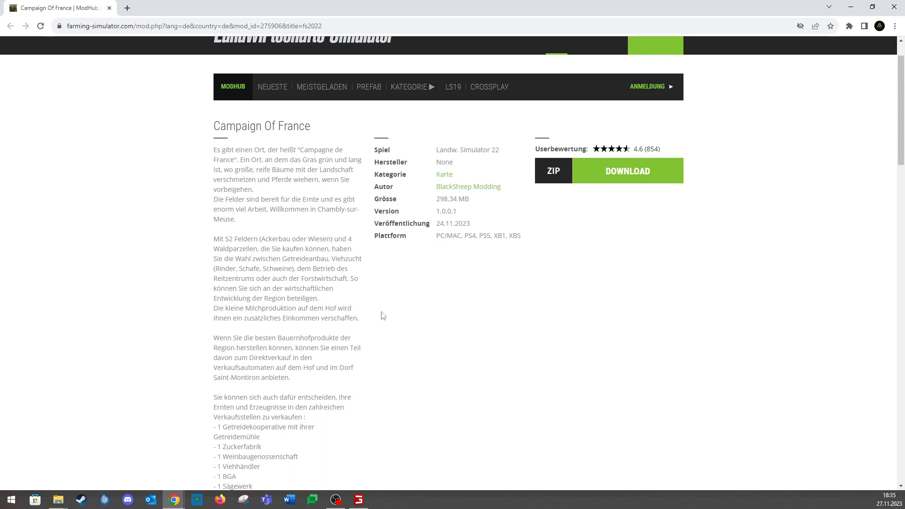
{"action": "scroll", "scroll_direction": "down", "scroll_amount": 3}
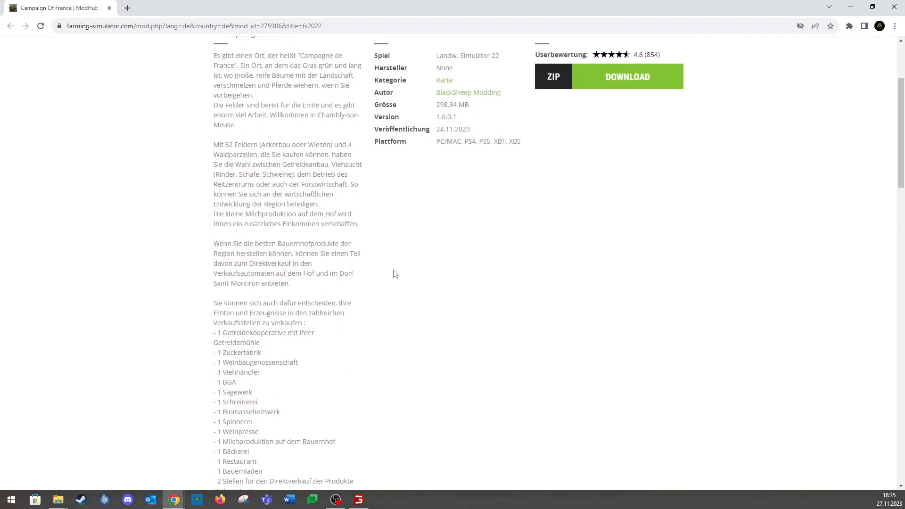
{"action": "mouse_move", "coordinate": [388, 252]}
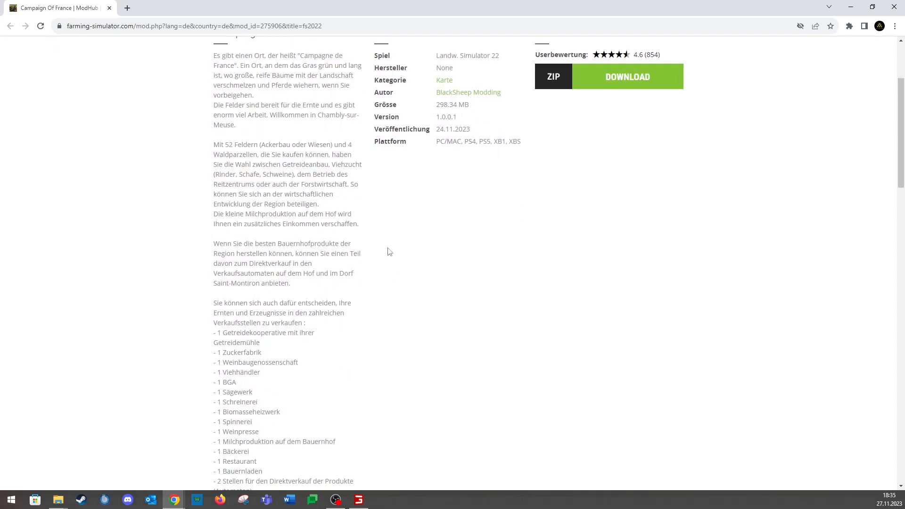
{"action": "mouse_move", "coordinate": [404, 267]}
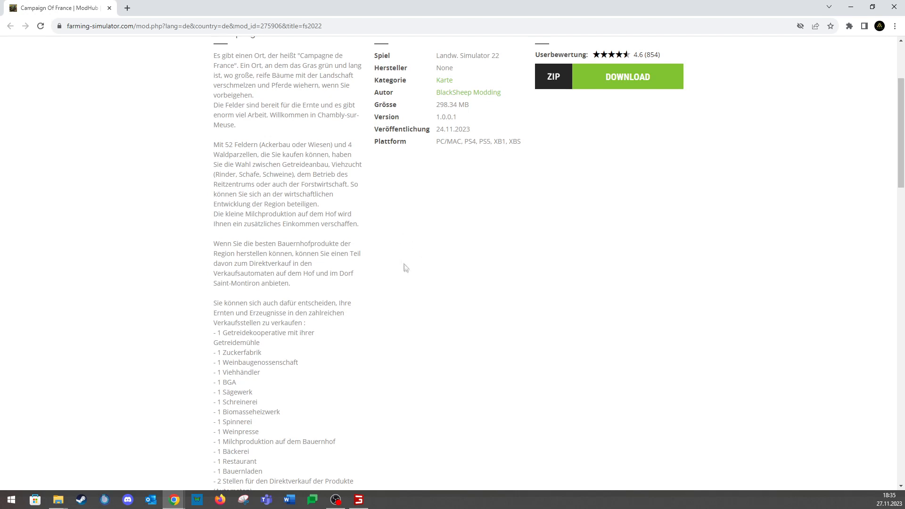
{"action": "mouse_move", "coordinate": [379, 262]}
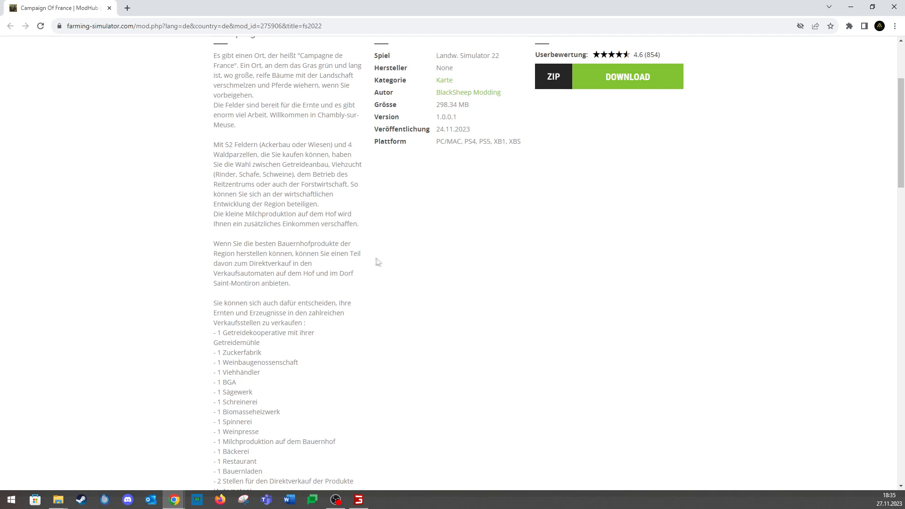
{"action": "mouse_move", "coordinate": [468, 284]}
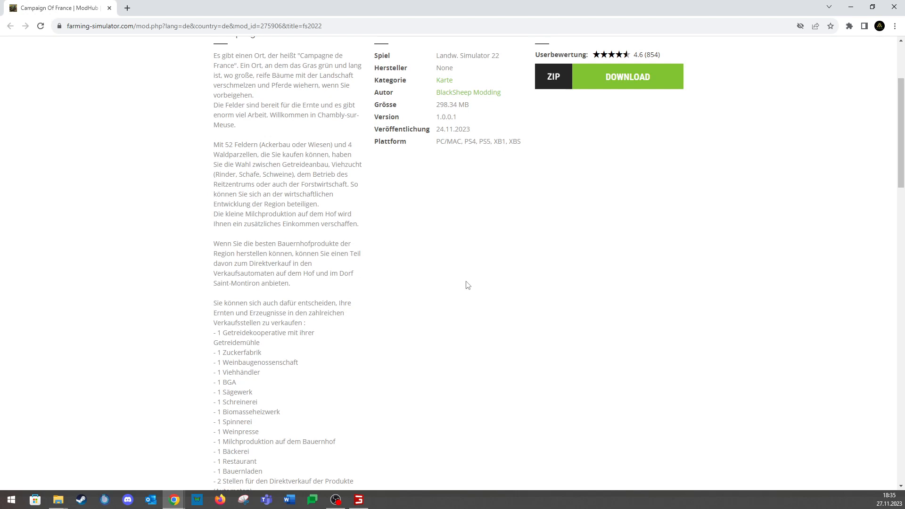
{"action": "mouse_move", "coordinate": [418, 286]}
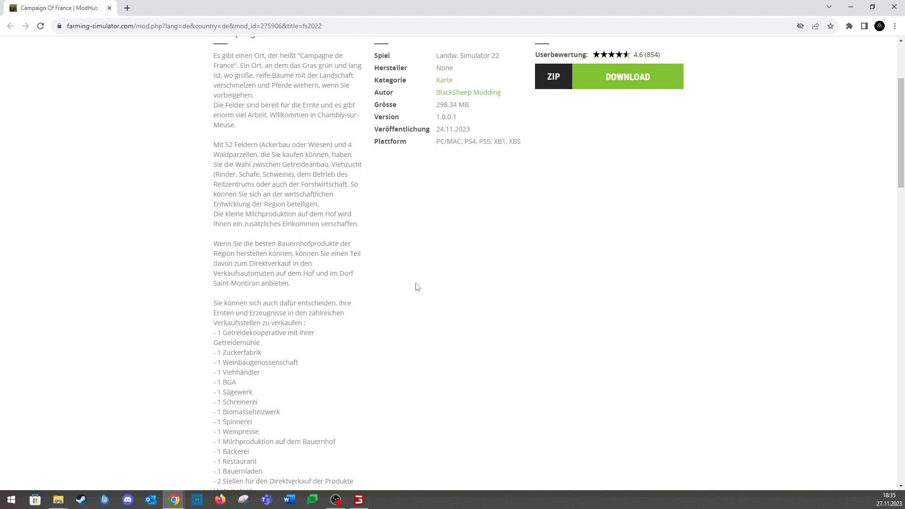
{"action": "scroll", "scroll_direction": "down", "scroll_amount": 3}
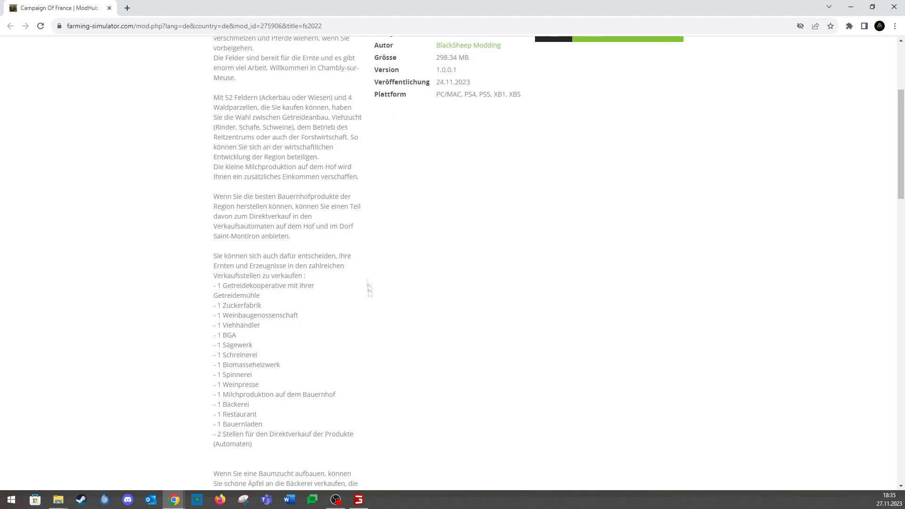
{"action": "mouse_move", "coordinate": [326, 451]}
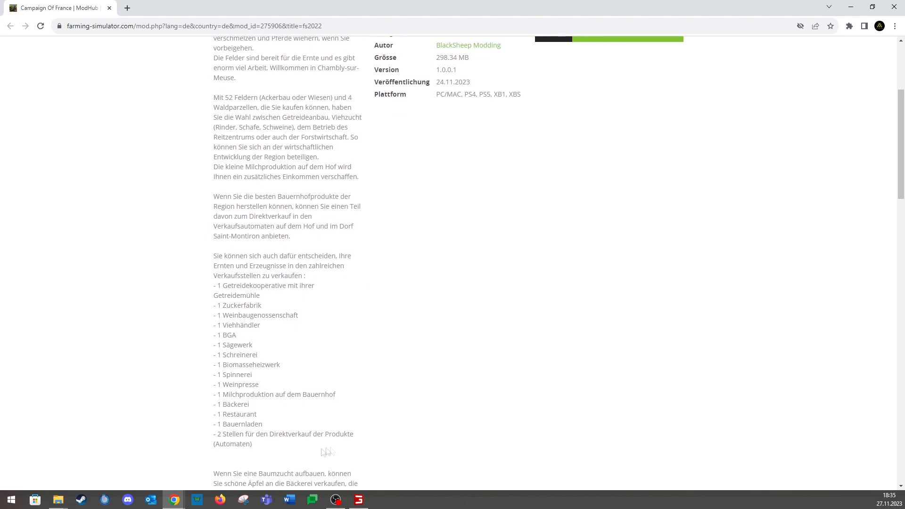
{"action": "mouse_move", "coordinate": [246, 294]}
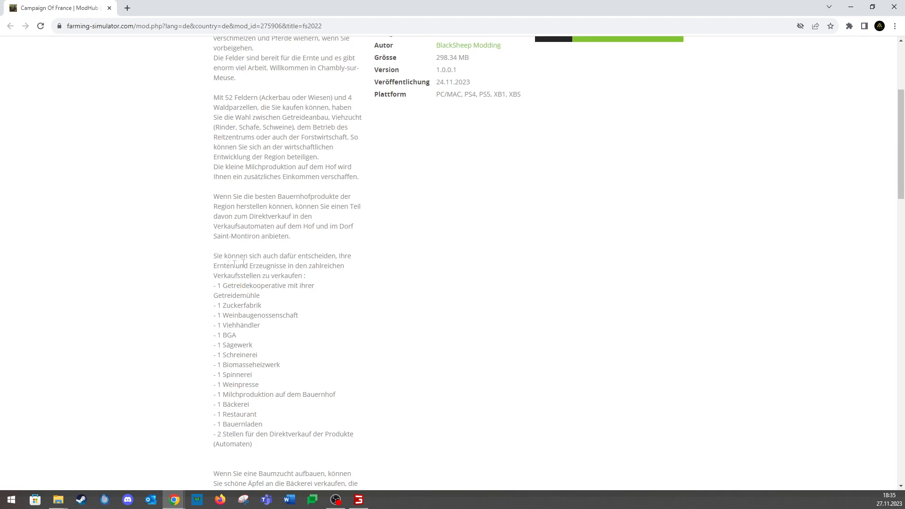
{"action": "mouse_move", "coordinate": [375, 290]}
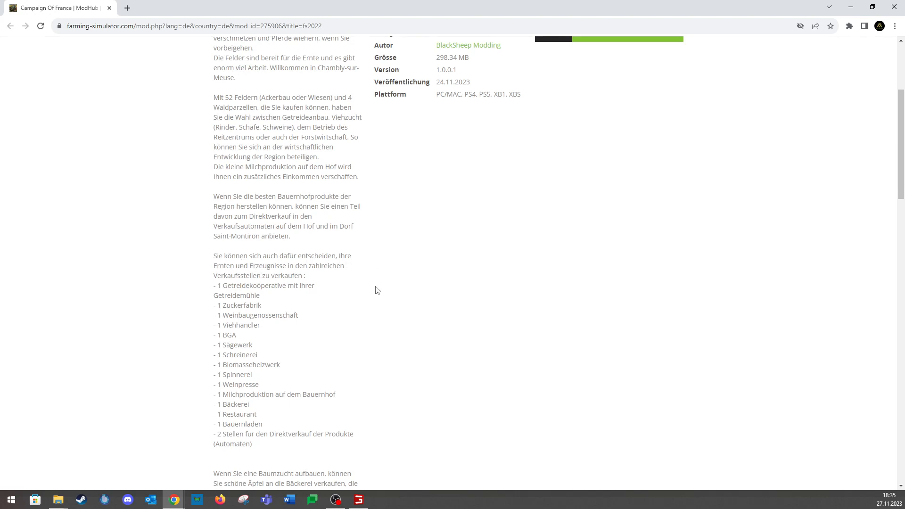
{"action": "mouse_move", "coordinate": [322, 312]}
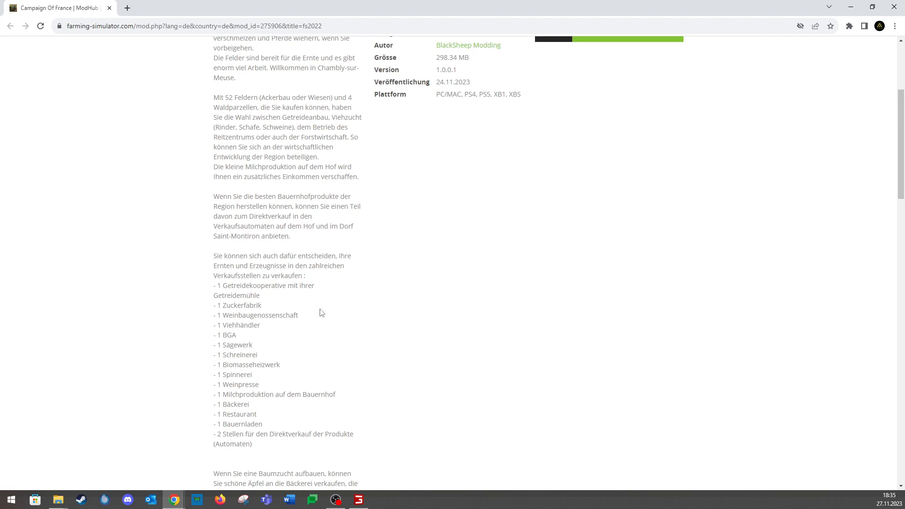
{"action": "mouse_move", "coordinate": [303, 313]}
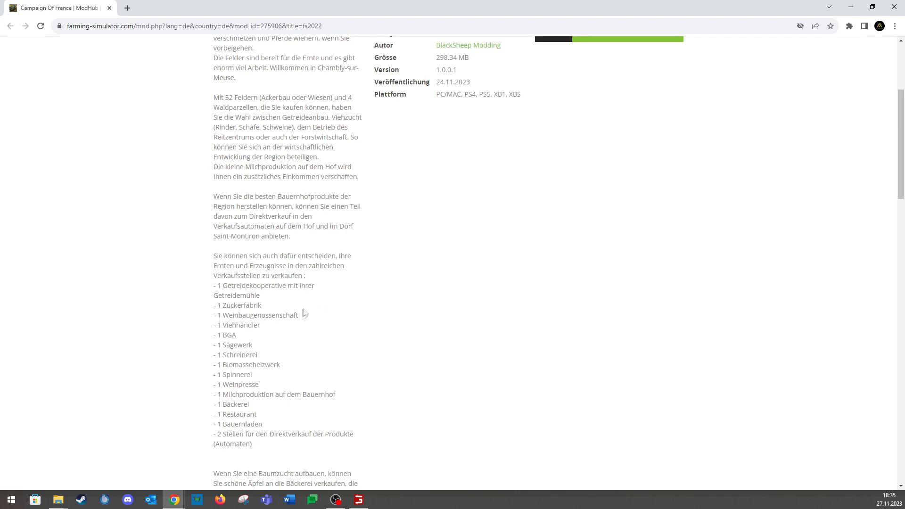
{"action": "mouse_move", "coordinate": [236, 415]}
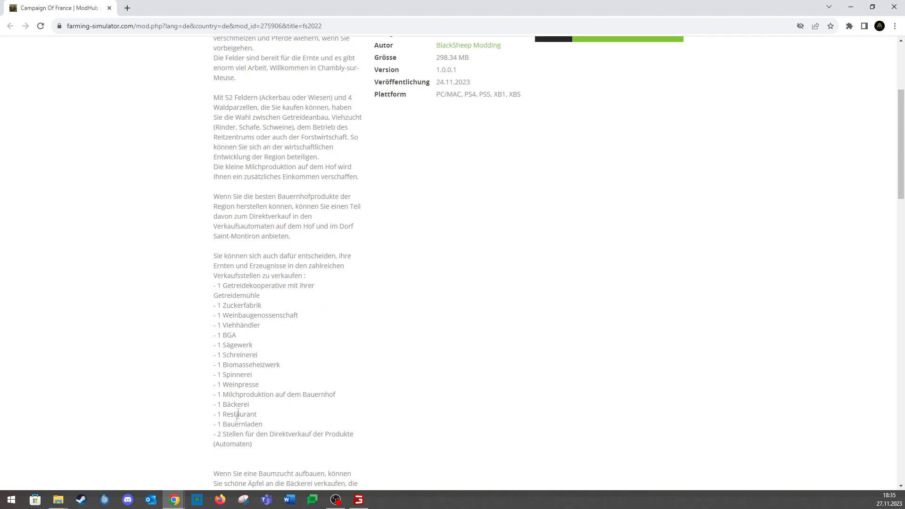
Continue down the page to the start of the 1.0.0.1 changelog
{"action": "scroll", "scroll_direction": "down", "scroll_amount": 3}
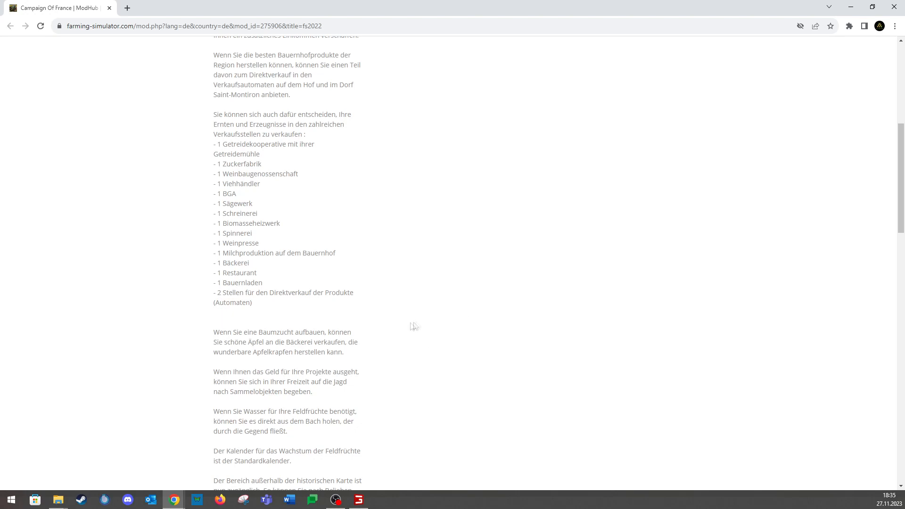
{"action": "mouse_move", "coordinate": [395, 334]}
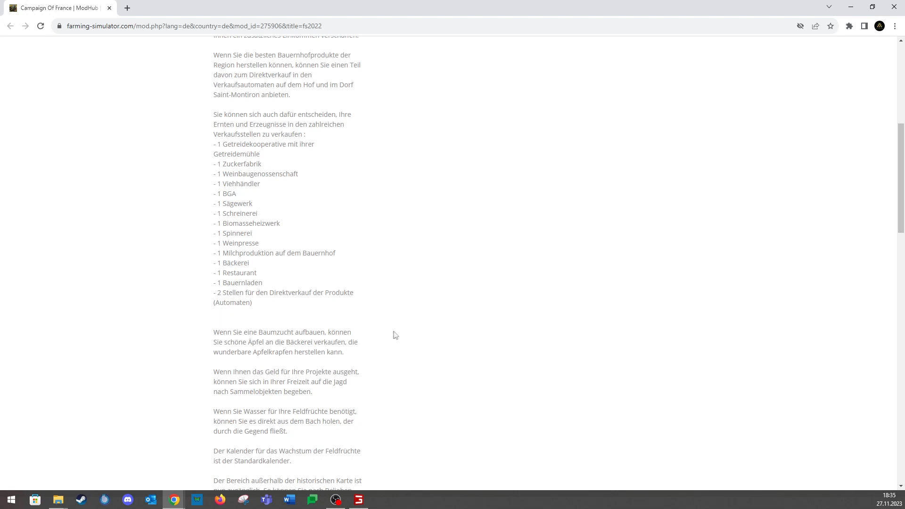
{"action": "scroll", "scroll_direction": "down", "scroll_amount": 3}
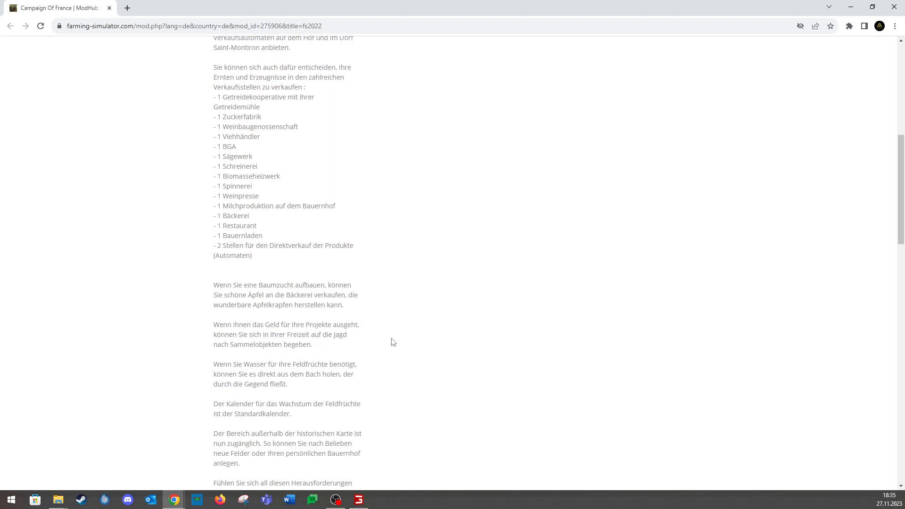
{"action": "mouse_move", "coordinate": [397, 365]}
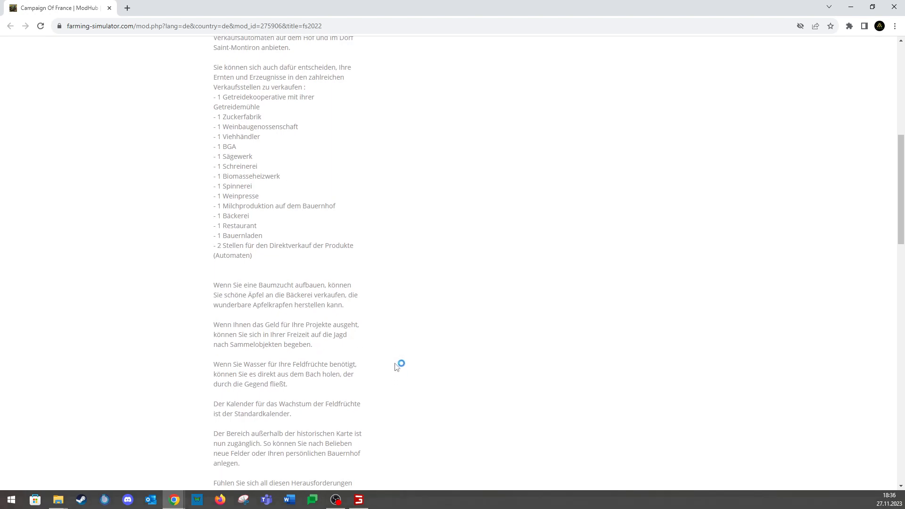
{"action": "mouse_move", "coordinate": [387, 373]}
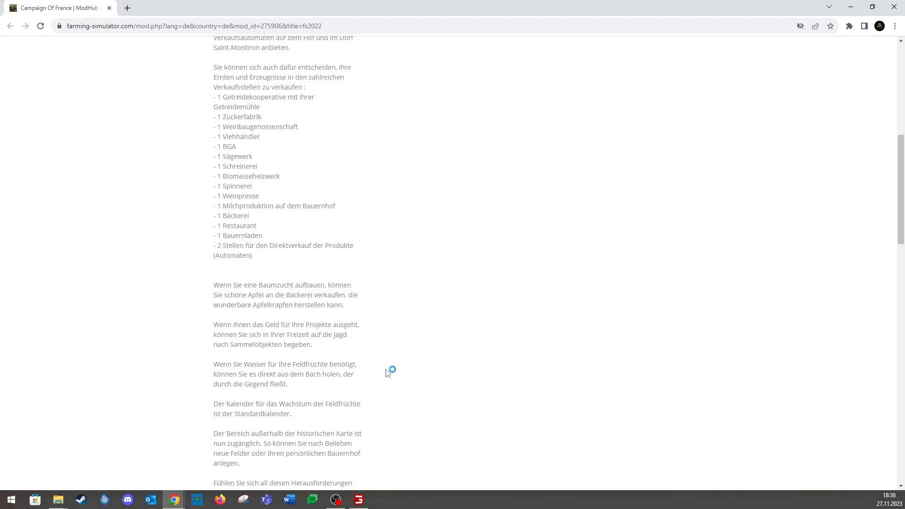
{"action": "scroll", "scroll_direction": "down", "scroll_amount": 3}
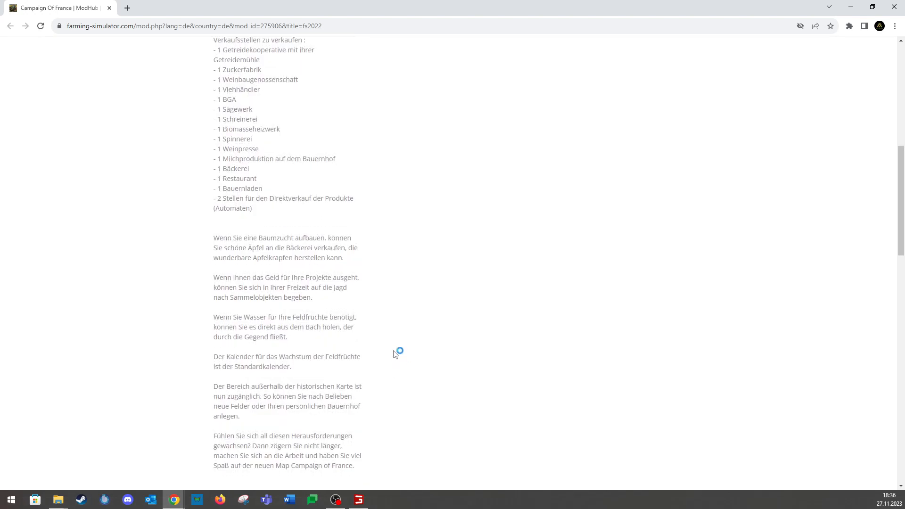
{"action": "scroll", "scroll_direction": "down", "scroll_amount": 3}
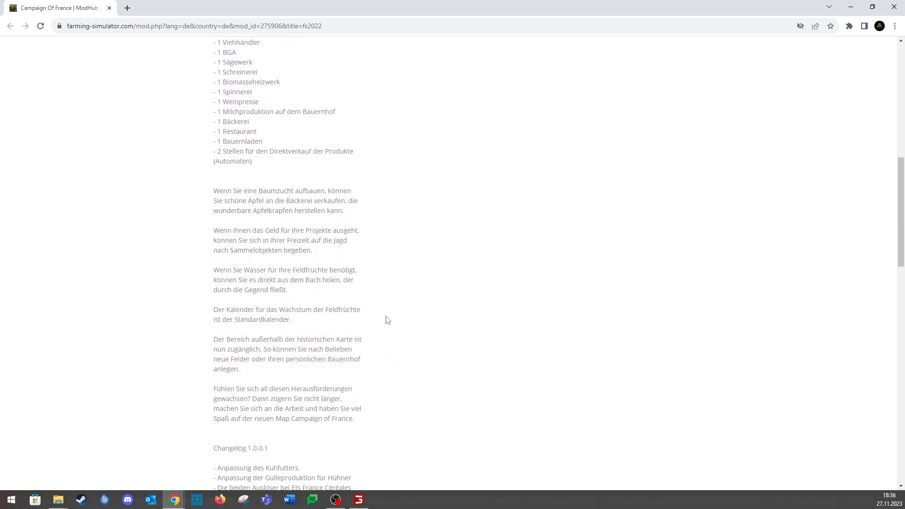
{"action": "mouse_move", "coordinate": [390, 331]}
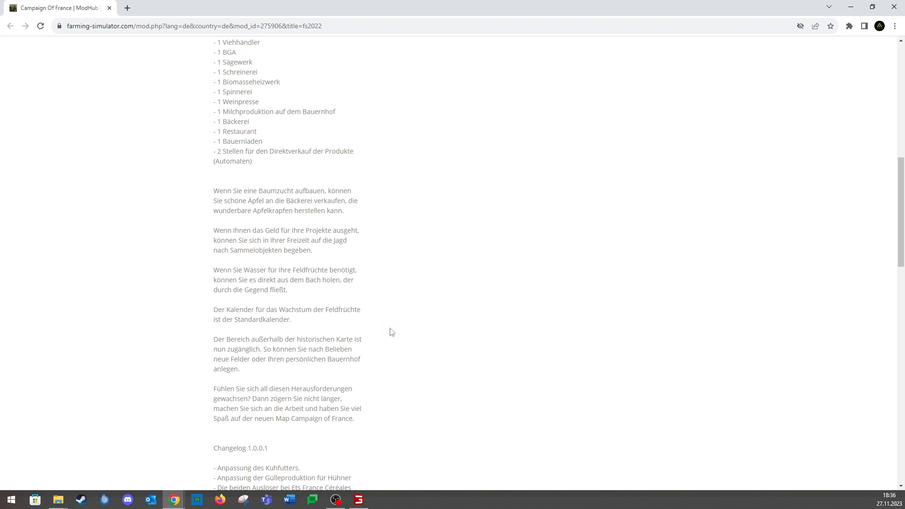
{"action": "mouse_move", "coordinate": [333, 336]}
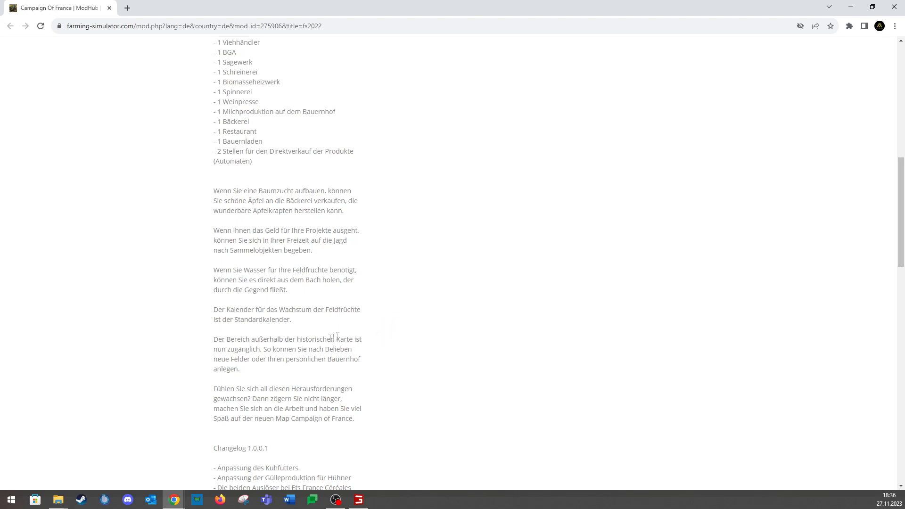
{"action": "mouse_move", "coordinate": [387, 340]}
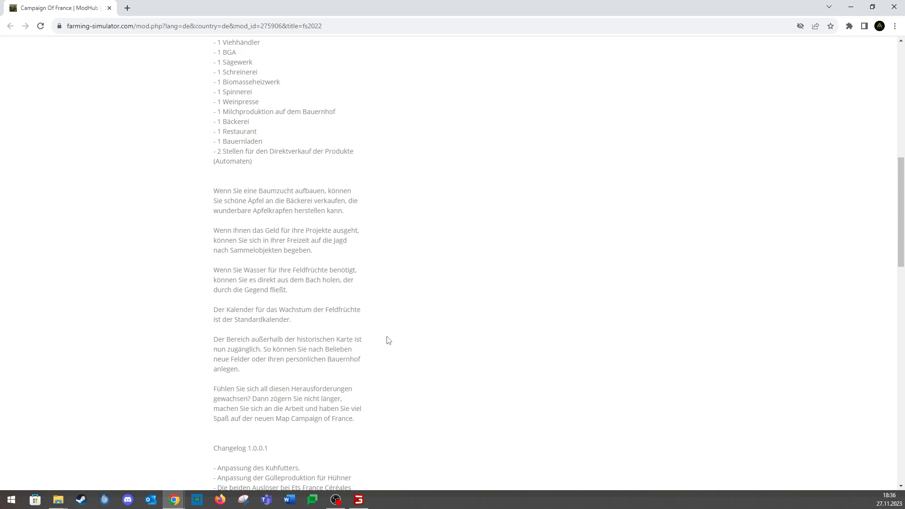
{"action": "mouse_move", "coordinate": [390, 350]}
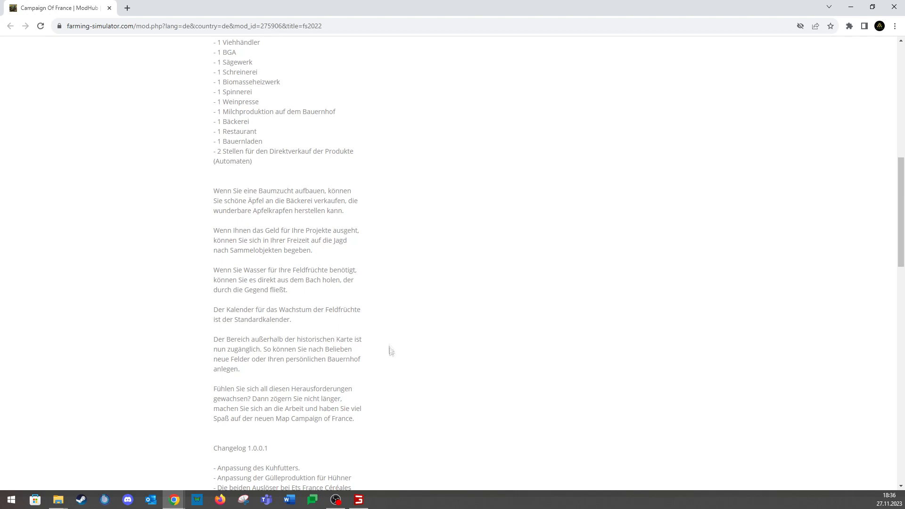
{"action": "mouse_move", "coordinate": [382, 361]}
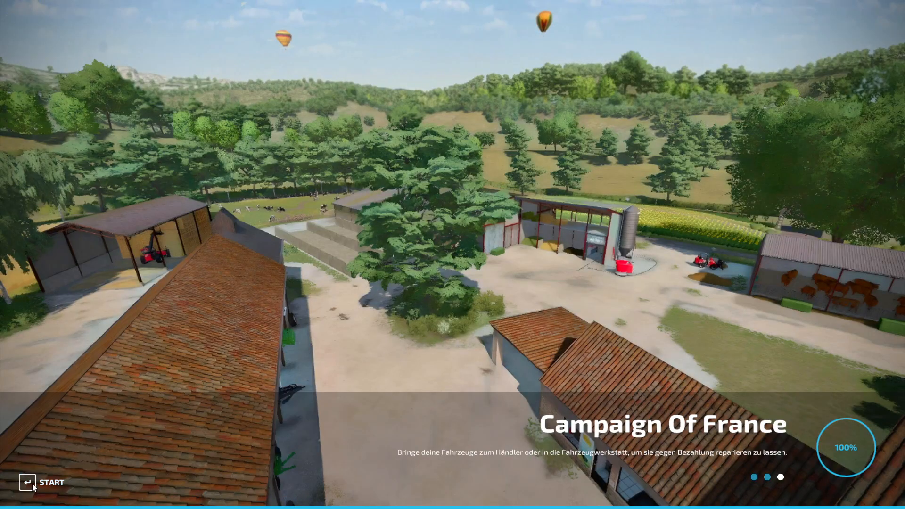
Start the loaded Campaign Of France map from the loading screen
{"action": "left_click", "coordinate": [44, 483]}
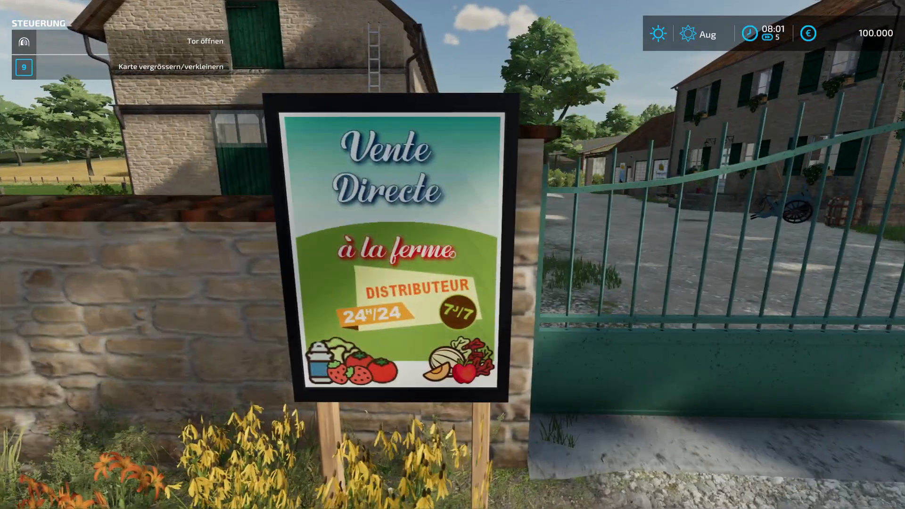
{"action": "mouse_move", "coordinate": [453, 253]}
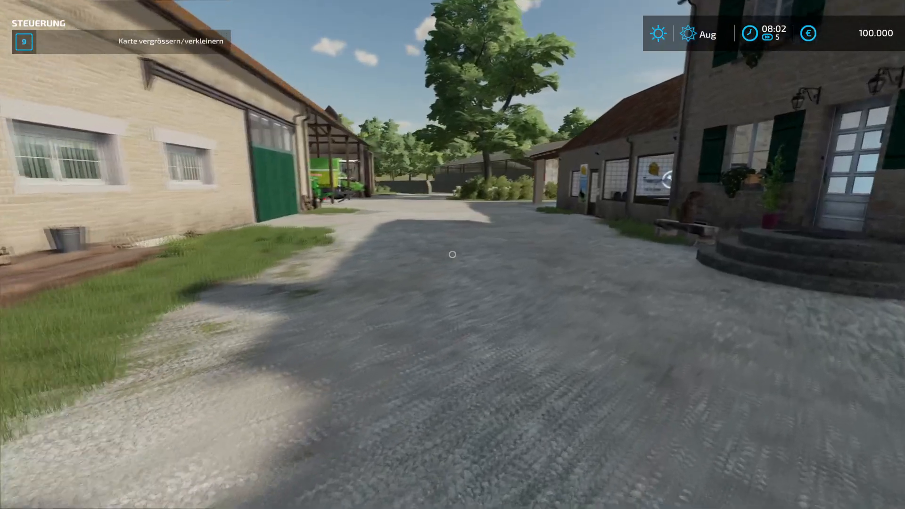
{"action": "mouse_move", "coordinate": [453, 254]}
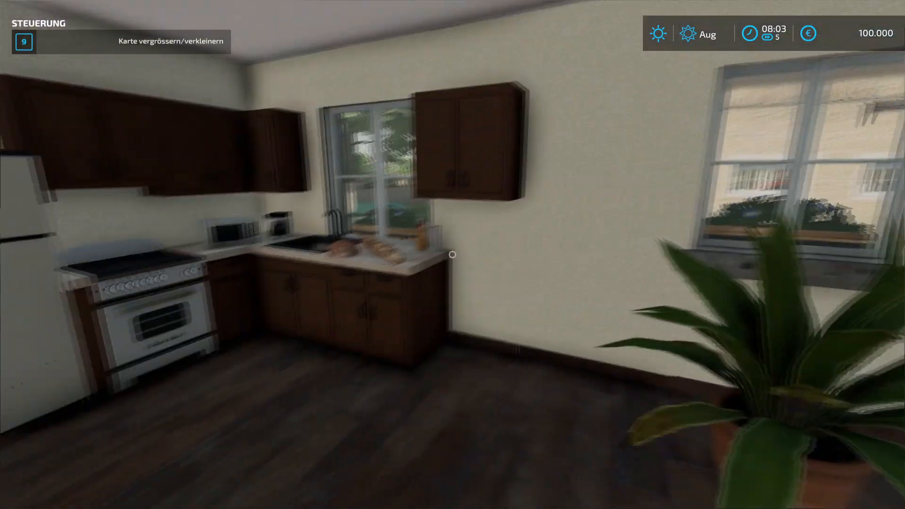
{"action": "mouse_move", "coordinate": [452, 253]}
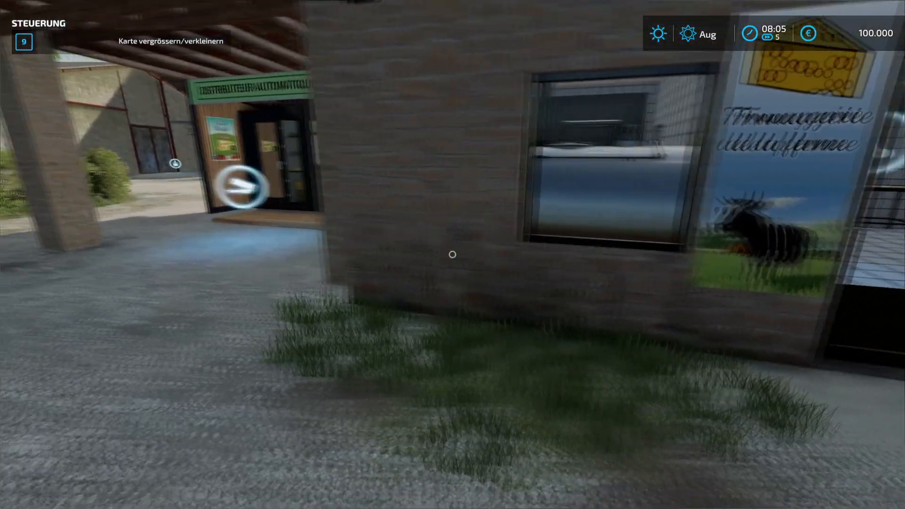
{"action": "mouse_move", "coordinate": [453, 254]}
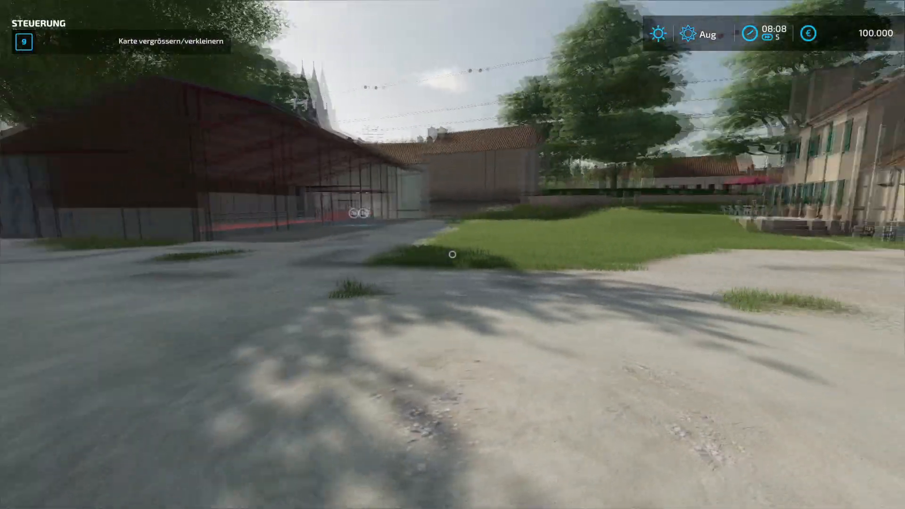
{"action": "mouse_move", "coordinate": [453, 253]}
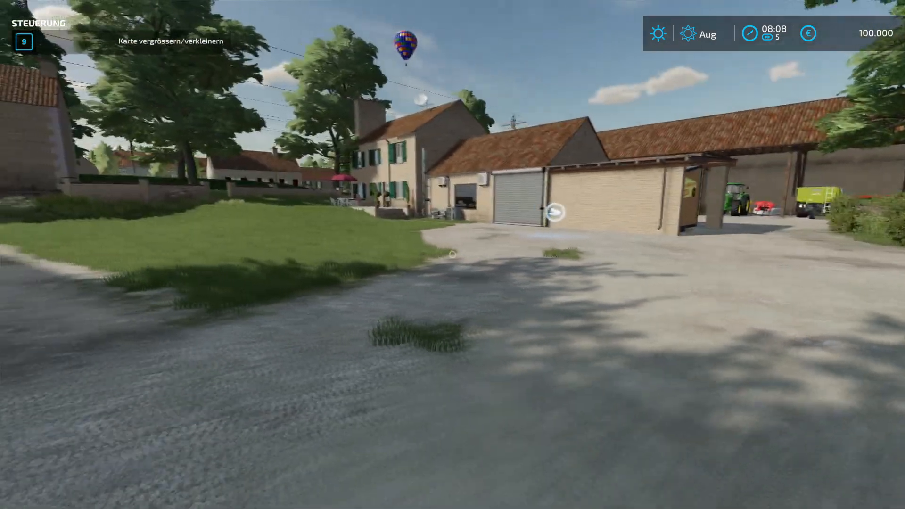
{"action": "mouse_move", "coordinate": [452, 254]}
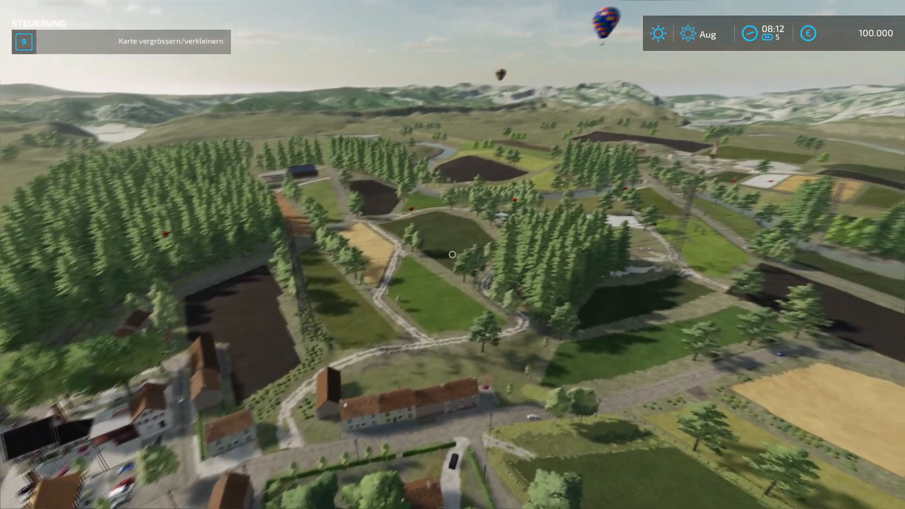
Adjust the aerial camera view over the village fields and forests
{"action": "scroll", "scroll_direction": "down", "scroll_amount": 3}
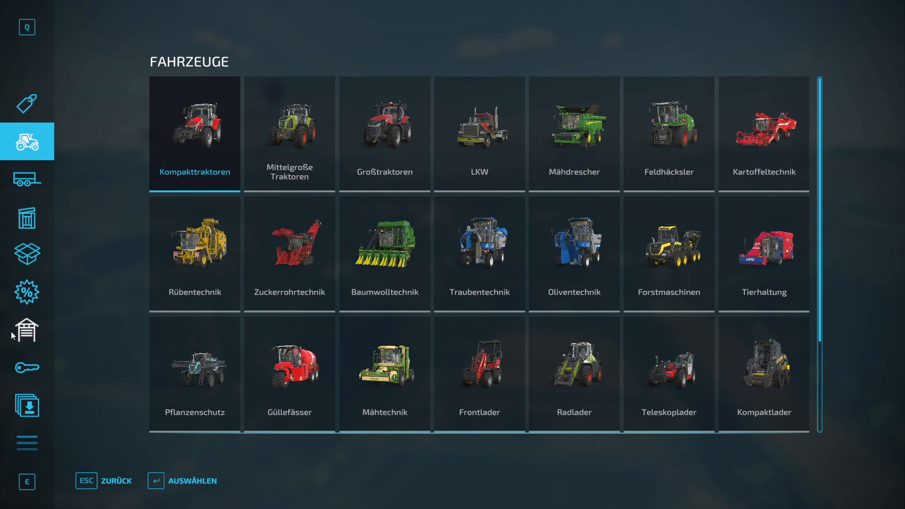
View the owned compact tractor, front loader and utility car under Gekaufte Gerätschaften
{"action": "left_click", "coordinate": [26, 330]}
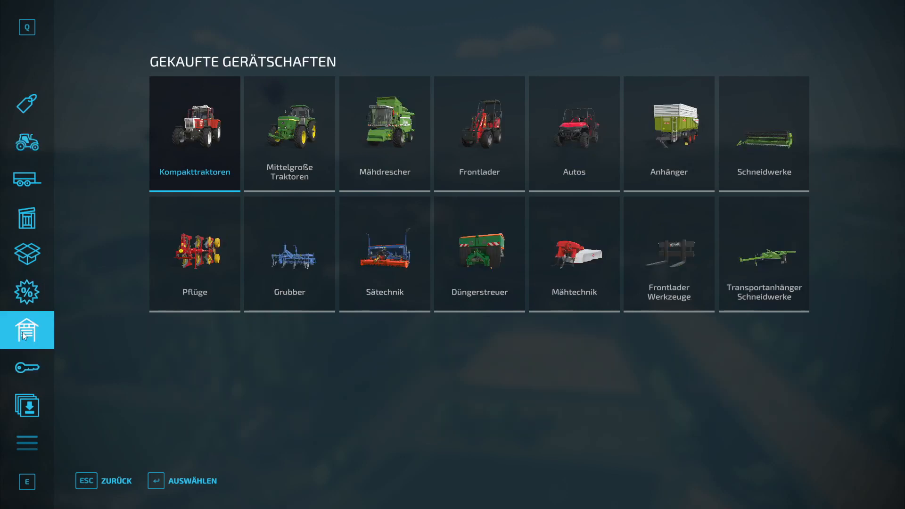
{"action": "left_click", "coordinate": [194, 132]}
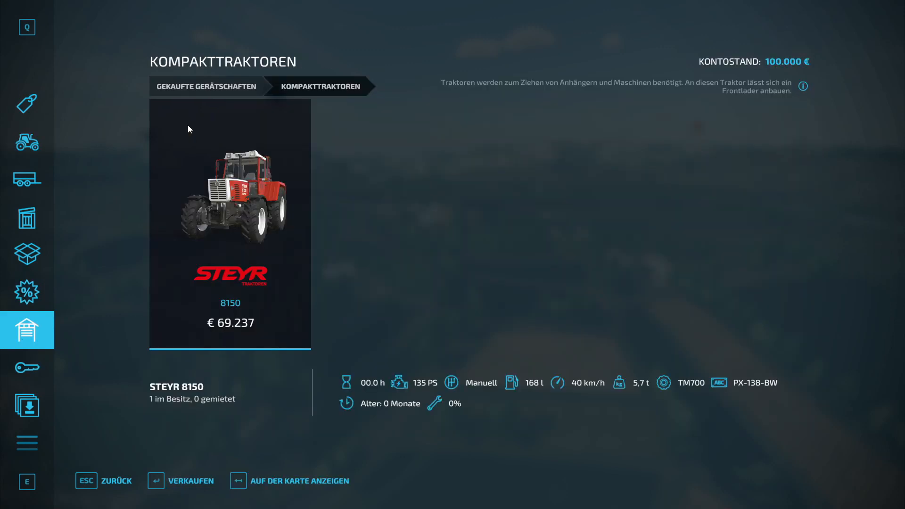
{"action": "mouse_move", "coordinate": [361, 215]}
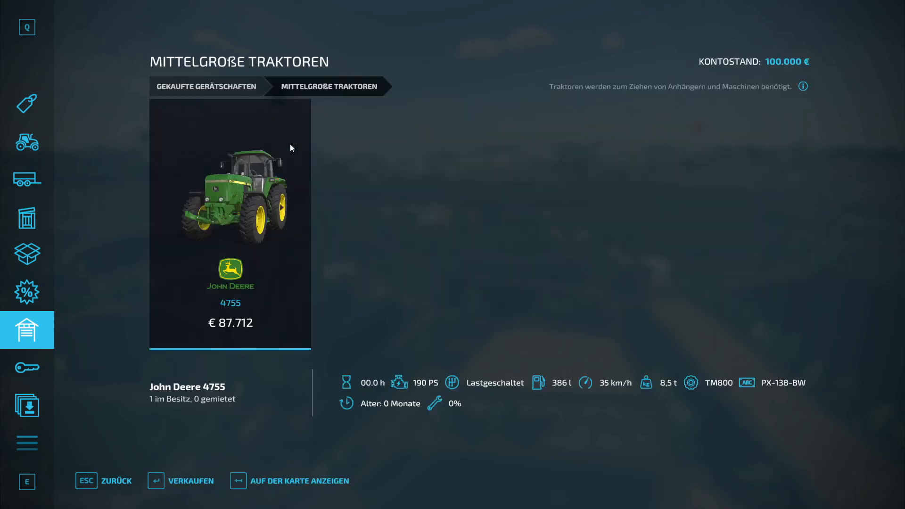
{"action": "mouse_move", "coordinate": [367, 241]}
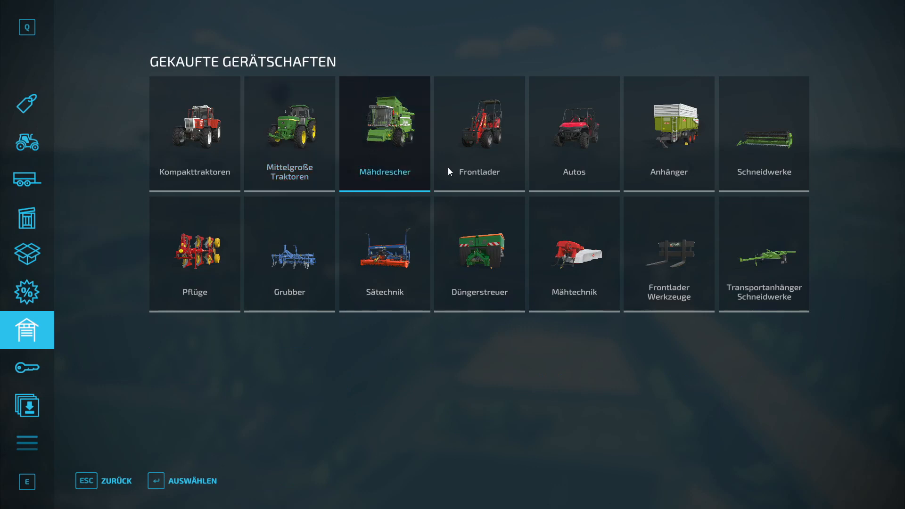
{"action": "left_click", "coordinate": [479, 133]}
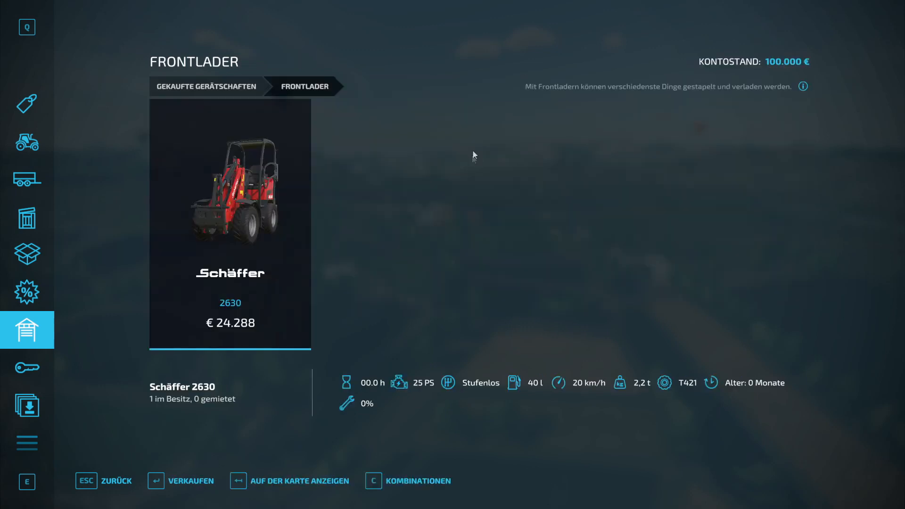
{"action": "mouse_move", "coordinate": [696, 291]}
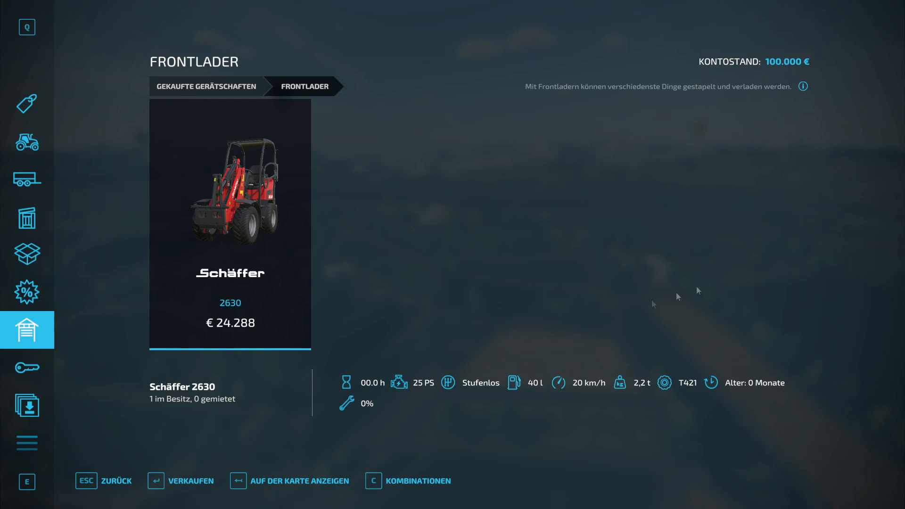
{"action": "mouse_move", "coordinate": [439, 221]}
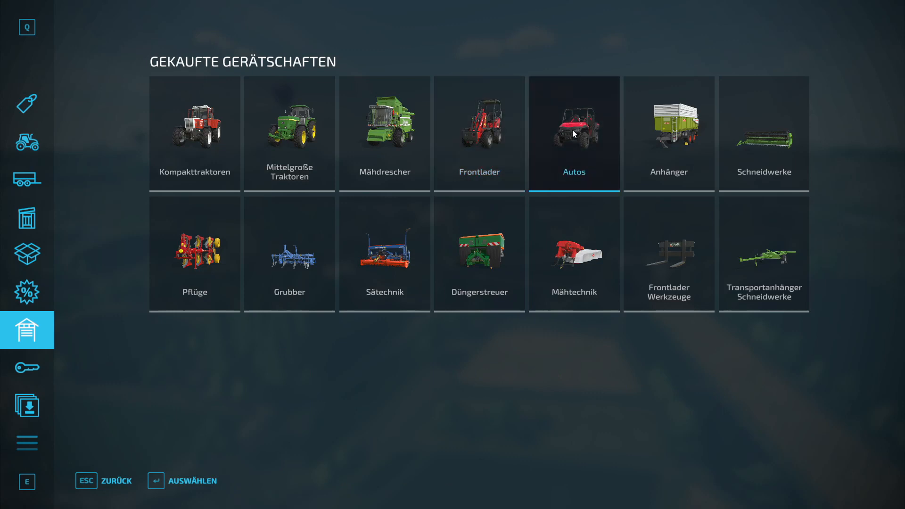
{"action": "left_click", "coordinate": [574, 133]}
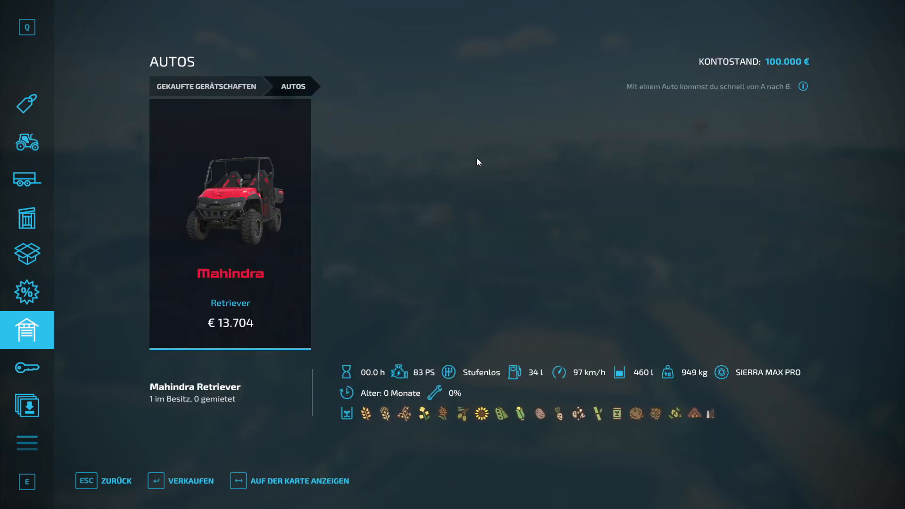
{"action": "left_click", "coordinate": [26, 178]}
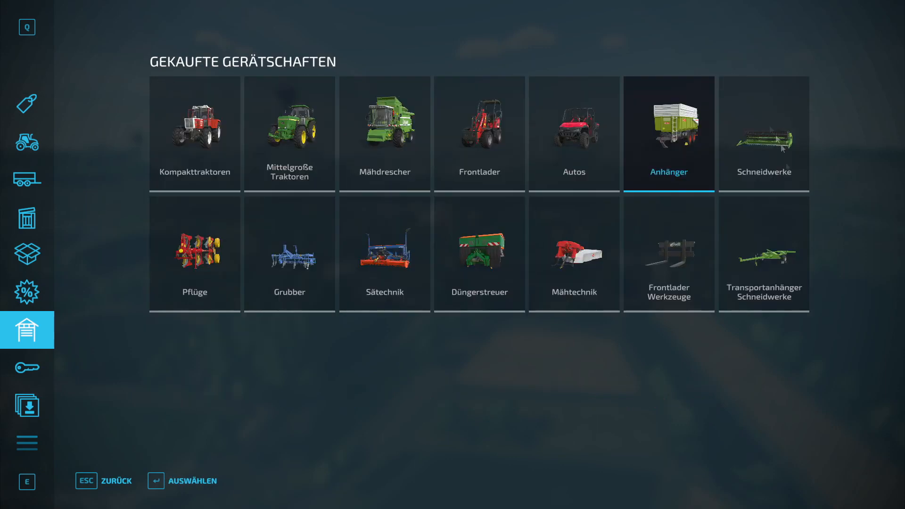
Browse the owned Pflüge, Grubber, Sätechnik, Düngerstreuer, Mähtechnik and Frontlader Werkzeuge categories
{"action": "left_click", "coordinate": [195, 253]}
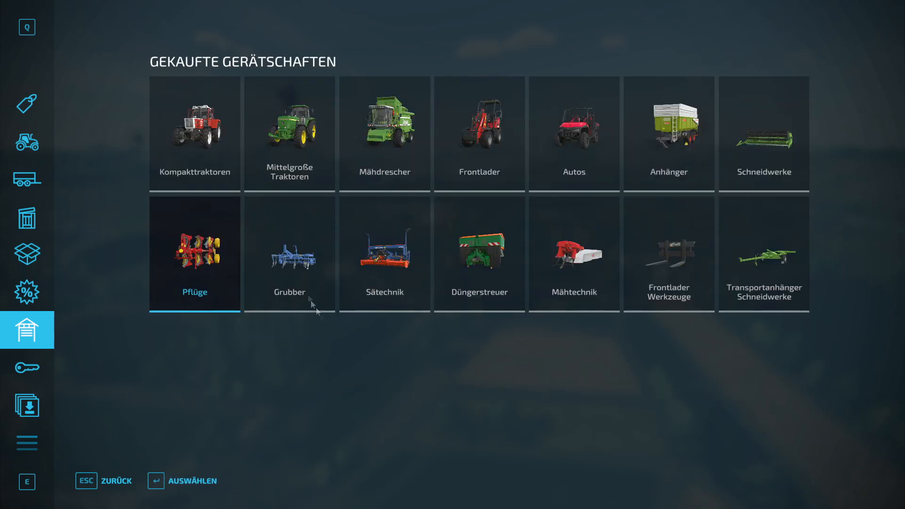
{"action": "left_click", "coordinate": [289, 253]}
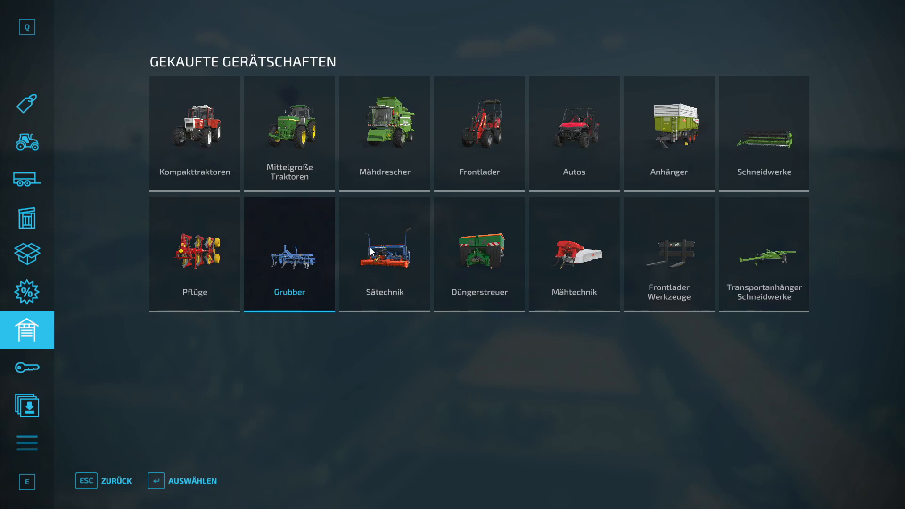
{"action": "left_click", "coordinate": [384, 254]}
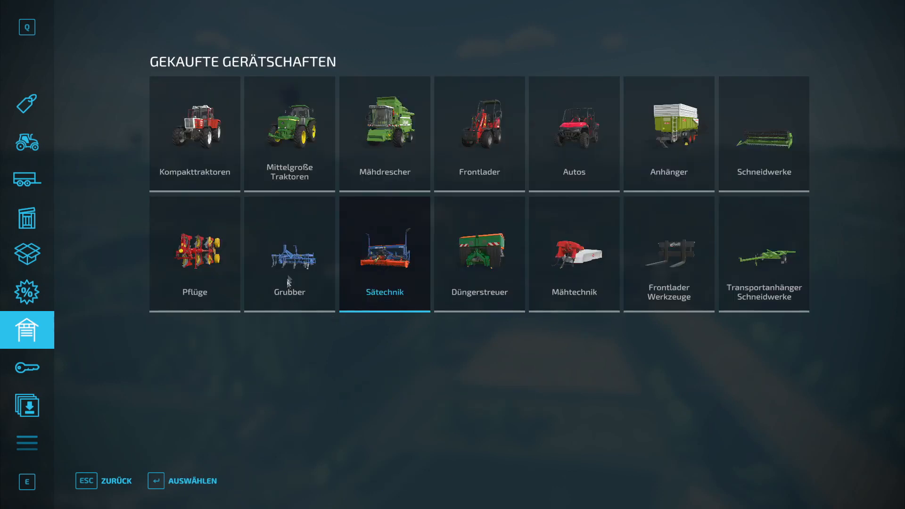
{"action": "left_click", "coordinate": [479, 253]}
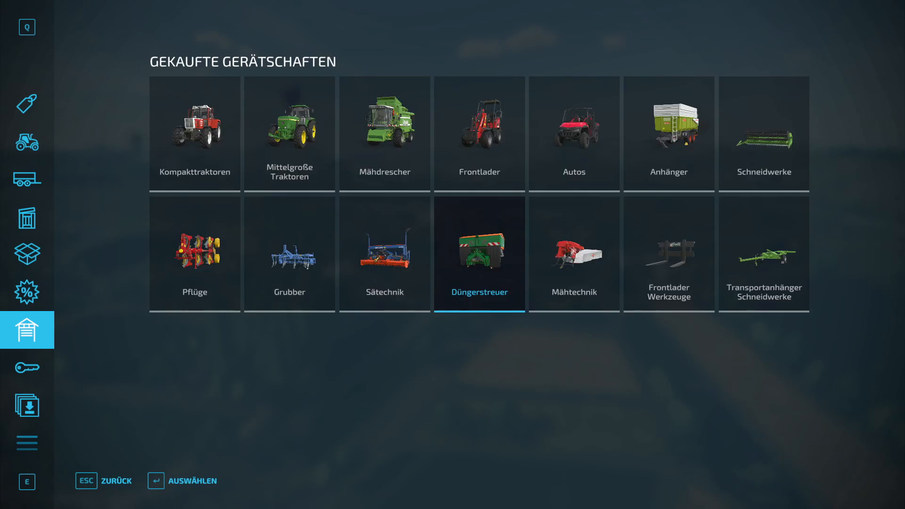
{"action": "left_click", "coordinate": [574, 253]}
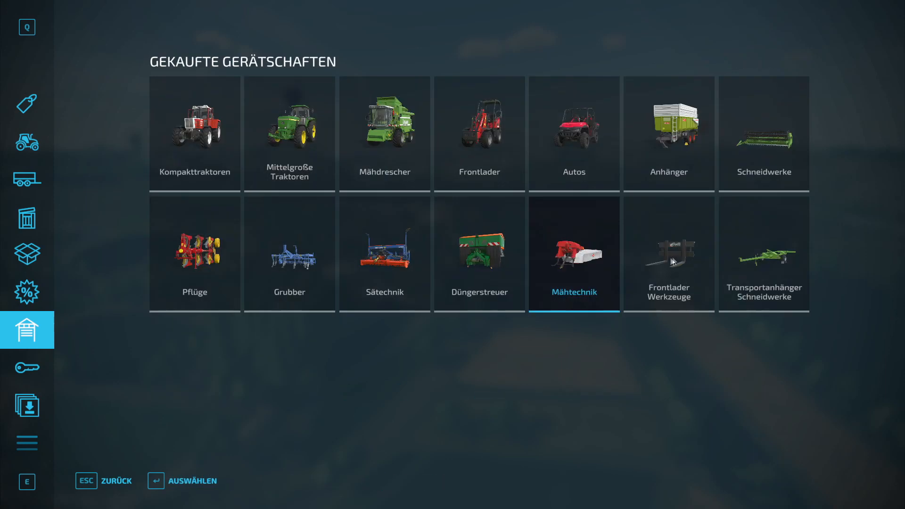
{"action": "mouse_move", "coordinate": [793, 268]}
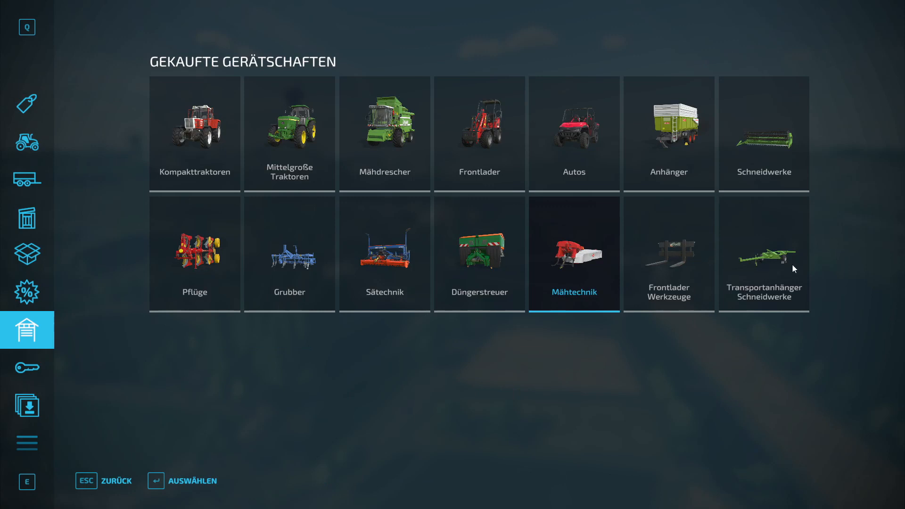
{"action": "left_click", "coordinate": [667, 253]}
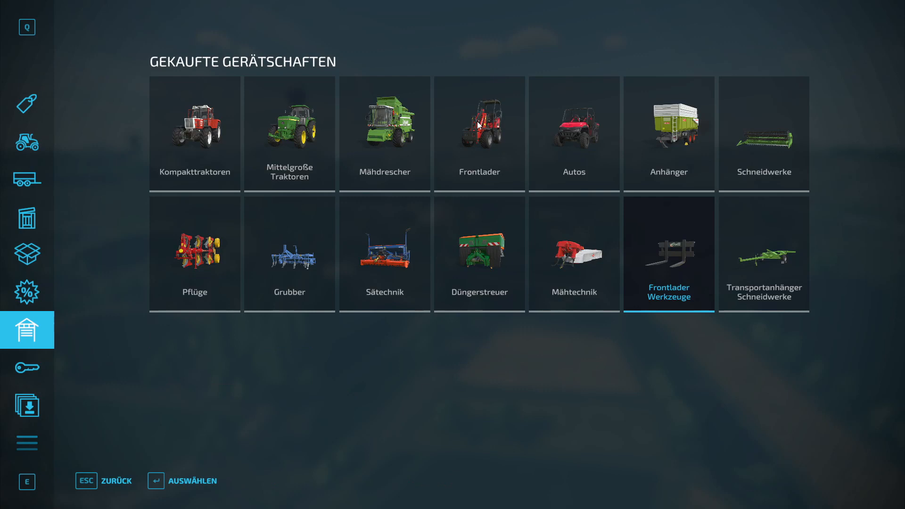
{"action": "mouse_move", "coordinate": [788, 243]}
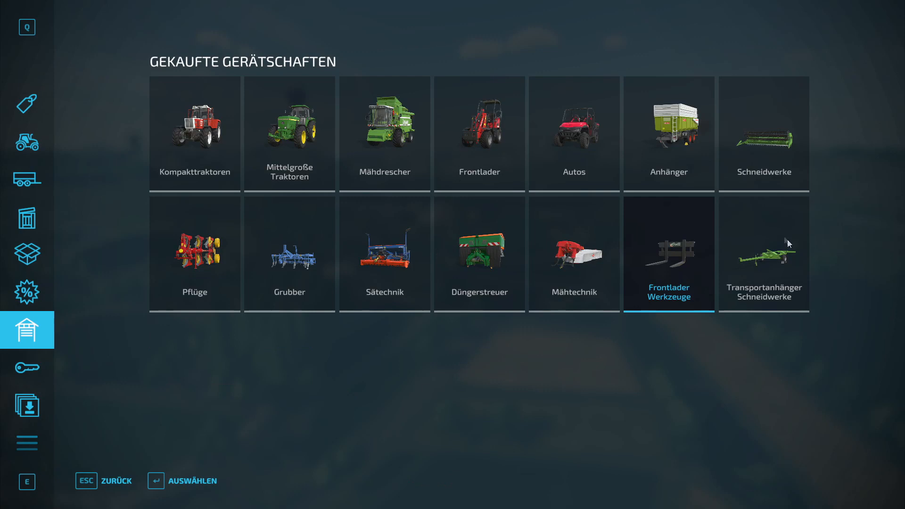
{"action": "mouse_move", "coordinate": [32, 392]}
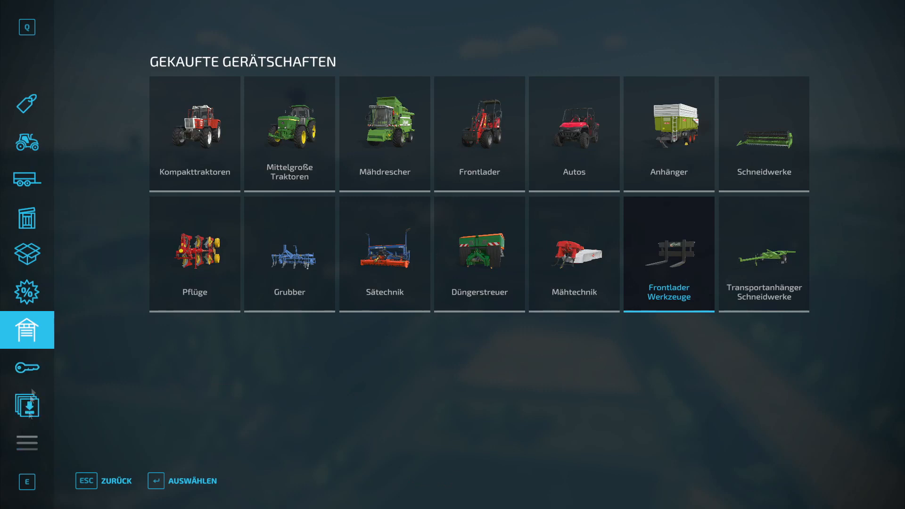
Check the empty rented equipment page and show the installed mods and DLCs listing Campaign Of France
{"action": "left_click", "coordinate": [26, 367]}
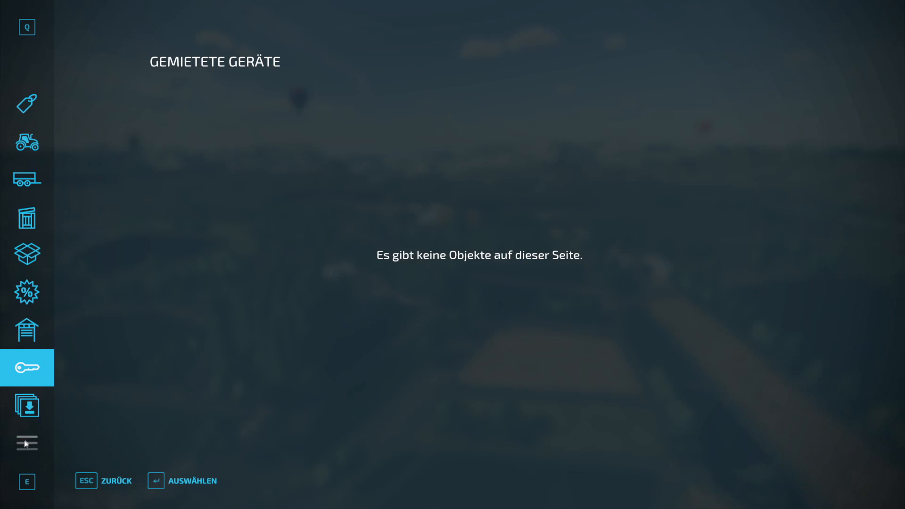
{"action": "left_click", "coordinate": [26, 406]}
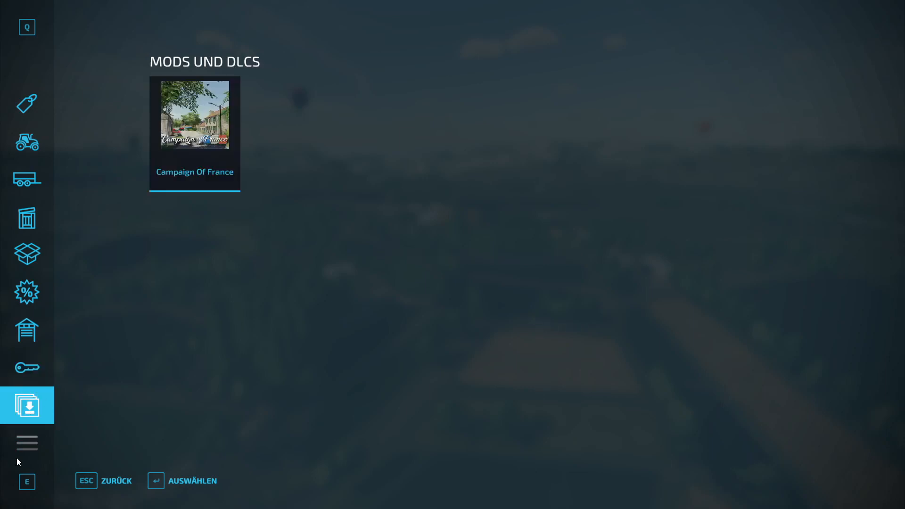
{"action": "mouse_move", "coordinate": [25, 450]}
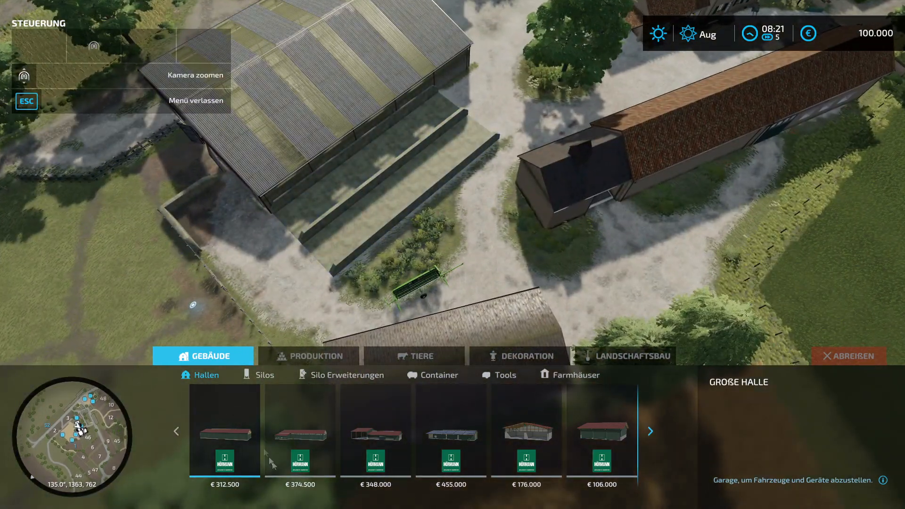
Browse the remaining halls, the silos and the container buildings such as fuel tanks
{"action": "left_click", "coordinate": [176, 430]}
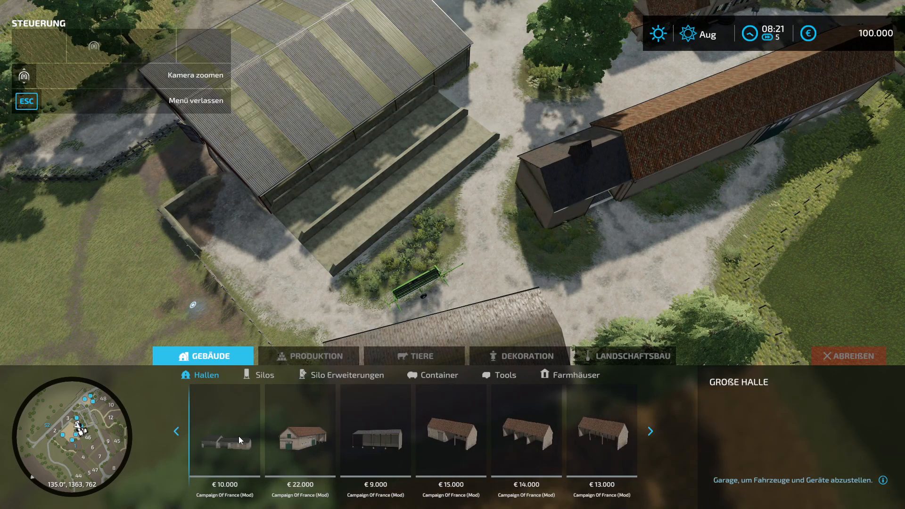
{"action": "left_click", "coordinate": [263, 374]}
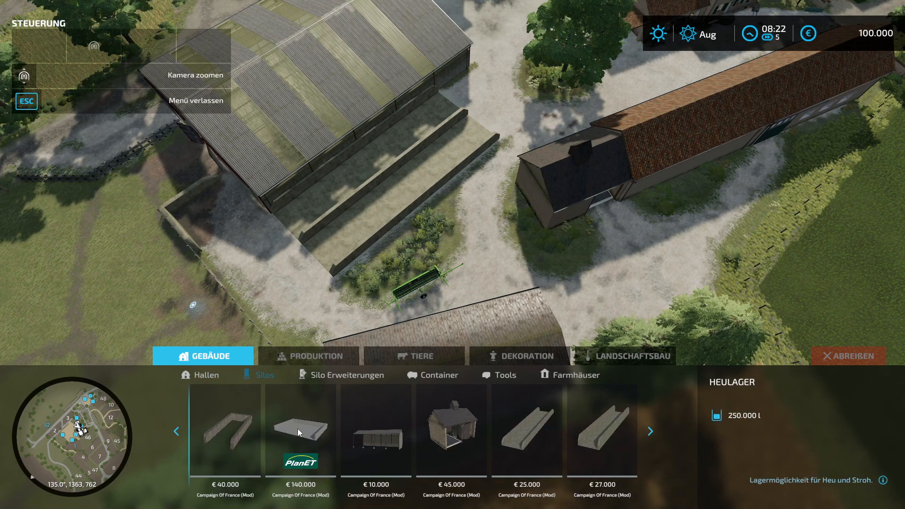
{"action": "mouse_move", "coordinate": [346, 374]}
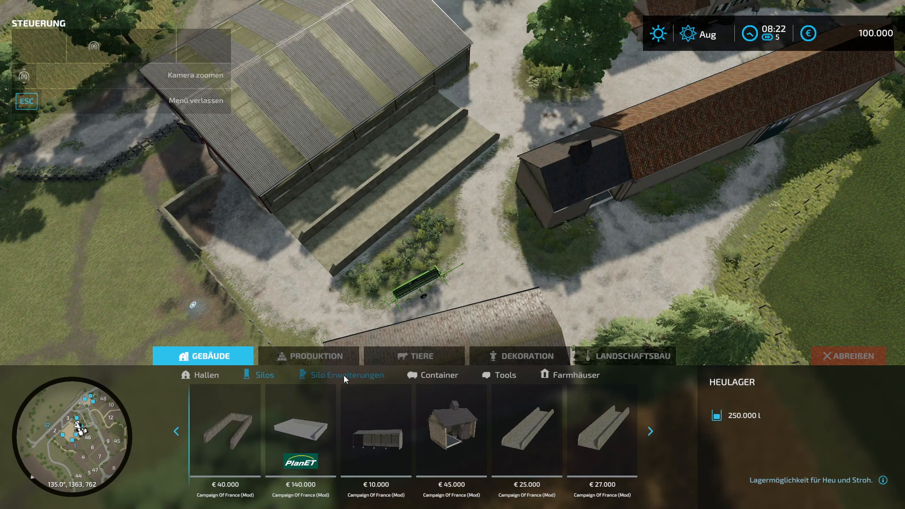
{"action": "left_click", "coordinate": [438, 374]}
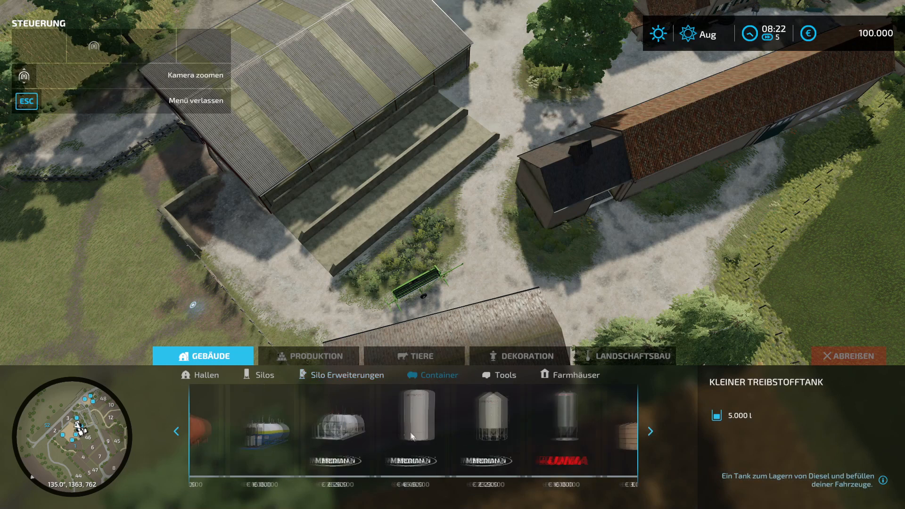
Browse the tool buildings and farmhouses, then switch to the Produktion factories
{"action": "left_click", "coordinate": [505, 374]}
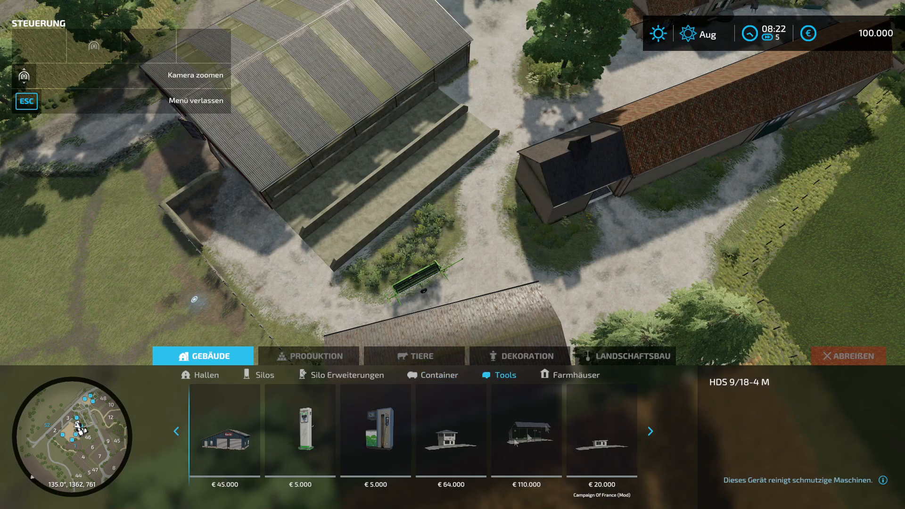
{"action": "left_click", "coordinate": [575, 374]}
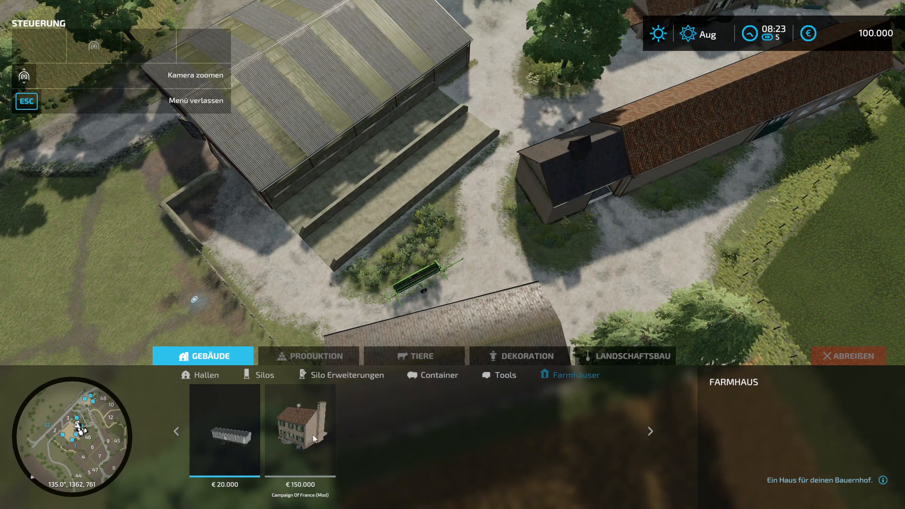
{"action": "left_click", "coordinate": [309, 356]}
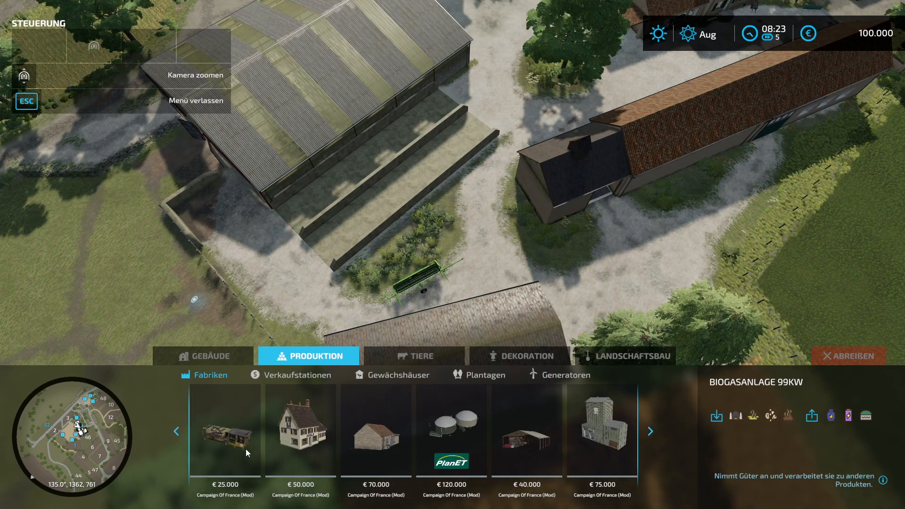
Page through factories, then preview the small vegetable garden and large greenhouse under Gewächshäuser
{"action": "left_click", "coordinate": [650, 431]}
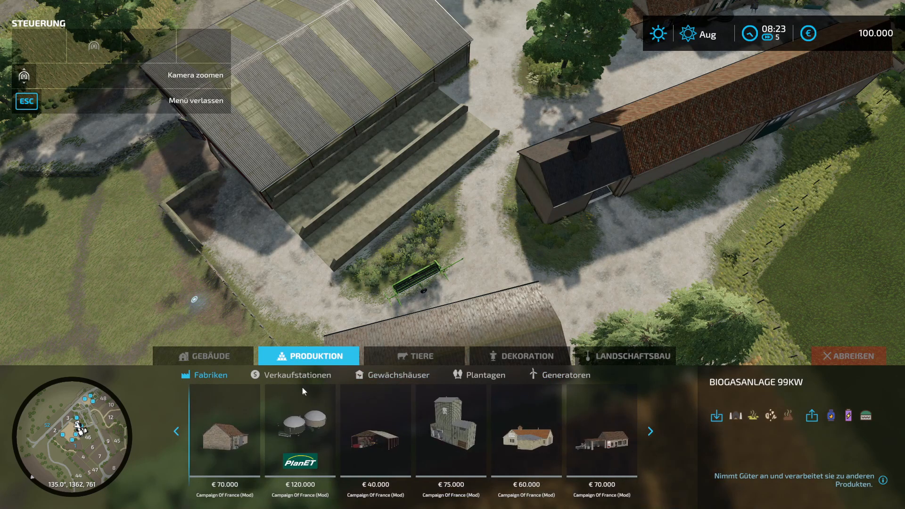
{"action": "left_click", "coordinate": [398, 374]}
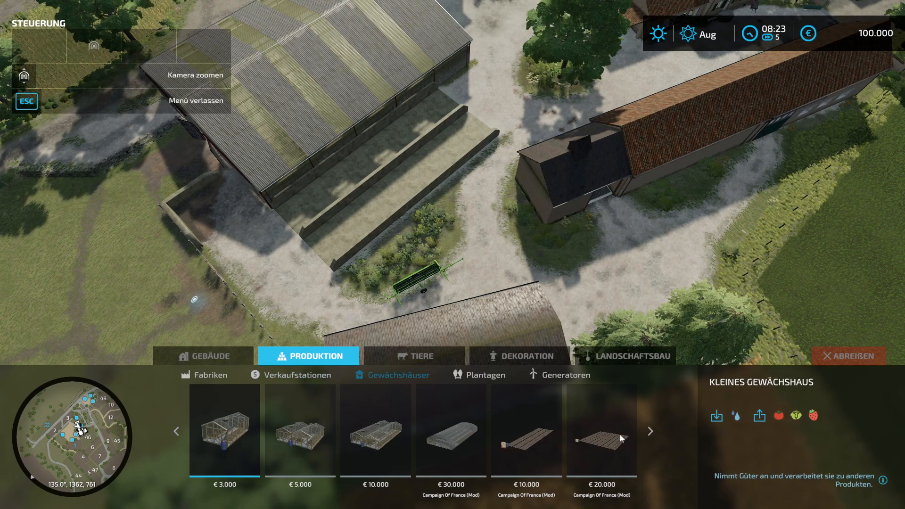
{"action": "left_click", "coordinate": [603, 430]}
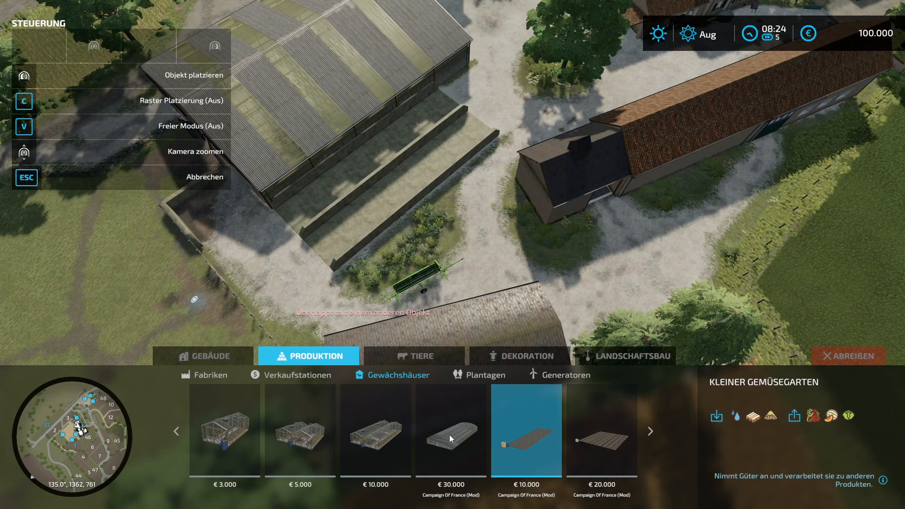
{"action": "left_click", "coordinate": [451, 430]}
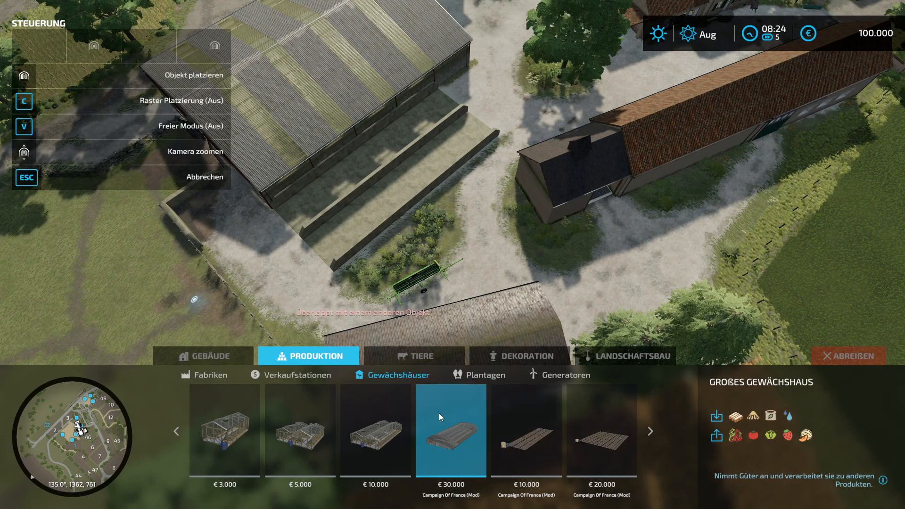
Preview the apple tree under Plantagen, then switch to the Tiere buildings
{"action": "left_click", "coordinate": [485, 374]}
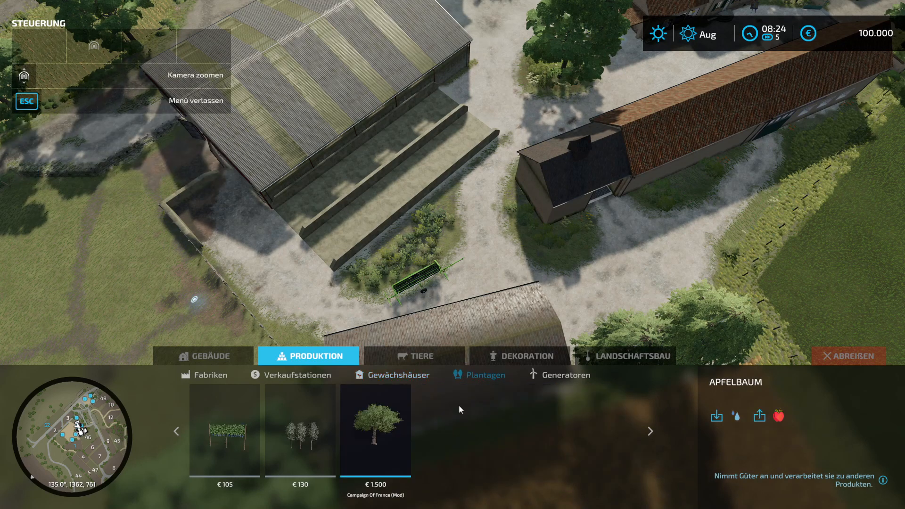
{"action": "left_click", "coordinate": [376, 430]}
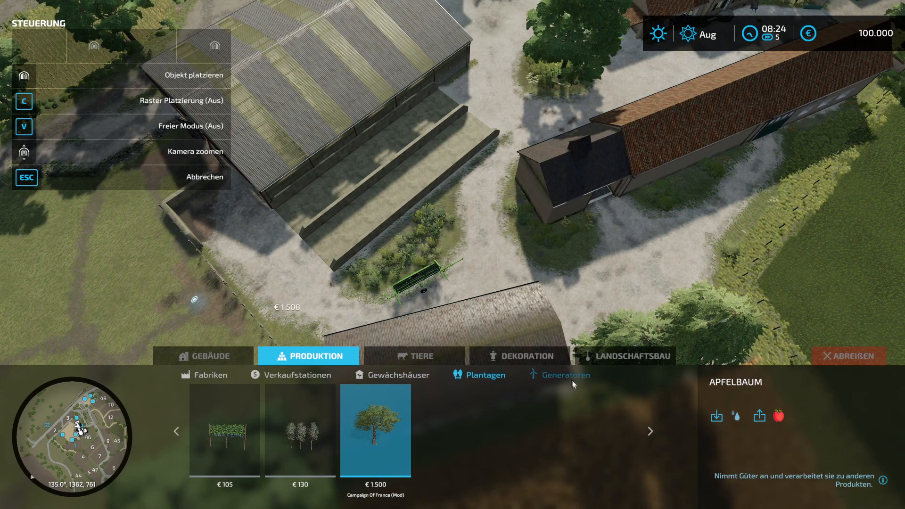
{"action": "left_click", "coordinate": [414, 355]}
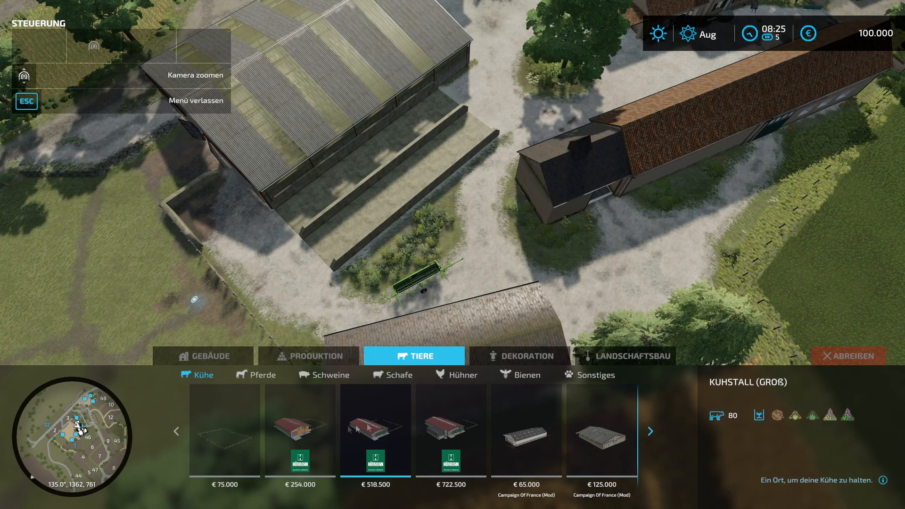
Page through cow barns and preview the modern pig barn under Schweine
{"action": "left_click", "coordinate": [650, 430]}
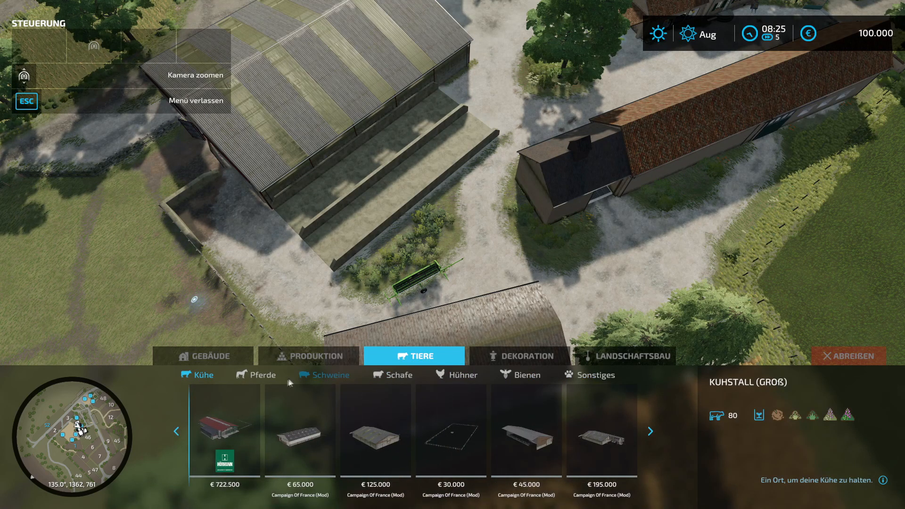
{"action": "left_click", "coordinate": [330, 374]}
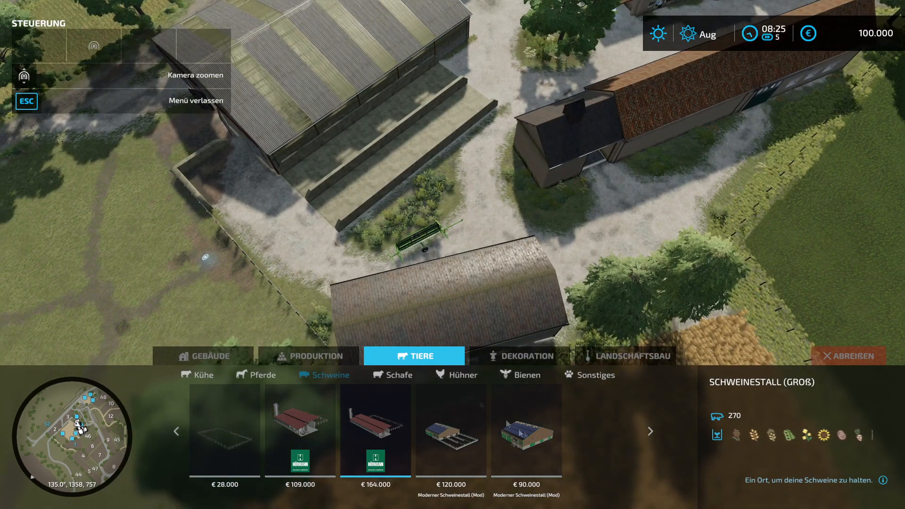
{"action": "left_click", "coordinate": [525, 431]}
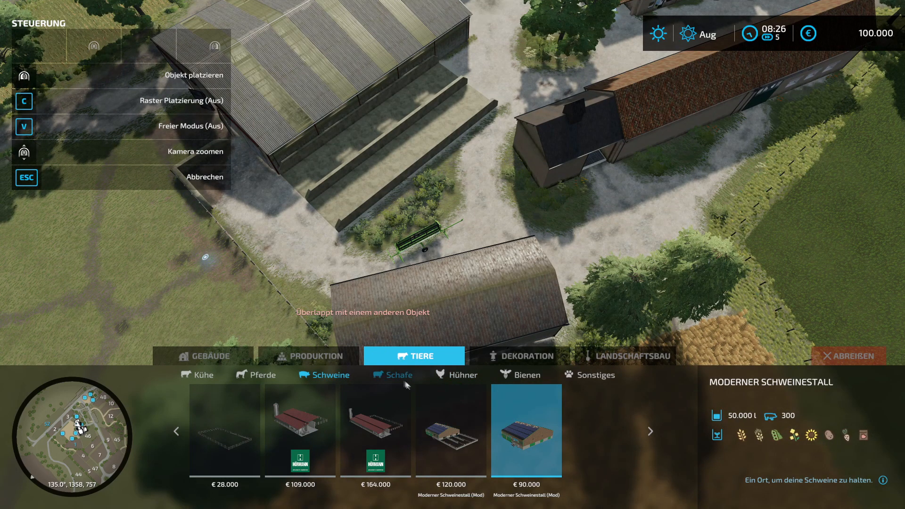
Browse the sheep barns and other animal buildings like the dog house, then switch to Dekoration
{"action": "left_click", "coordinate": [398, 374]}
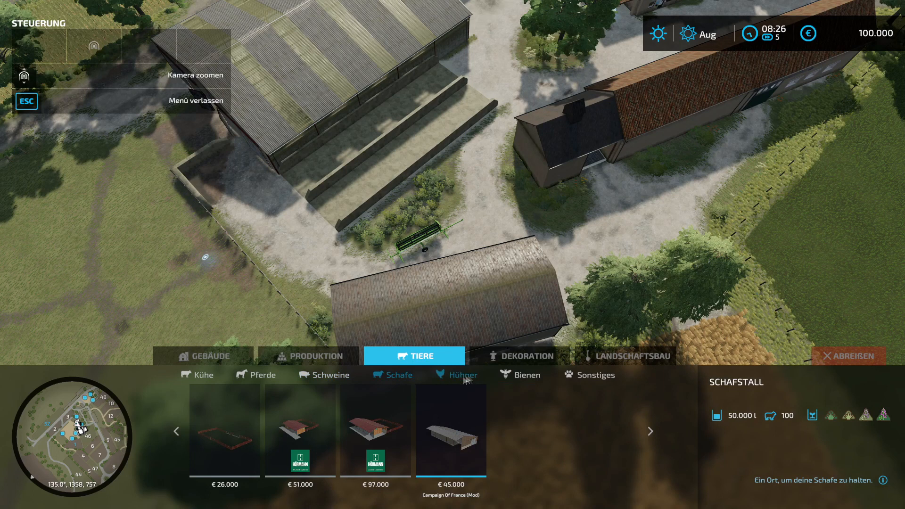
{"action": "left_click", "coordinate": [526, 374]}
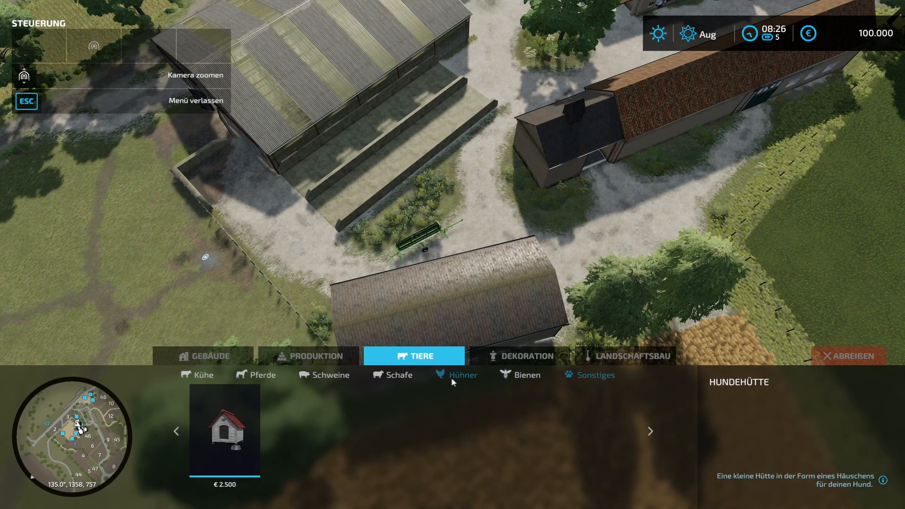
{"action": "left_click", "coordinate": [519, 355]}
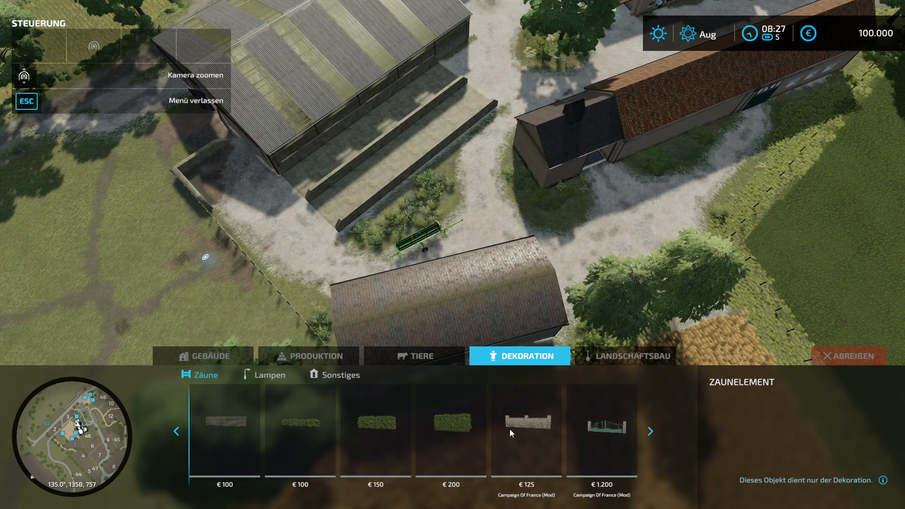
{"action": "mouse_move", "coordinate": [614, 423]}
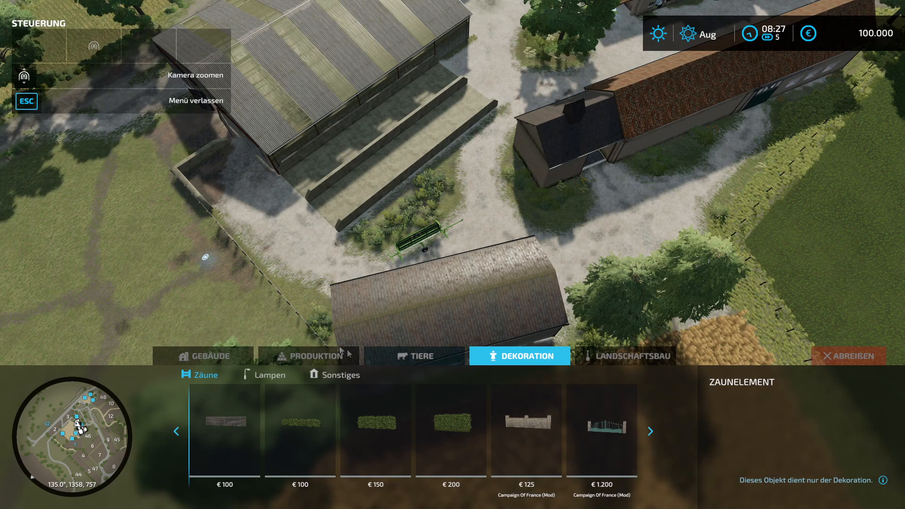
Browse Lampen and Sonstiges decorations, preview the Metallregal, then switch to Landschaftsbau
{"action": "left_click", "coordinate": [270, 374]}
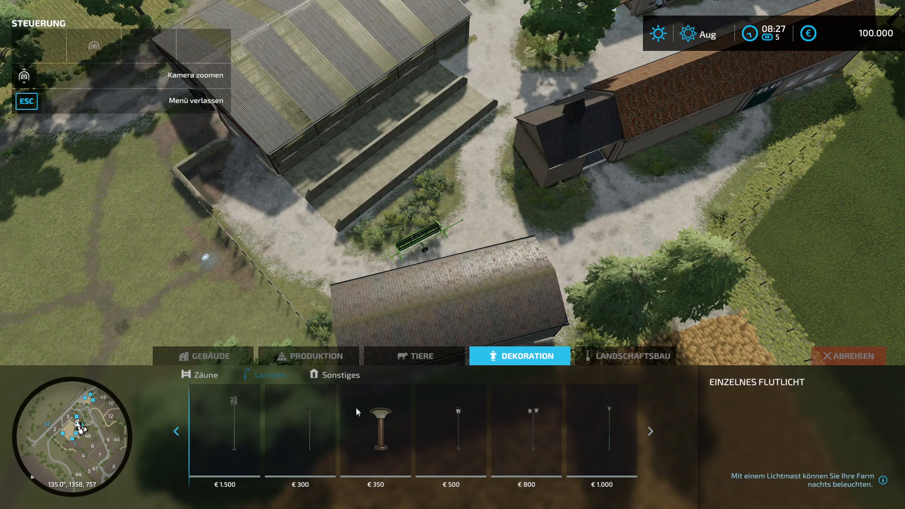
{"action": "left_click", "coordinate": [340, 374]}
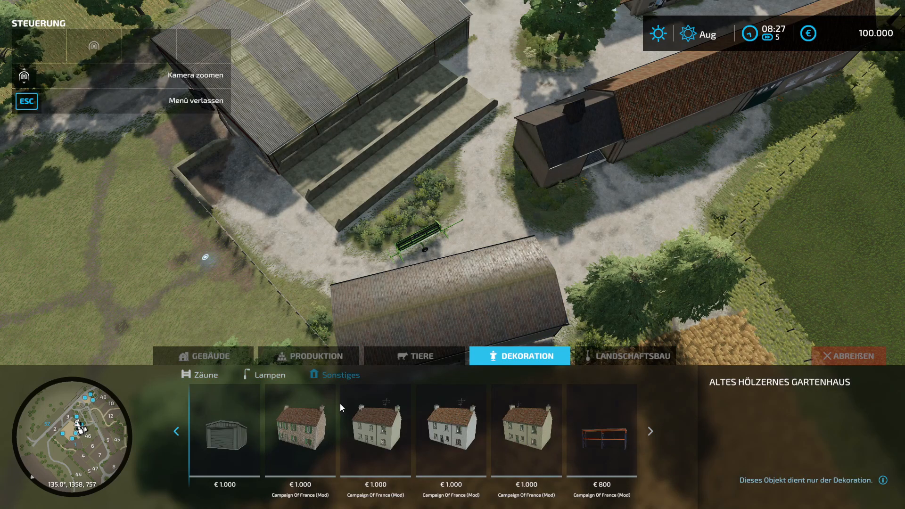
{"action": "mouse_move", "coordinate": [415, 440]}
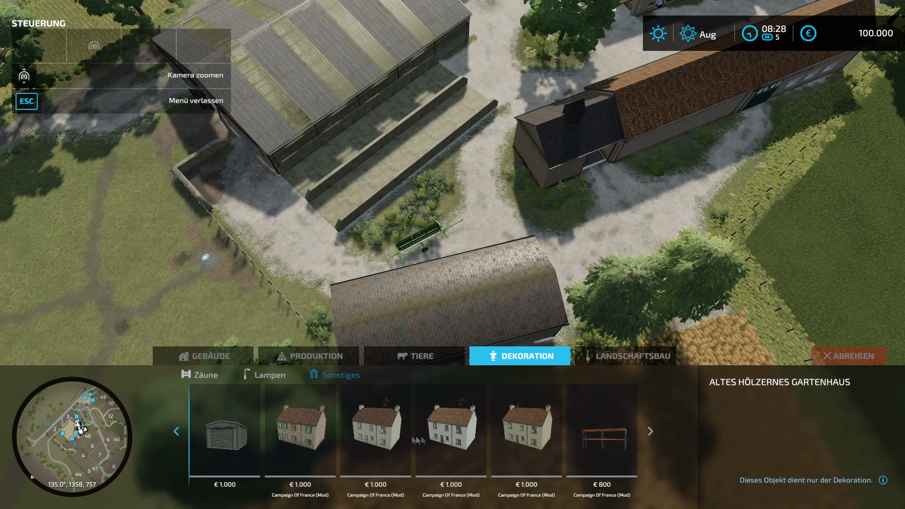
{"action": "mouse_move", "coordinate": [606, 432]}
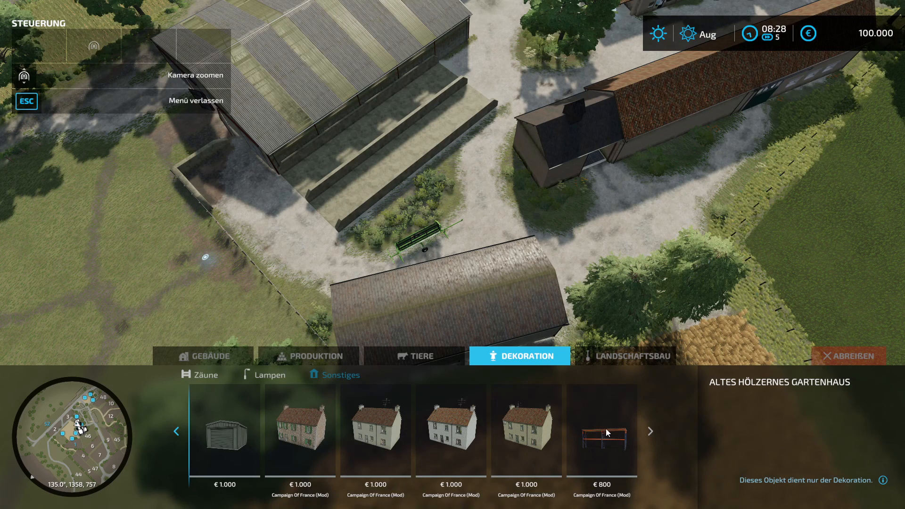
{"action": "left_click", "coordinate": [603, 431]}
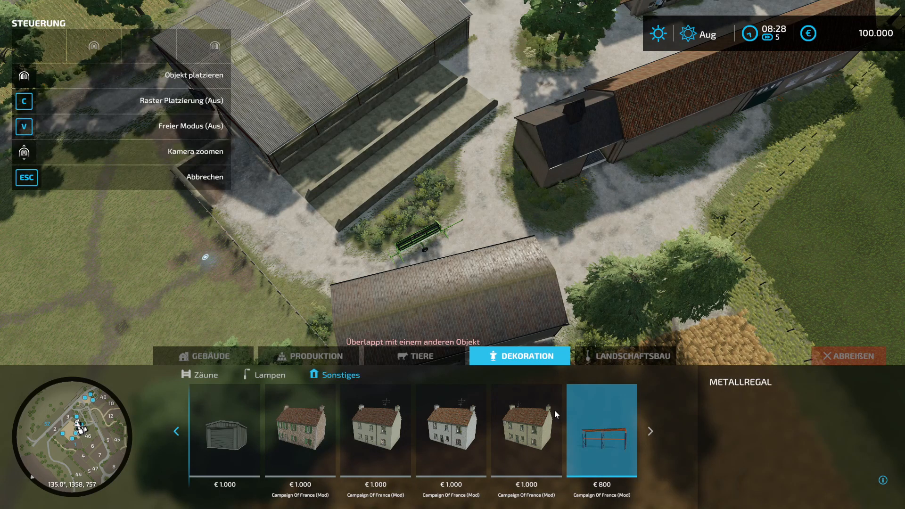
{"action": "mouse_move", "coordinate": [593, 452]}
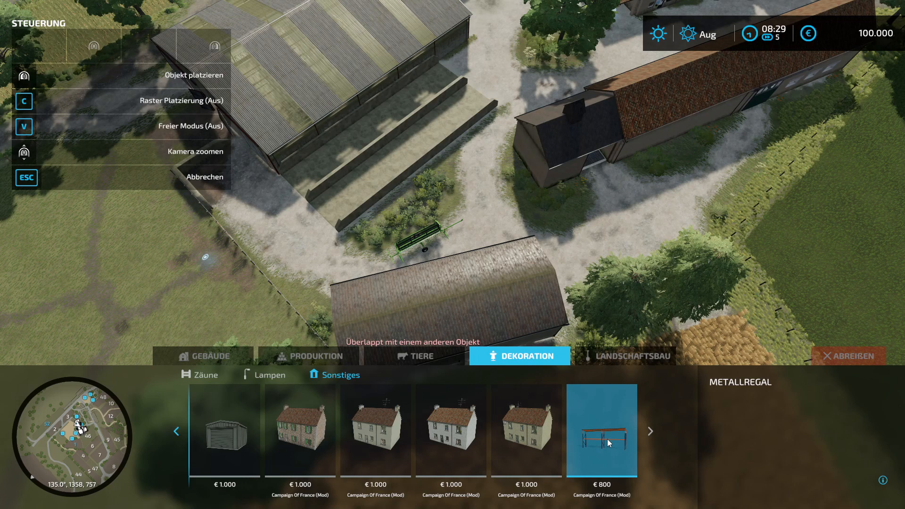
{"action": "left_click", "coordinate": [624, 355]}
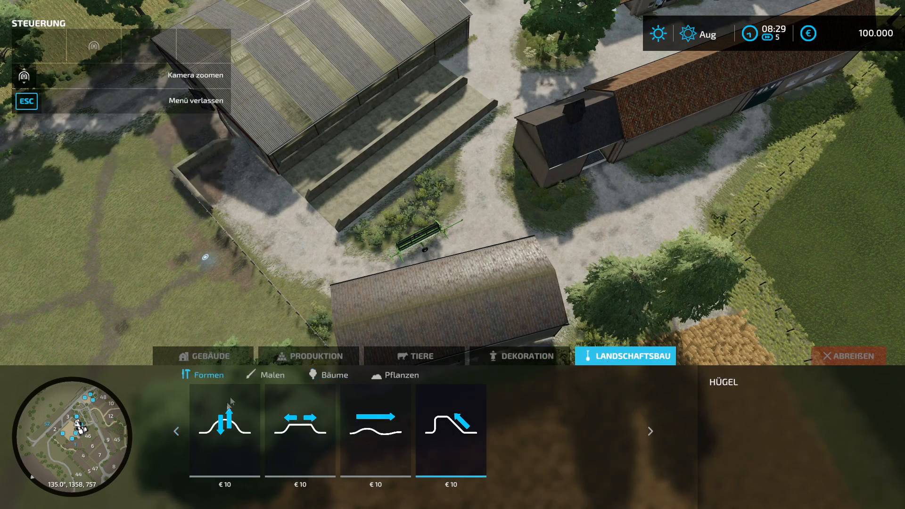
Browse the ground painting textures and page through the Bäume trees and bushes
{"action": "left_click", "coordinate": [272, 374]}
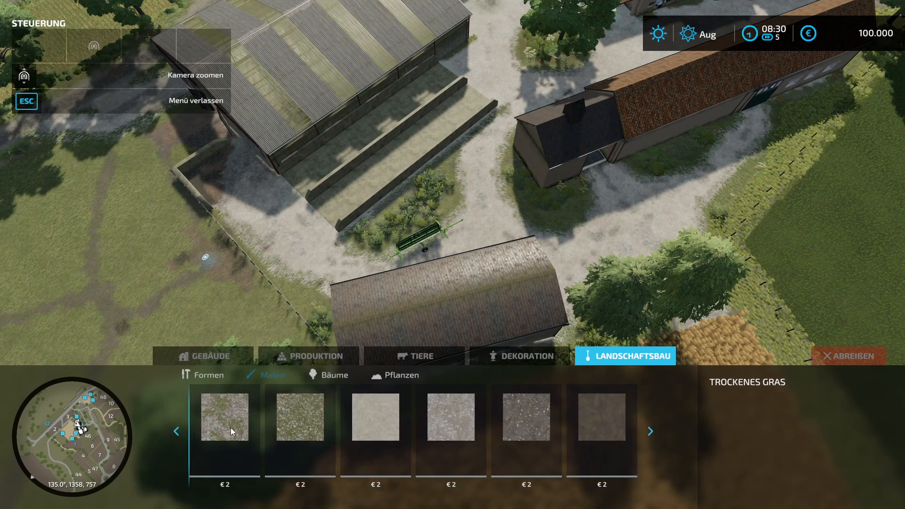
{"action": "left_click", "coordinate": [334, 376]}
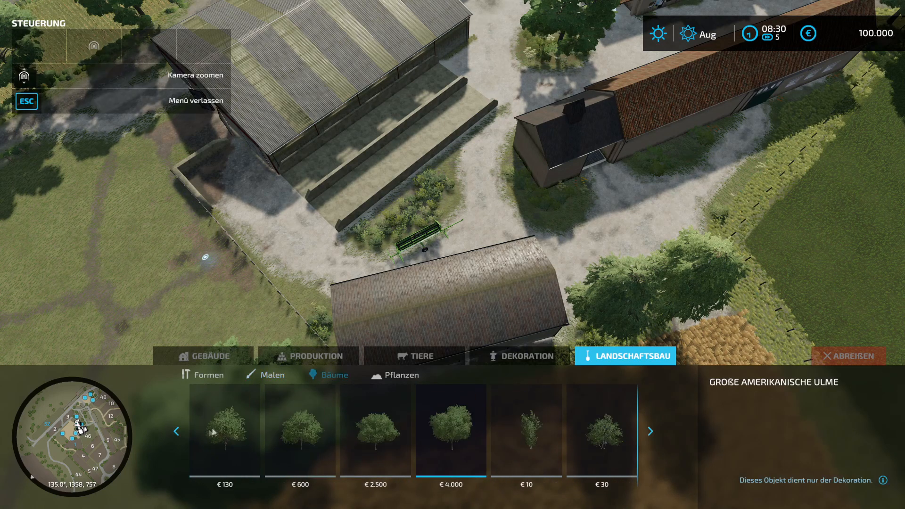
{"action": "left_click", "coordinate": [177, 431]}
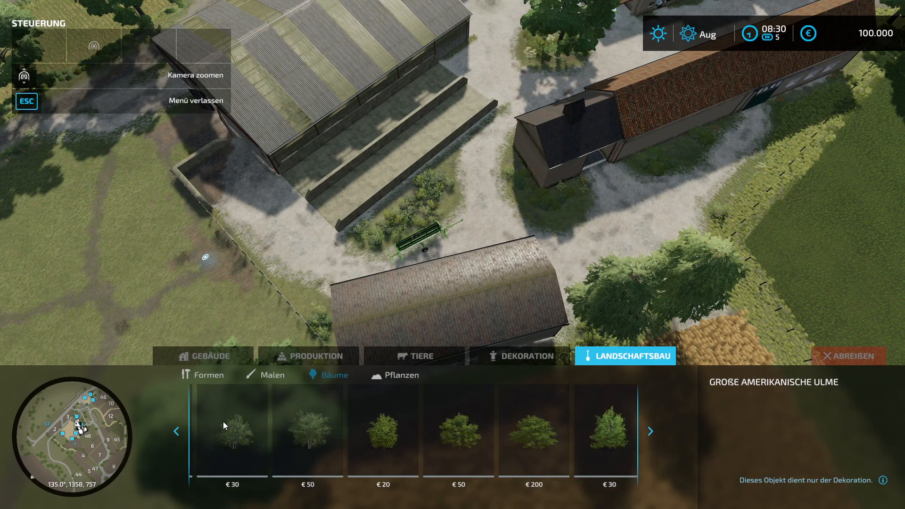
{"action": "left_click", "coordinate": [650, 431]}
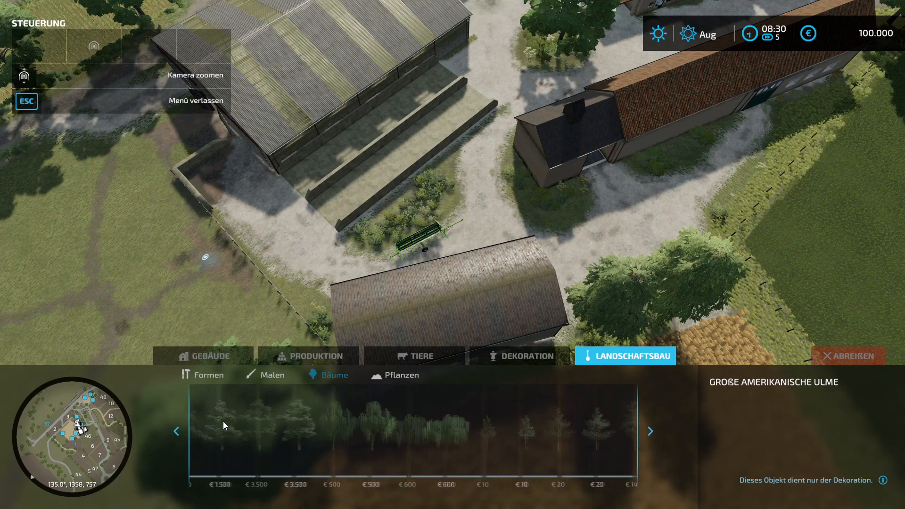
{"action": "left_click", "coordinate": [649, 430]}
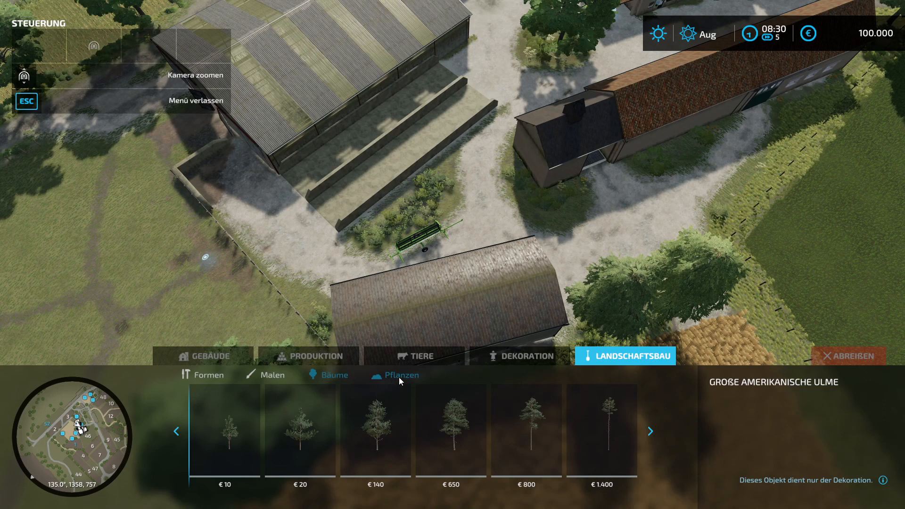
Switch to Pflanzen and pick Kurzes Gras to place
{"action": "left_click", "coordinate": [402, 375]}
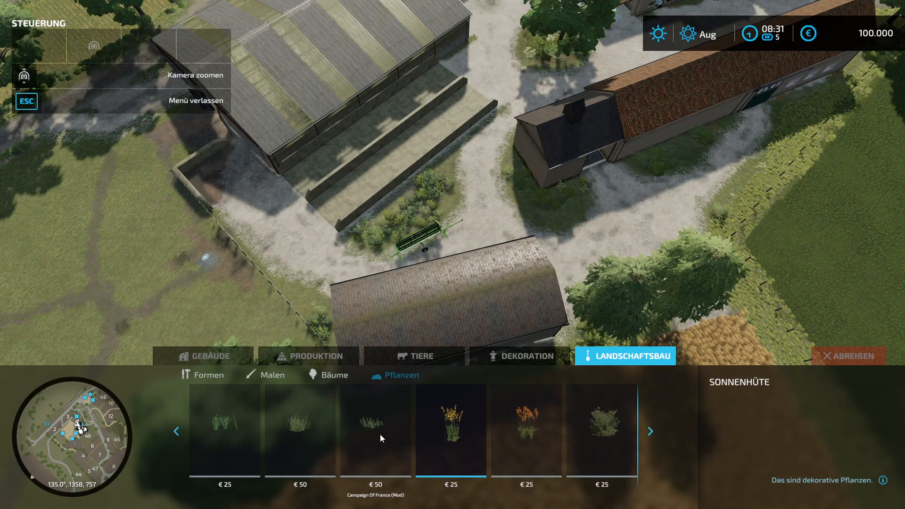
{"action": "left_click", "coordinate": [376, 430]}
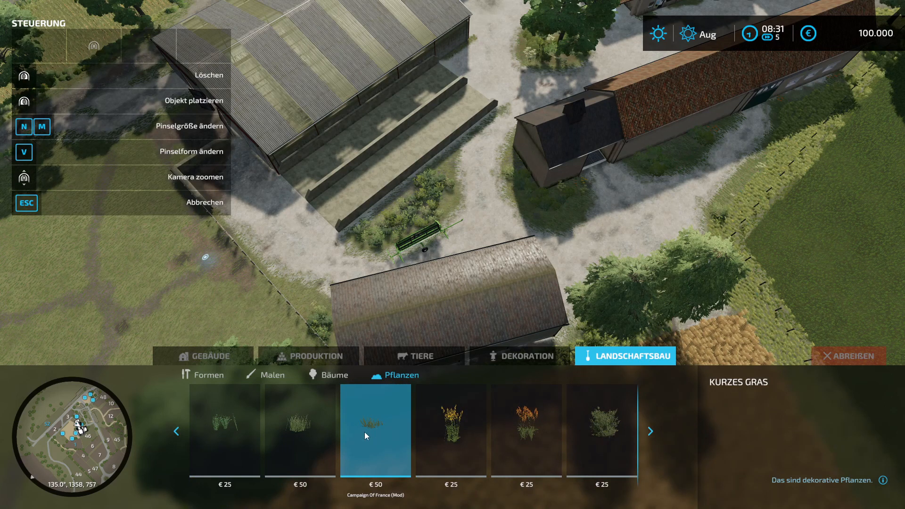
{"action": "left_click", "coordinate": [650, 431]}
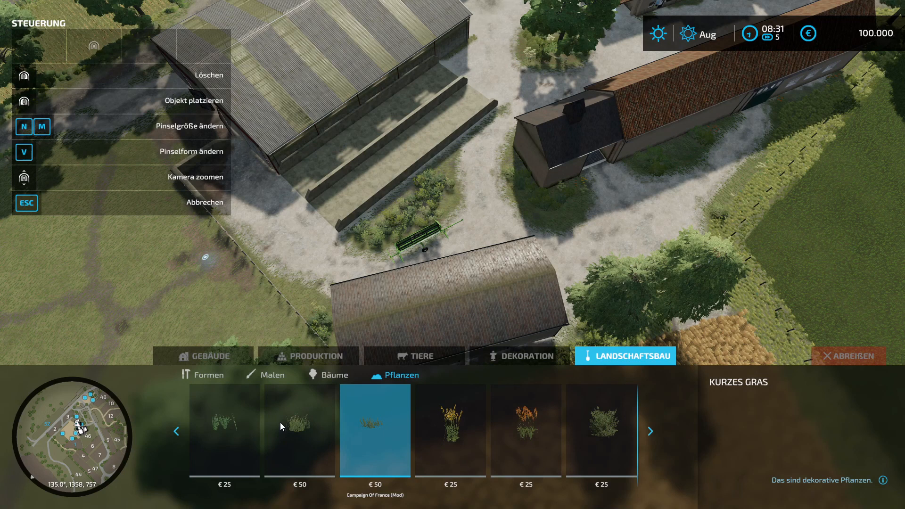
{"action": "mouse_move", "coordinate": [433, 271]}
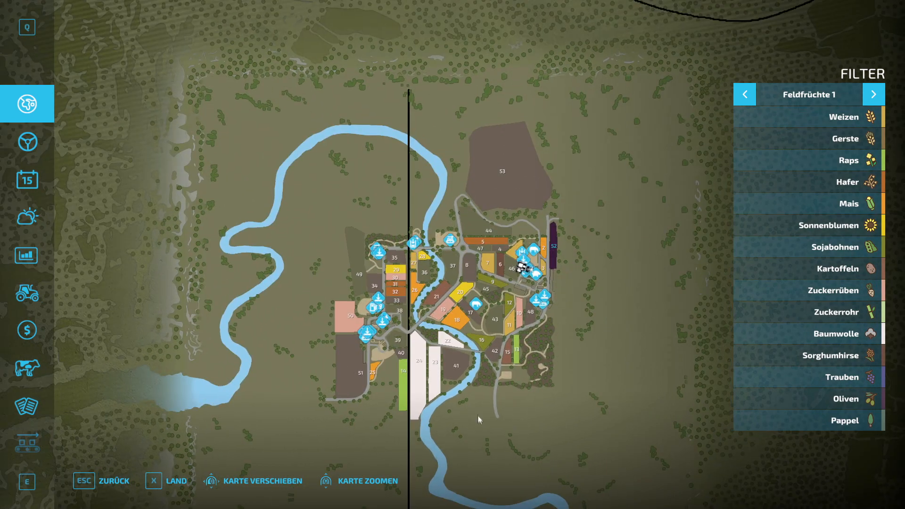
{"action": "mouse_move", "coordinate": [661, 66]}
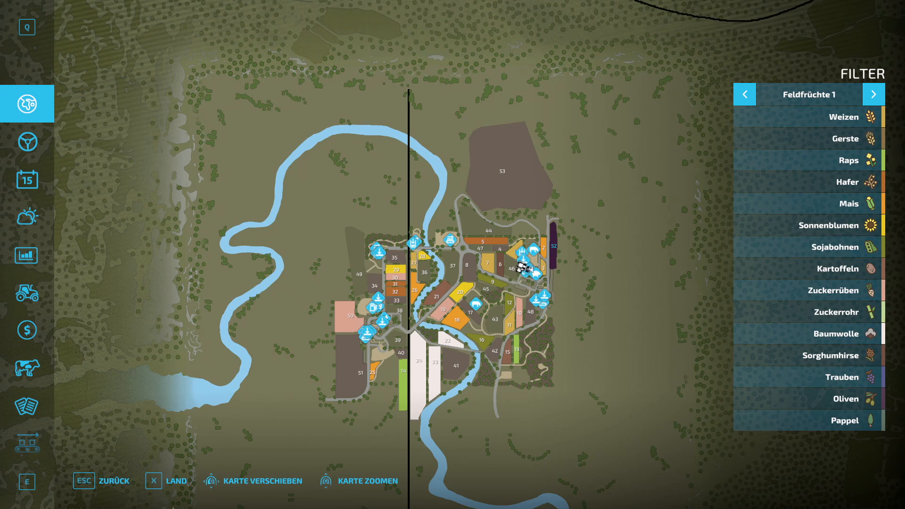
{"action": "mouse_move", "coordinate": [438, 366]}
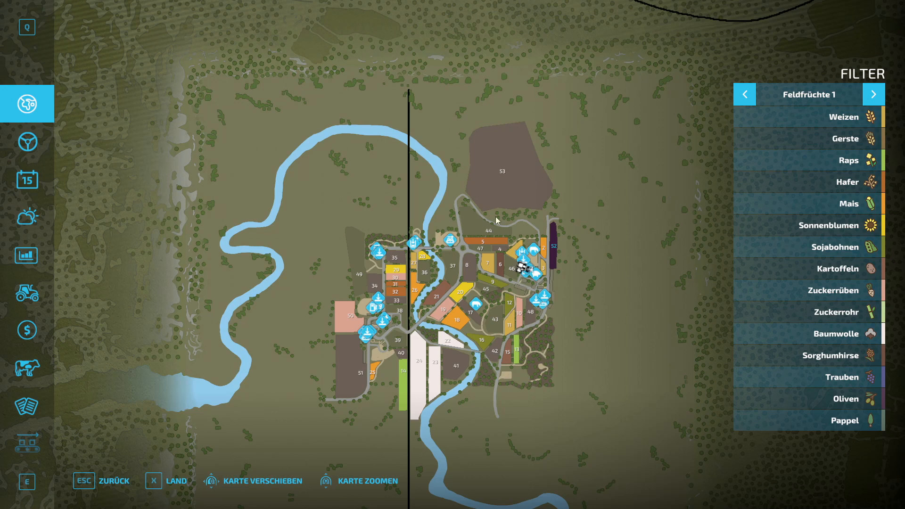
{"action": "mouse_move", "coordinate": [565, 232]}
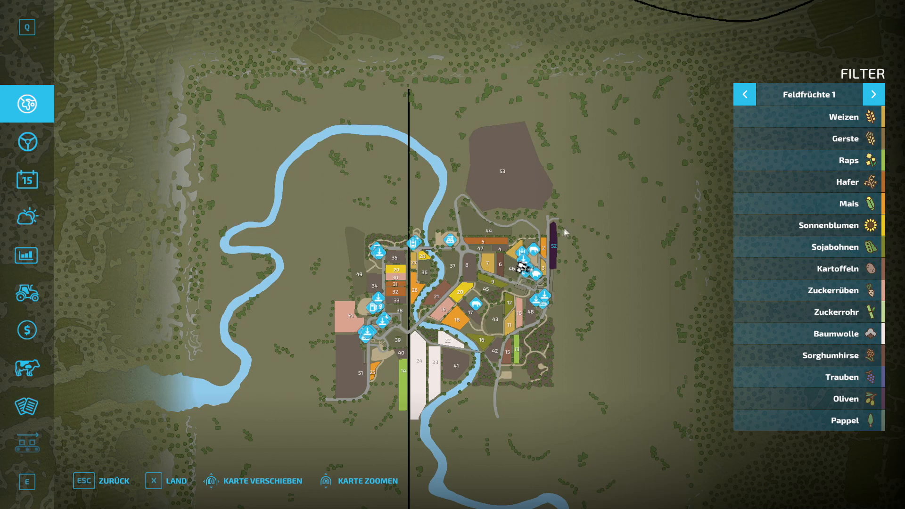
{"action": "mouse_move", "coordinate": [549, 203]}
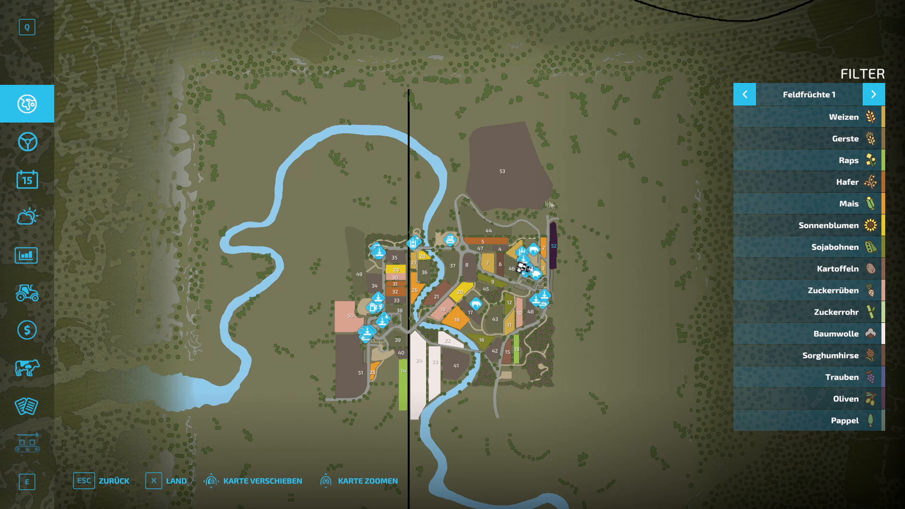
{"action": "mouse_move", "coordinate": [514, 419]}
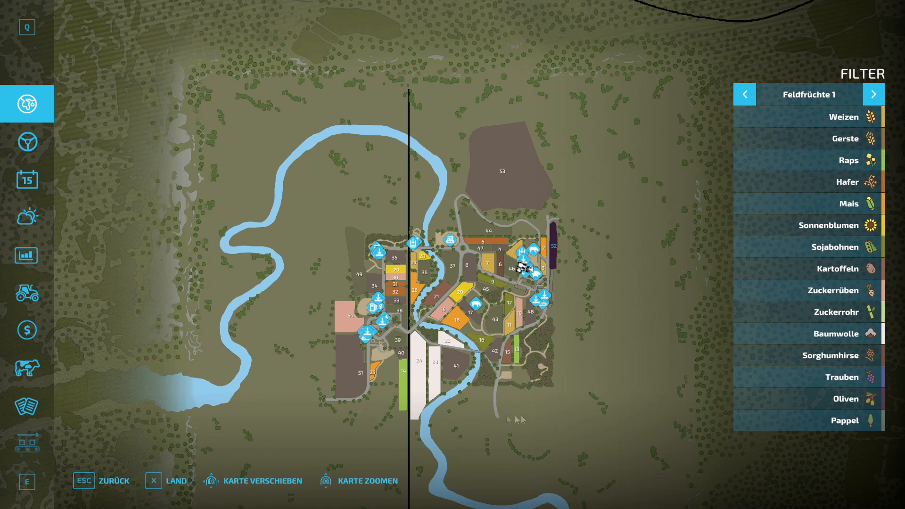
{"action": "mouse_move", "coordinate": [563, 404]}
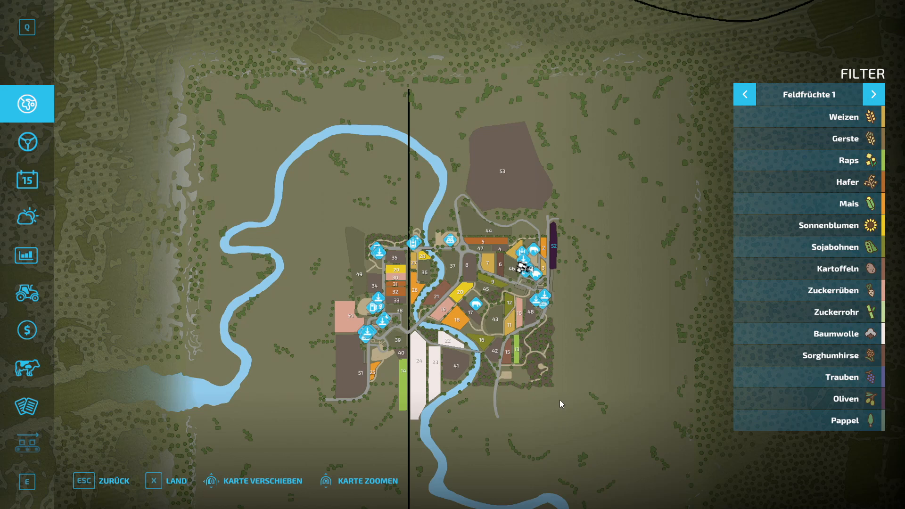
{"action": "mouse_move", "coordinate": [586, 372]}
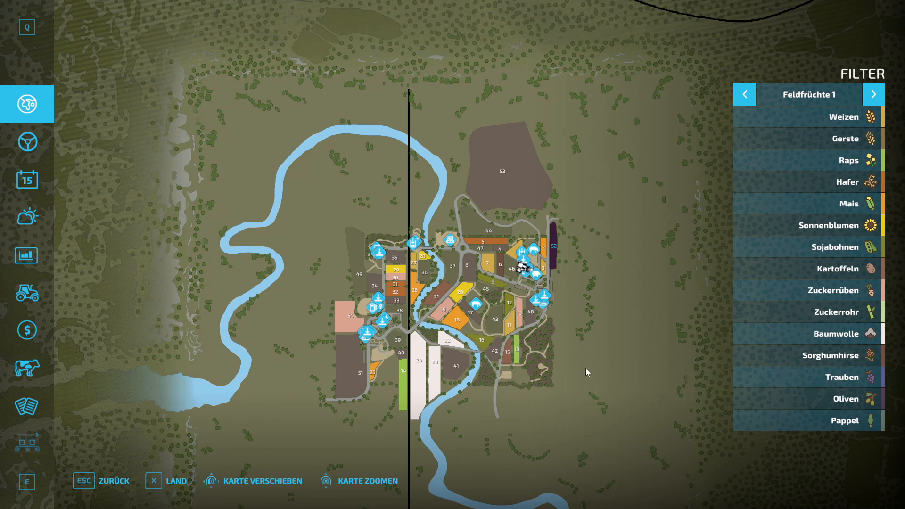
{"action": "mouse_move", "coordinate": [580, 146]}
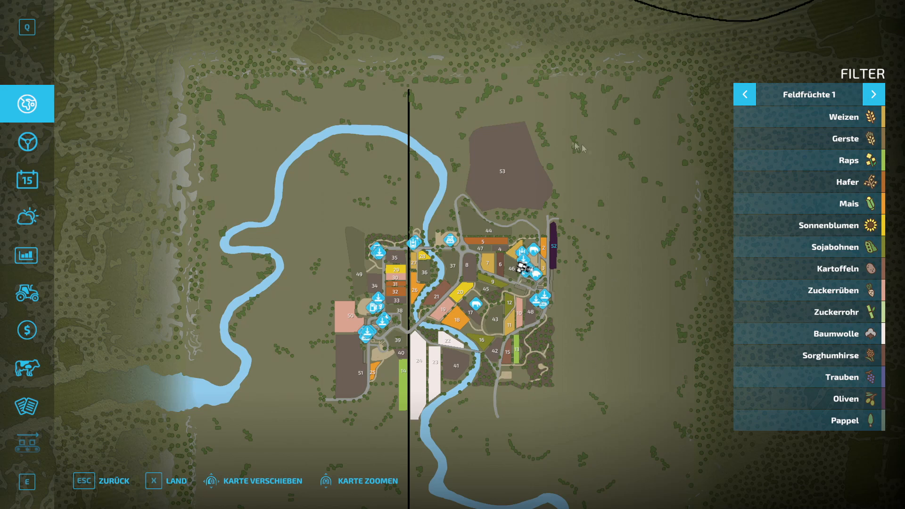
{"action": "mouse_move", "coordinate": [199, 275]}
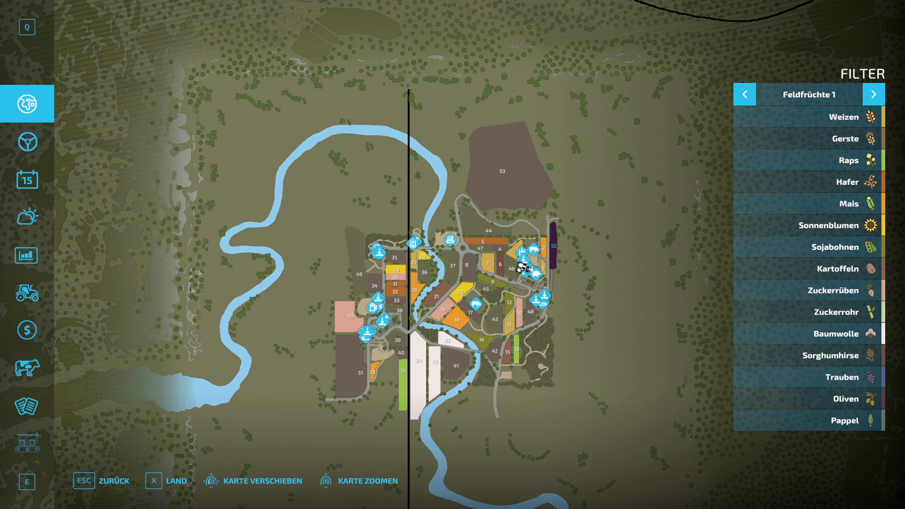
{"action": "mouse_move", "coordinate": [227, 423]}
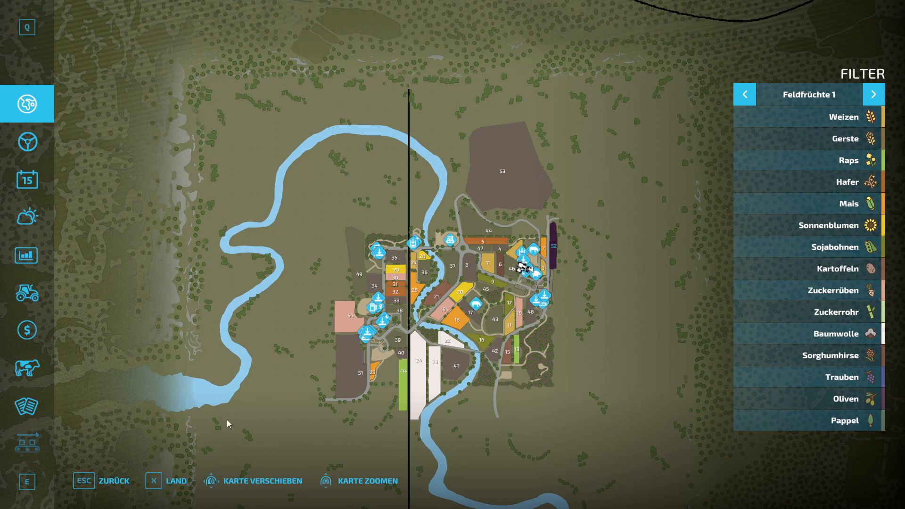
{"action": "mouse_move", "coordinate": [261, 414]}
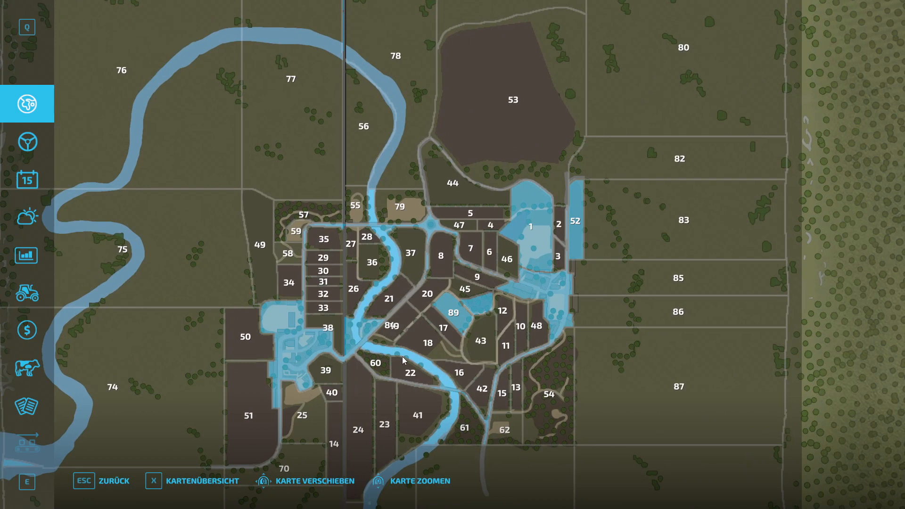
{"action": "mouse_move", "coordinate": [533, 242]}
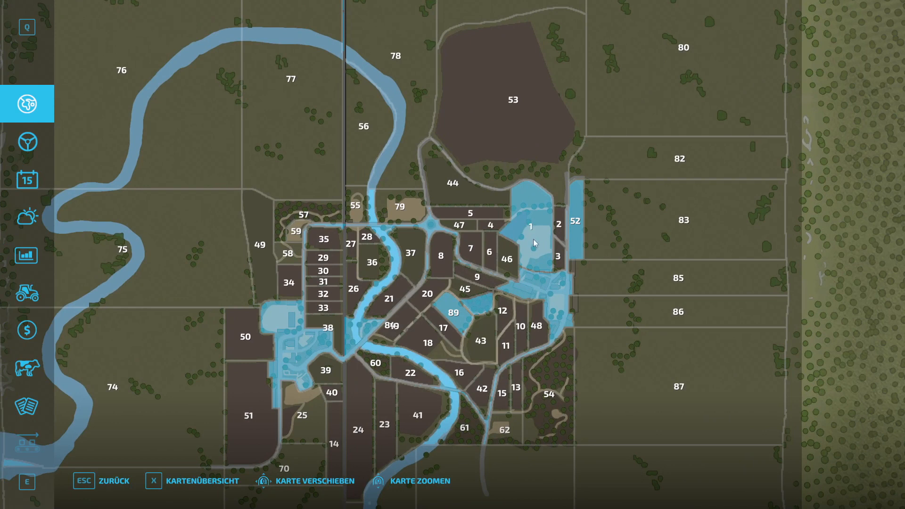
{"action": "mouse_move", "coordinate": [541, 238]}
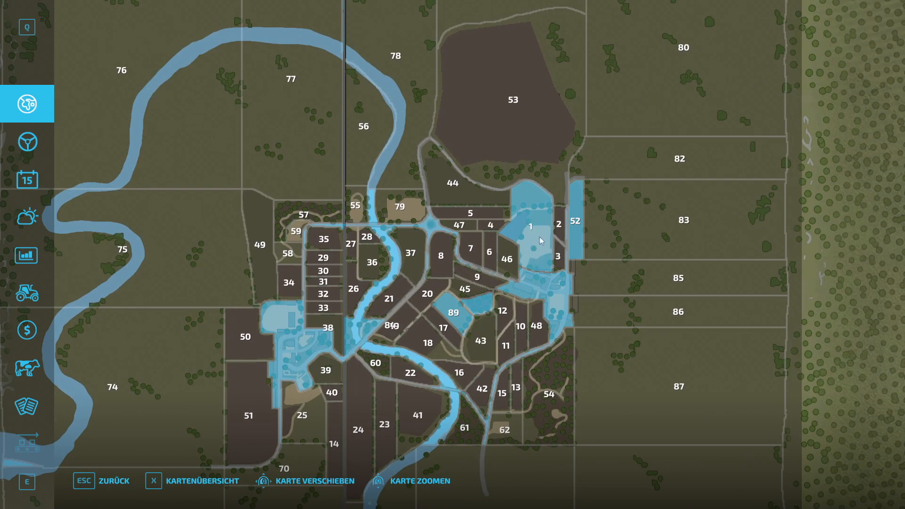
{"action": "mouse_move", "coordinate": [581, 193]}
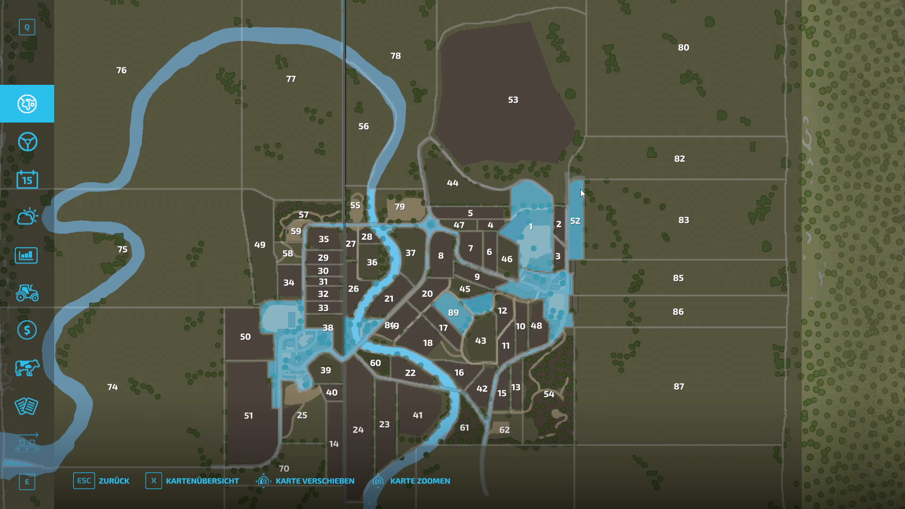
{"action": "mouse_move", "coordinate": [581, 241]}
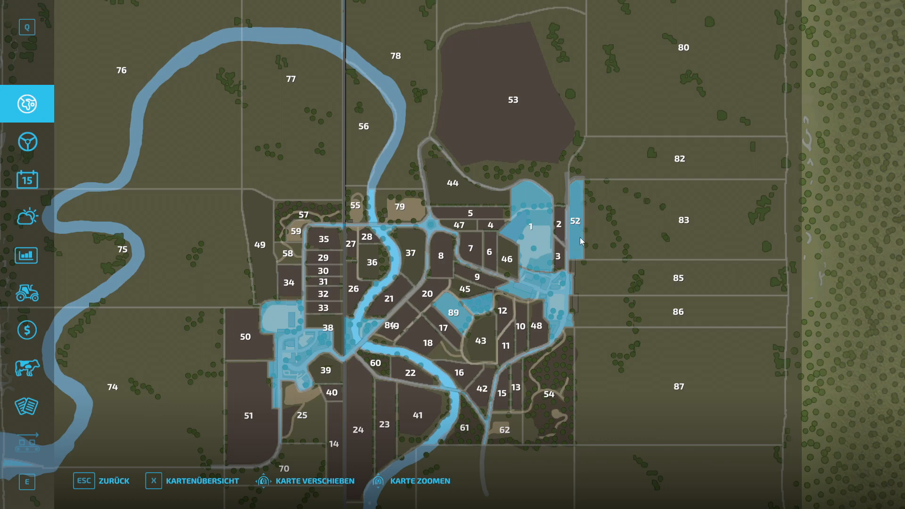
{"action": "mouse_move", "coordinate": [155, 493]}
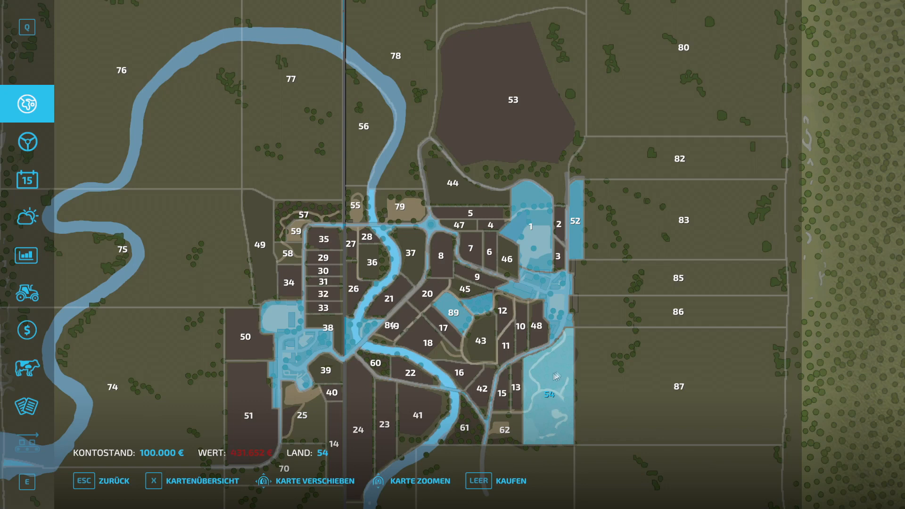
{"action": "mouse_move", "coordinate": [561, 417]}
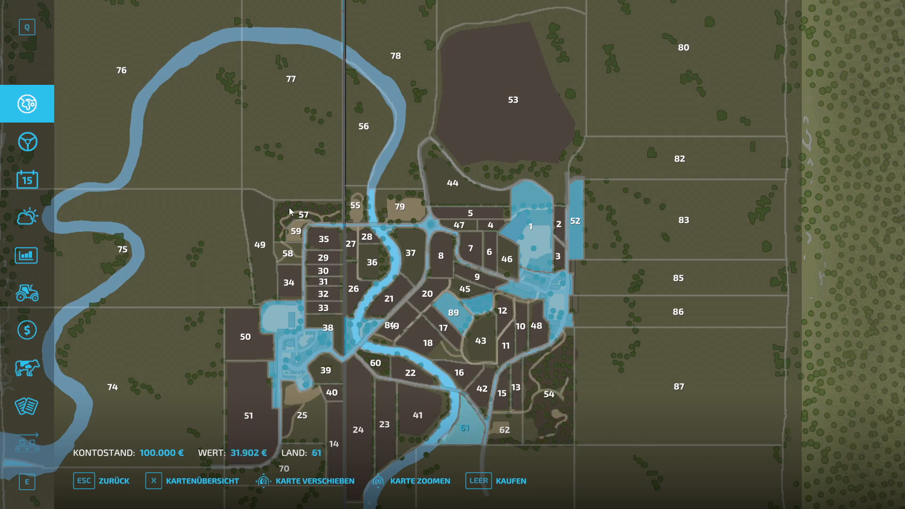
{"action": "left_click", "coordinate": [303, 217]}
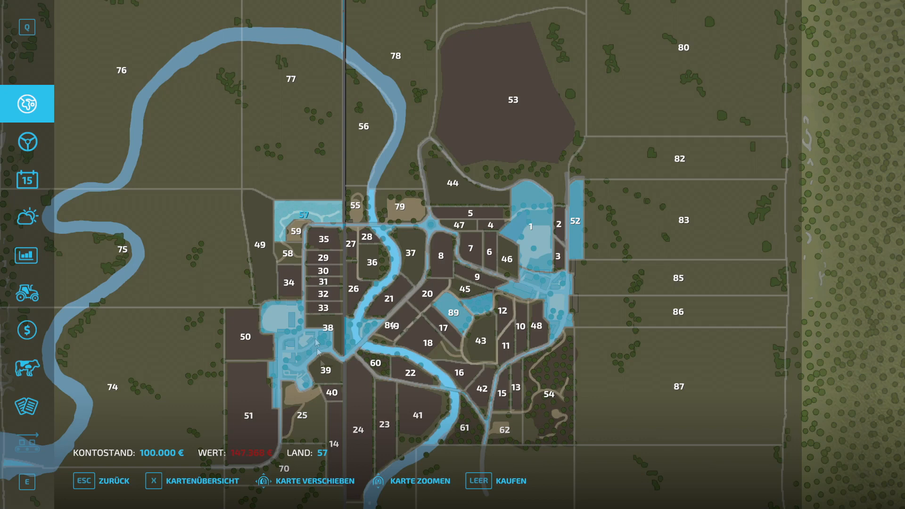
{"action": "mouse_move", "coordinate": [211, 346]}
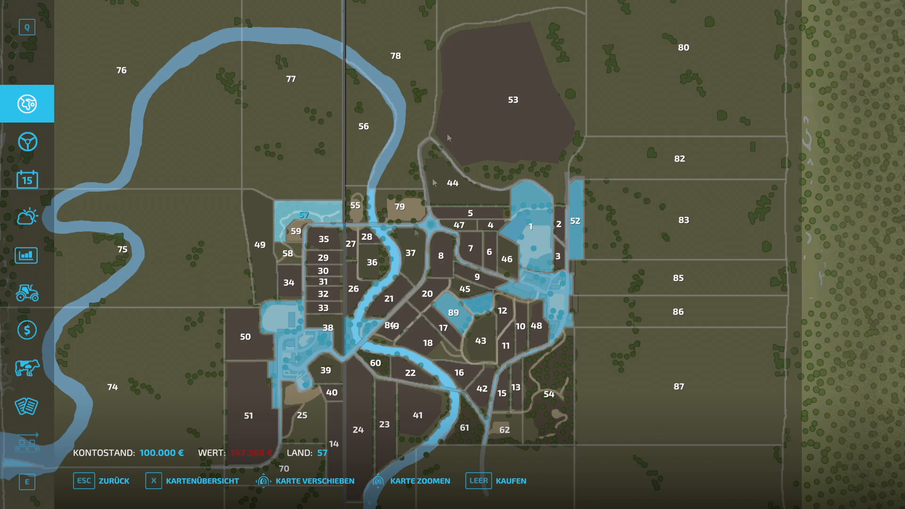
{"action": "mouse_move", "coordinate": [383, 259]}
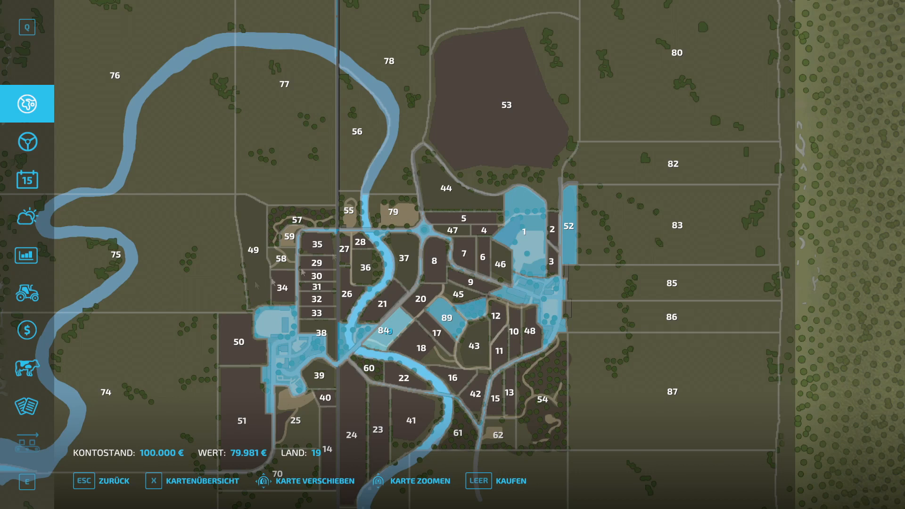
{"action": "mouse_move", "coordinate": [161, 245]}
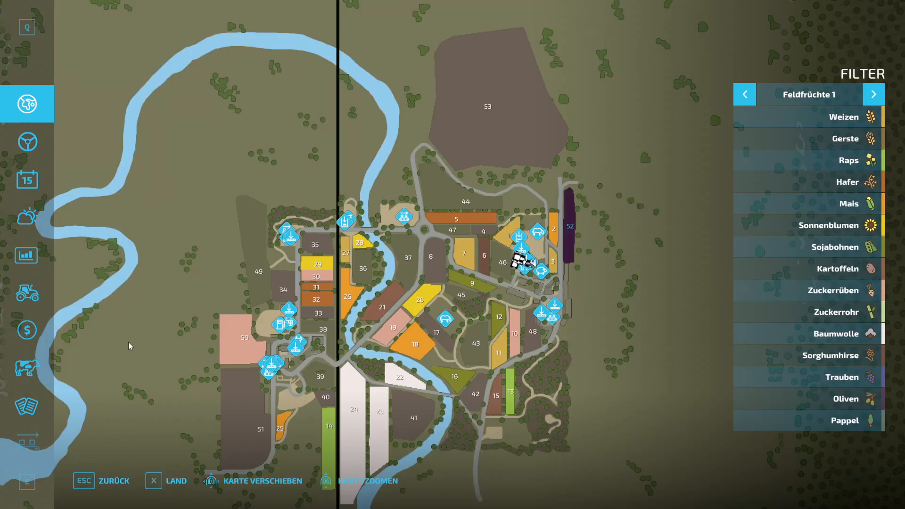
{"action": "mouse_move", "coordinate": [26, 179]}
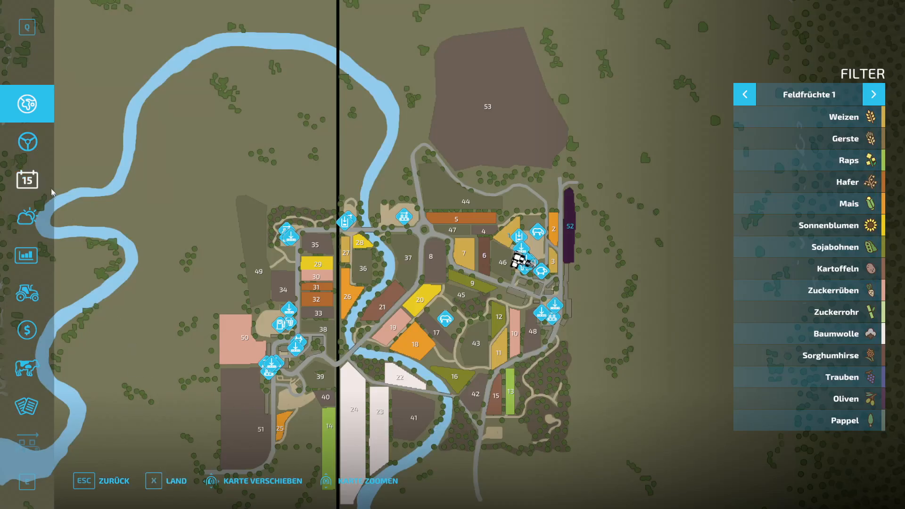
{"action": "left_click", "coordinate": [26, 179]}
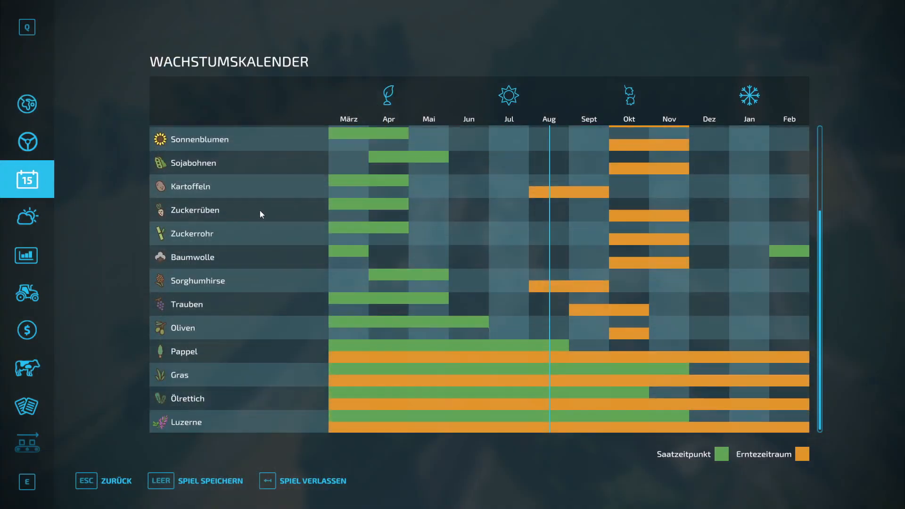
{"action": "mouse_move", "coordinate": [194, 433]}
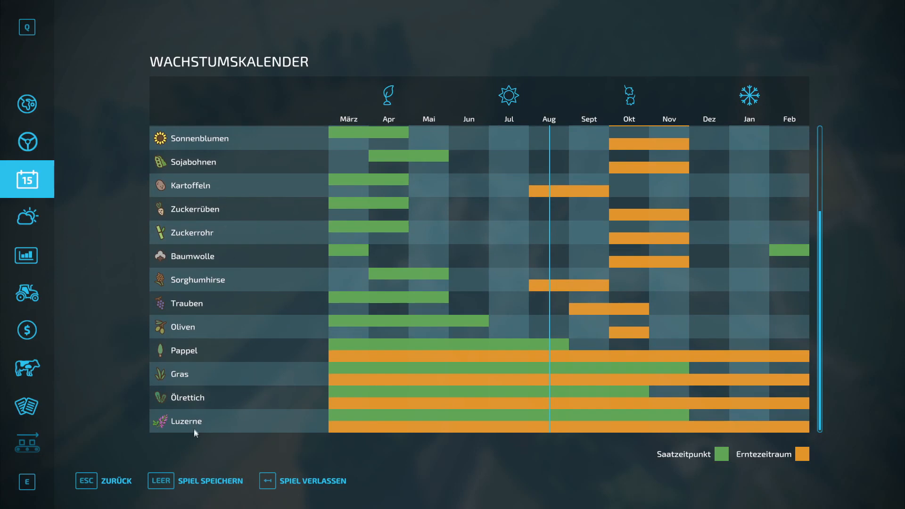
{"action": "mouse_move", "coordinate": [185, 433]}
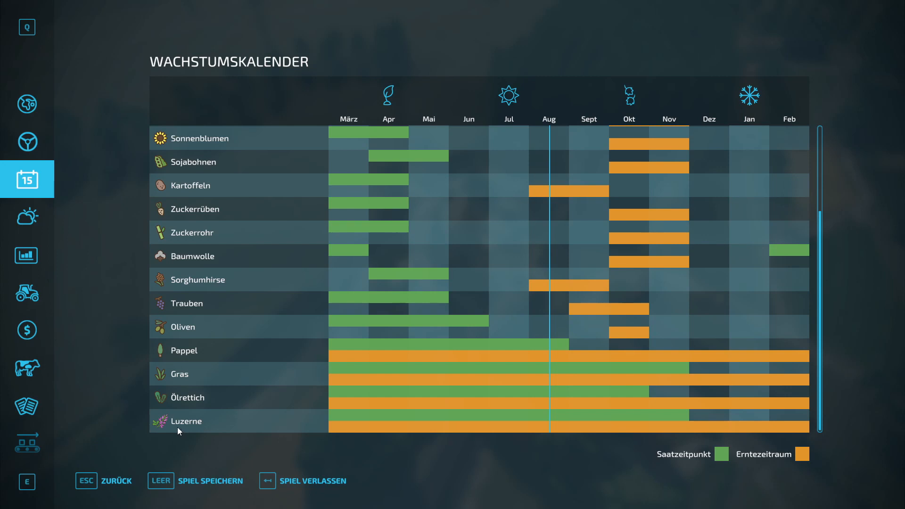
Show the prices per 1000 L for all goods, with wheat at two France Céréales stations
{"action": "left_click", "coordinate": [27, 254]}
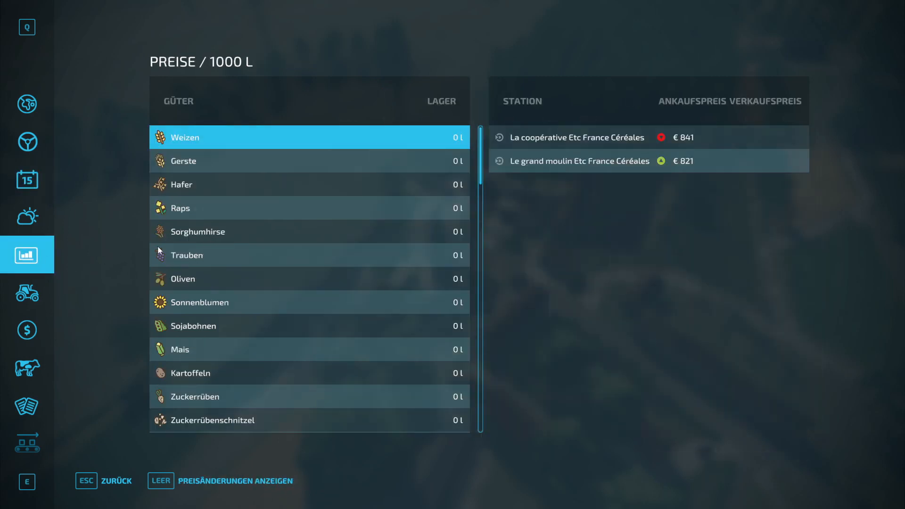
{"action": "scroll", "scroll_direction": "down", "scroll_amount": 3}
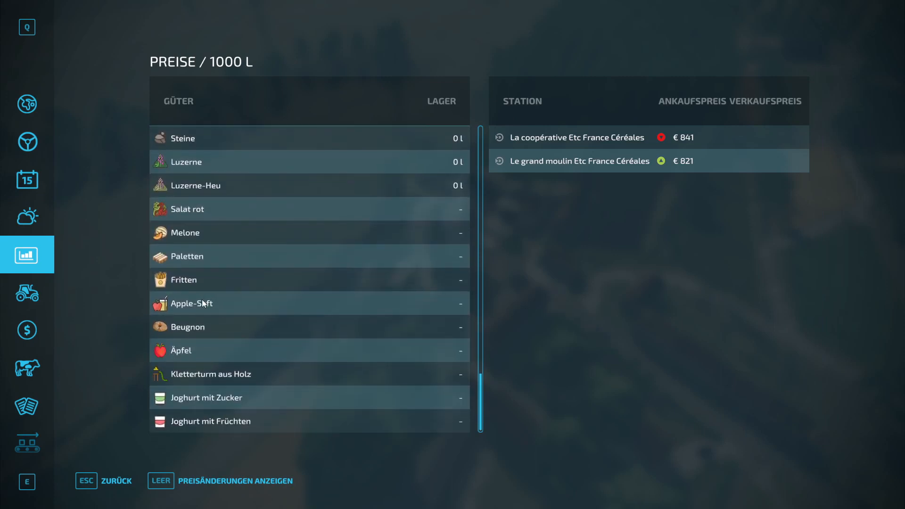
{"action": "scroll", "scroll_direction": "up", "scroll_amount": 3}
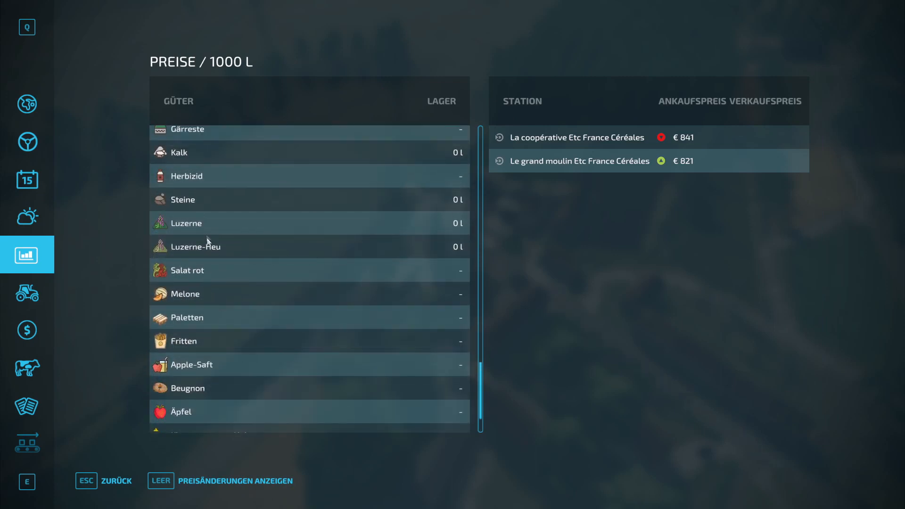
{"action": "mouse_move", "coordinate": [193, 256]}
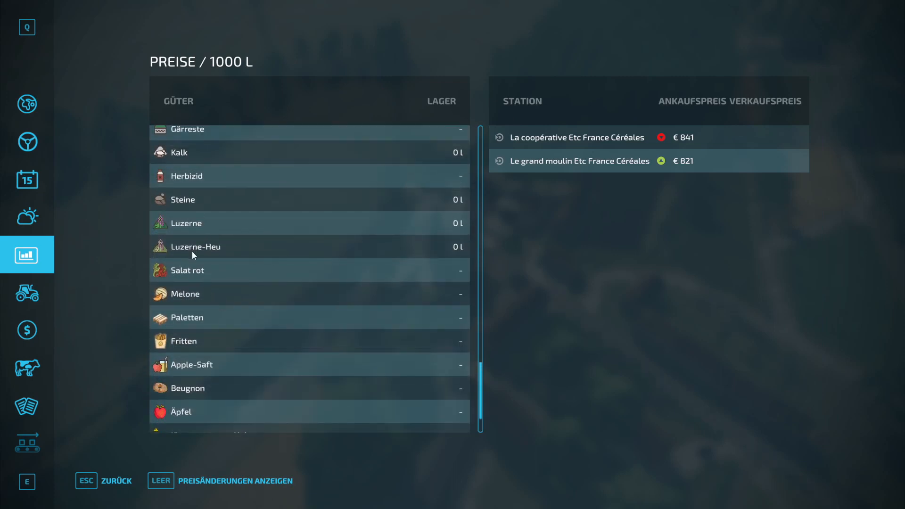
{"action": "mouse_move", "coordinate": [204, 228]}
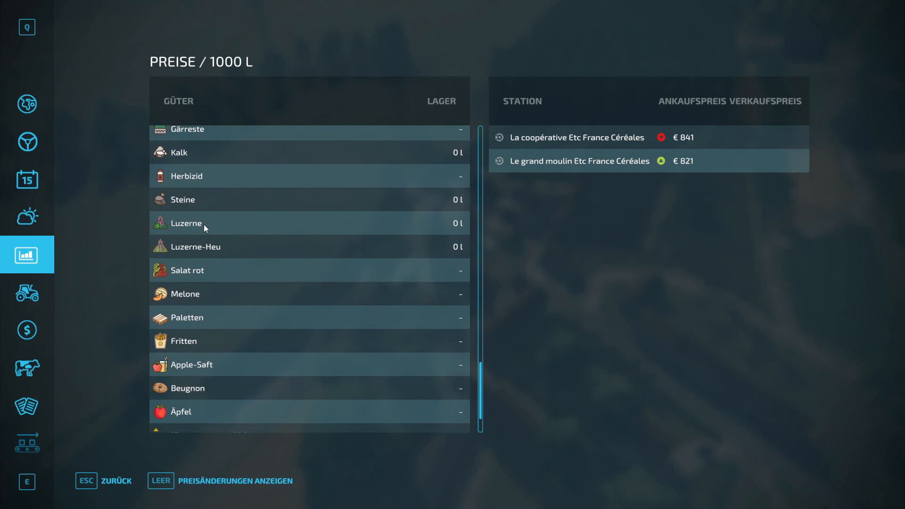
{"action": "left_click", "coordinate": [27, 179]}
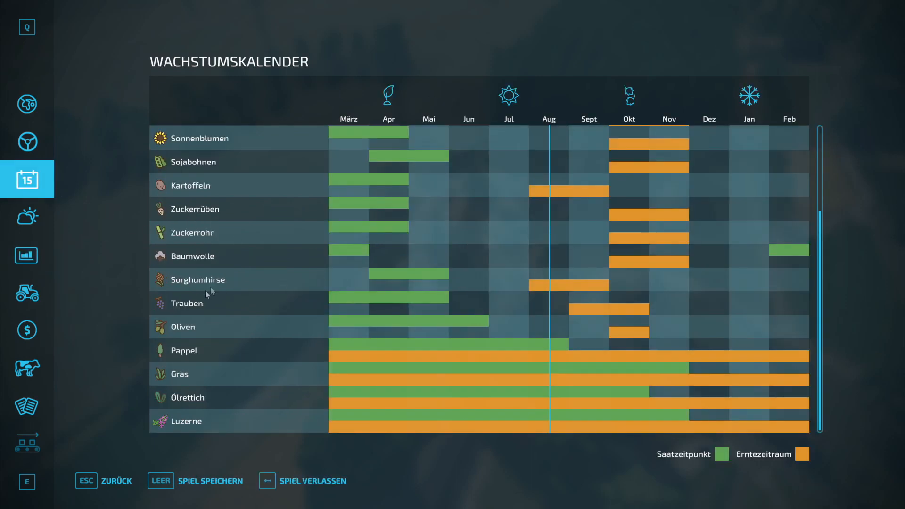
{"action": "mouse_move", "coordinate": [84, 258]}
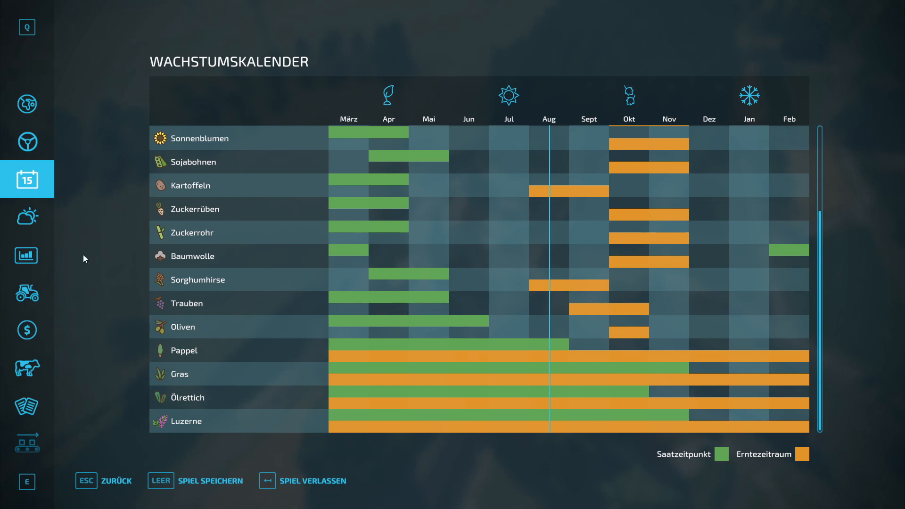
{"action": "left_click", "coordinate": [26, 255]}
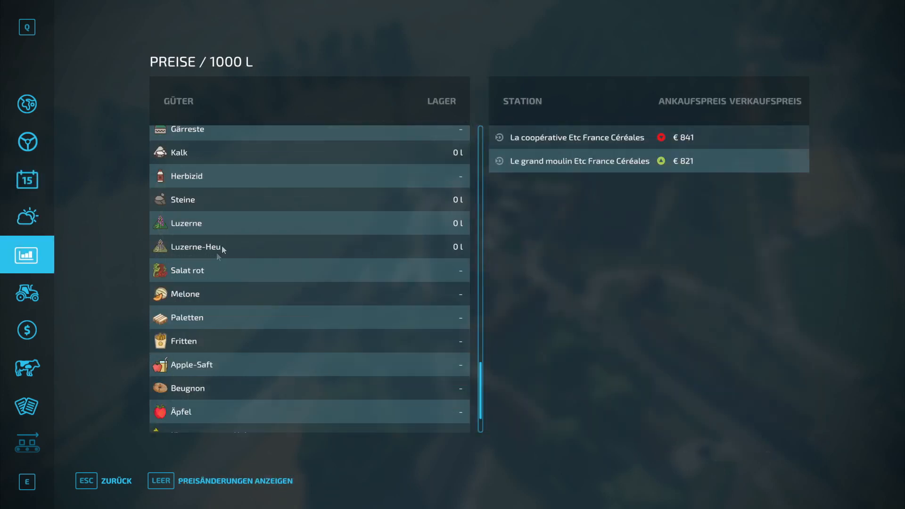
{"action": "mouse_move", "coordinate": [200, 221]}
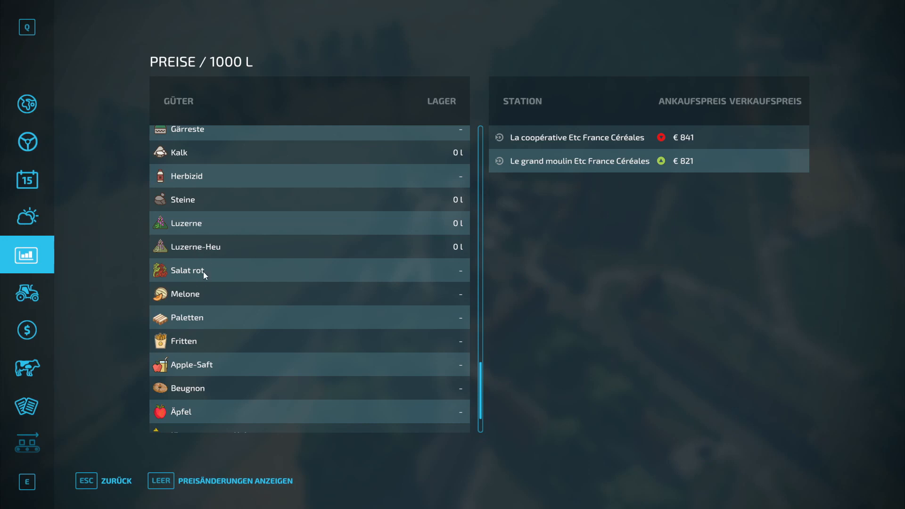
{"action": "mouse_move", "coordinate": [192, 338]}
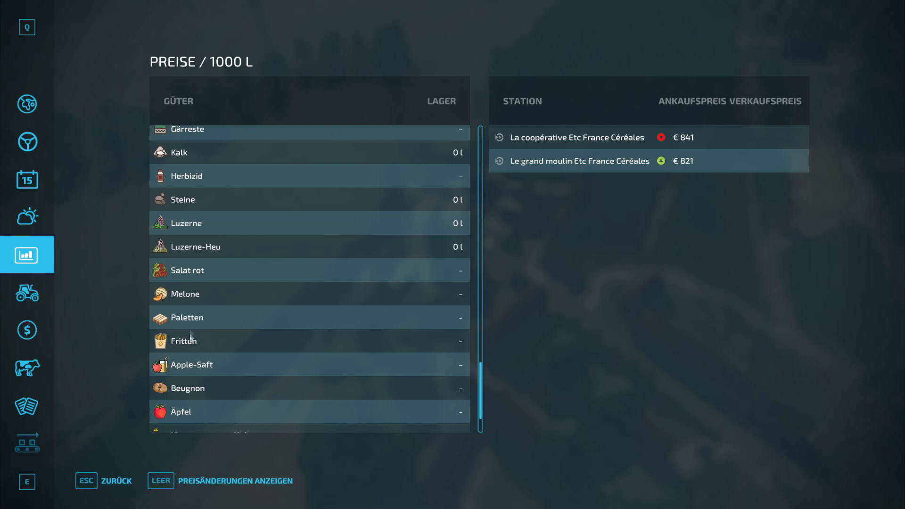
{"action": "scroll", "scroll_direction": "down", "scroll_amount": 3}
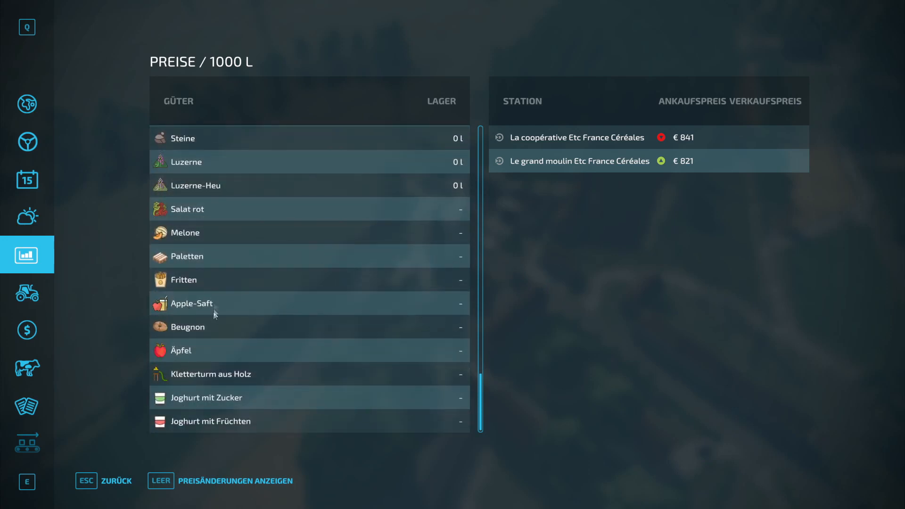
{"action": "mouse_move", "coordinate": [182, 355]}
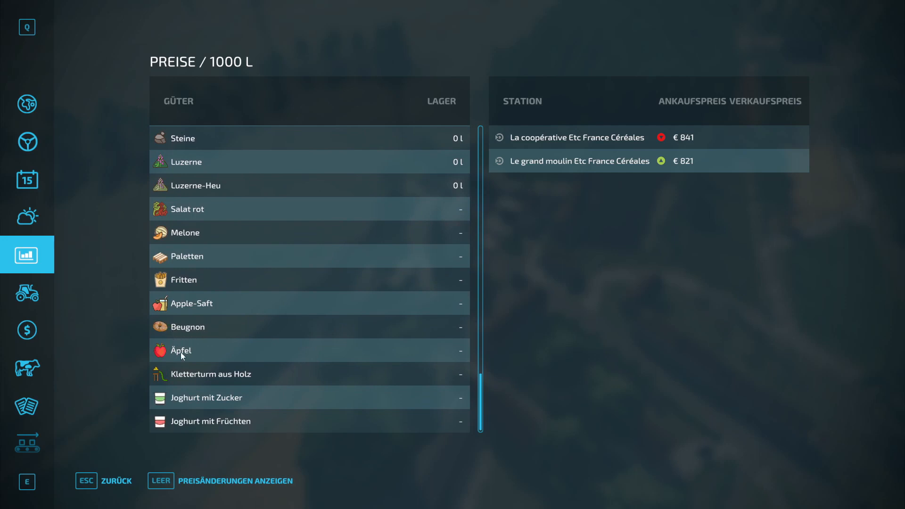
{"action": "mouse_move", "coordinate": [194, 382]}
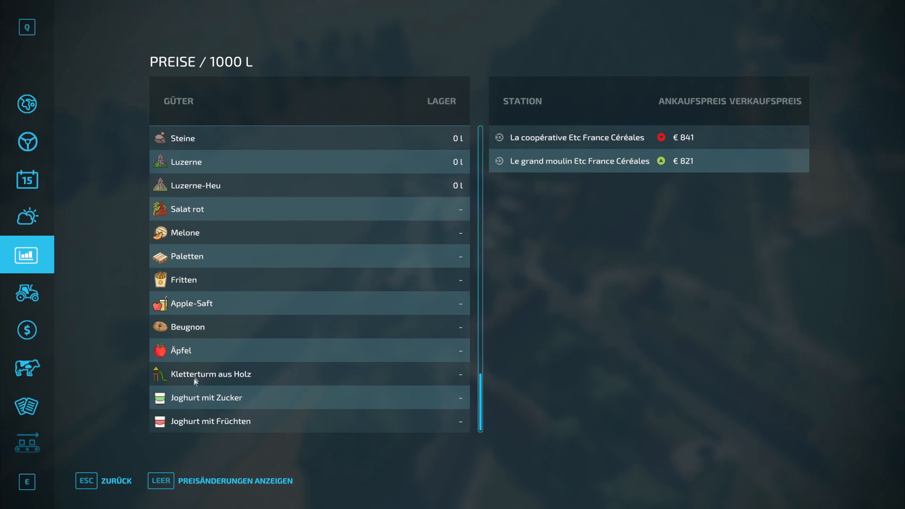
{"action": "mouse_move", "coordinate": [182, 397]}
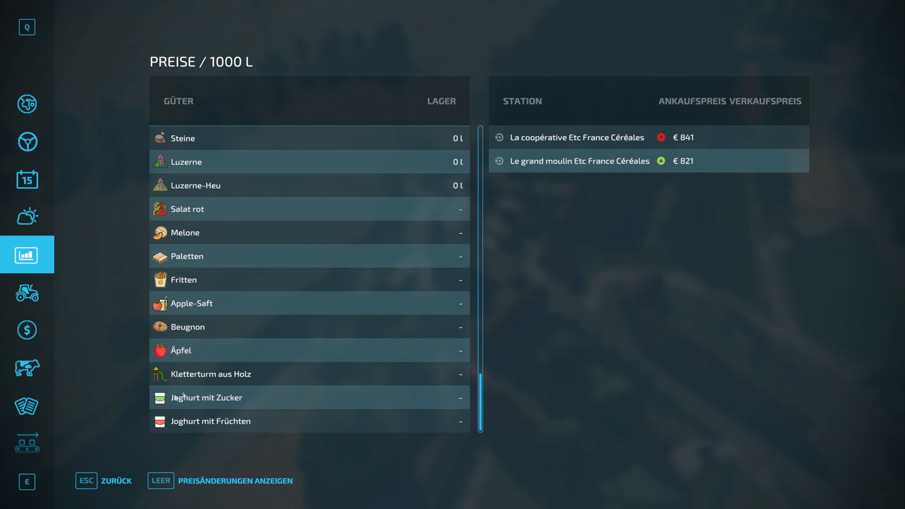
{"action": "mouse_move", "coordinate": [280, 335]}
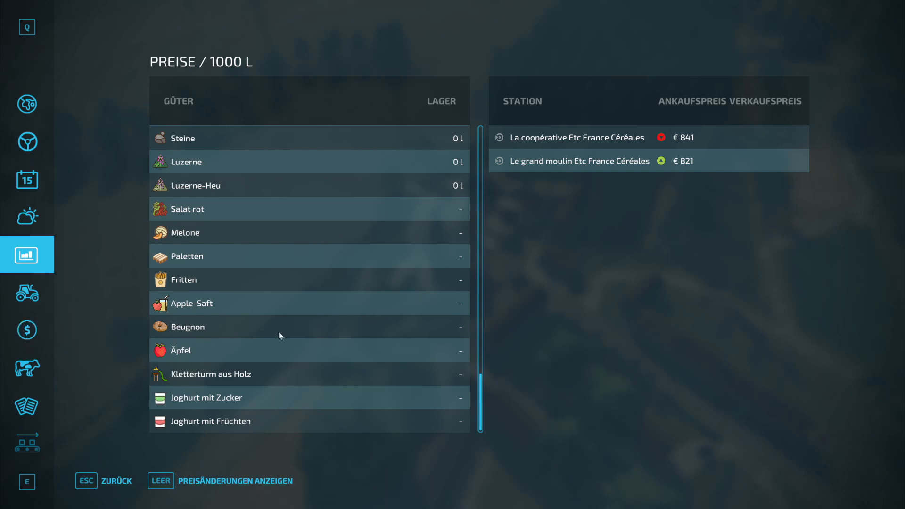
{"action": "mouse_move", "coordinate": [27, 368]}
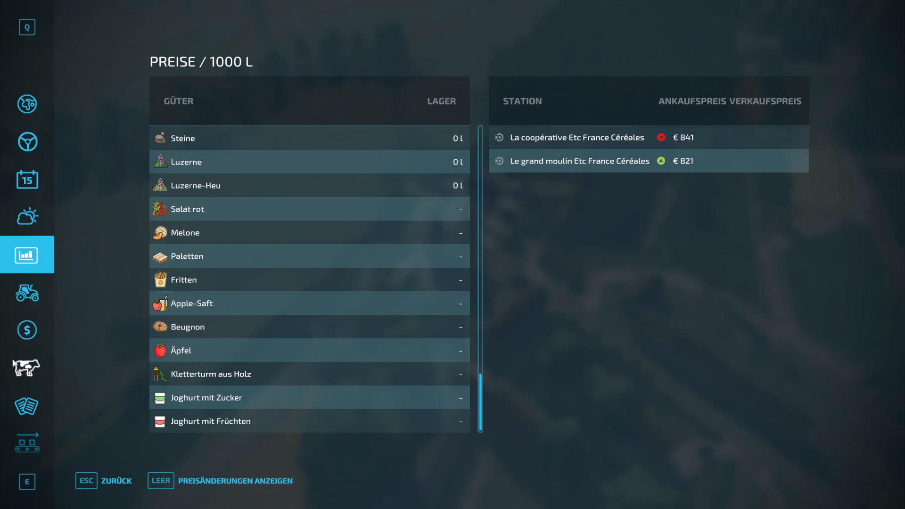
{"action": "left_click", "coordinate": [27, 368]}
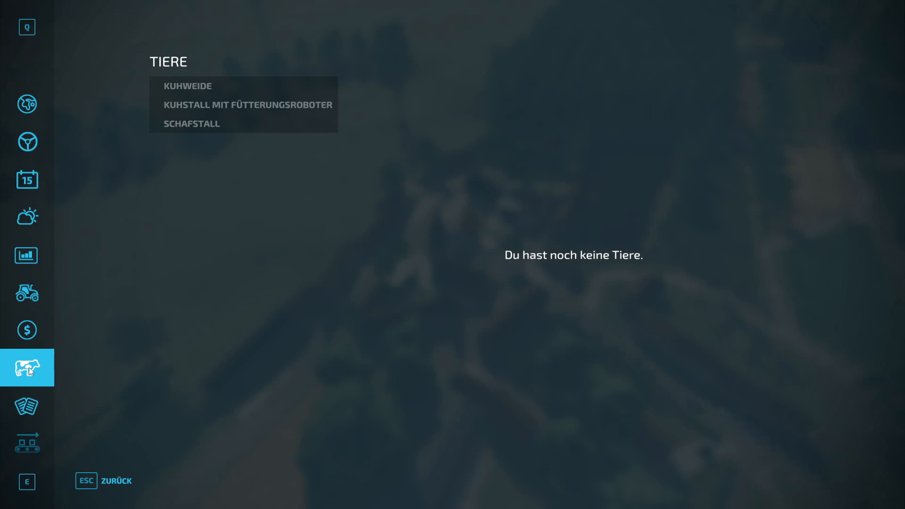
{"action": "mouse_move", "coordinate": [194, 90]}
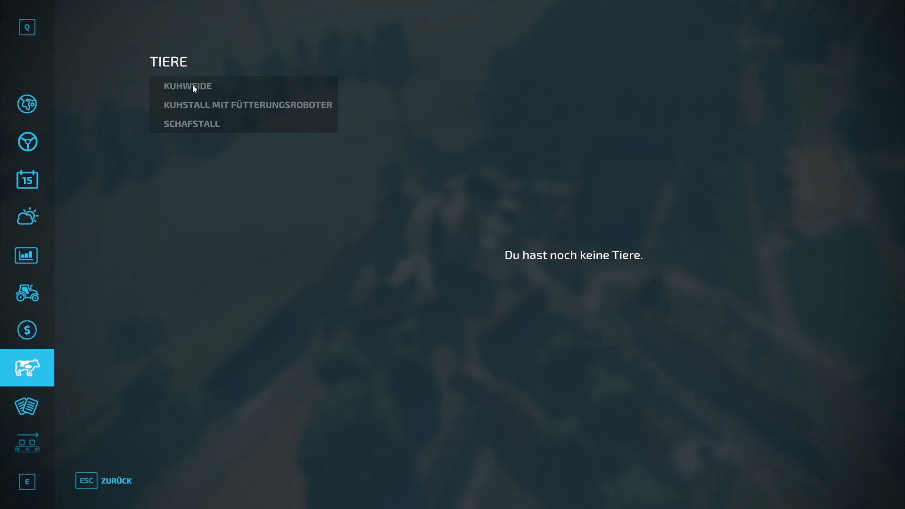
{"action": "mouse_move", "coordinate": [176, 255]}
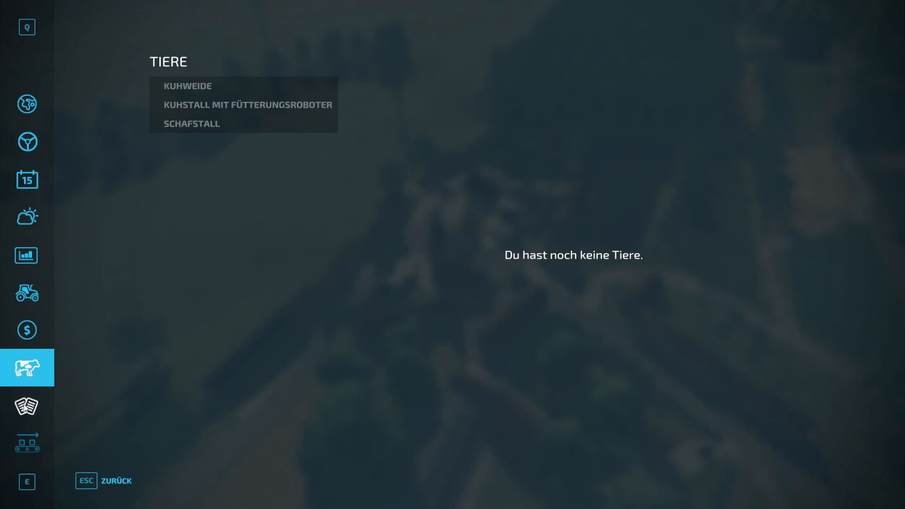
Switch from the empty animals overview to the contracts list with harvest jobs on fields 3, 7 and 13
{"action": "left_click", "coordinate": [26, 404]}
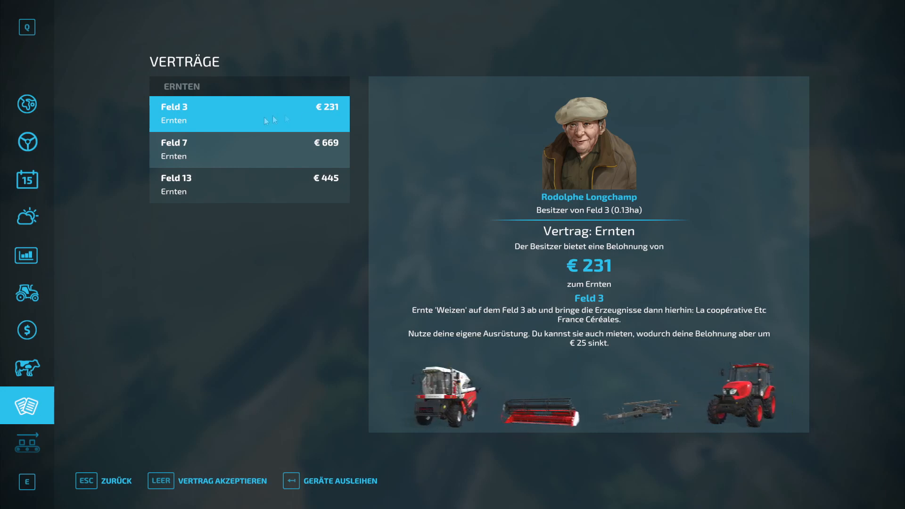
View the Molkerei butter recipe in Production Chains, then return to the map overview
{"action": "left_click", "coordinate": [27, 367]}
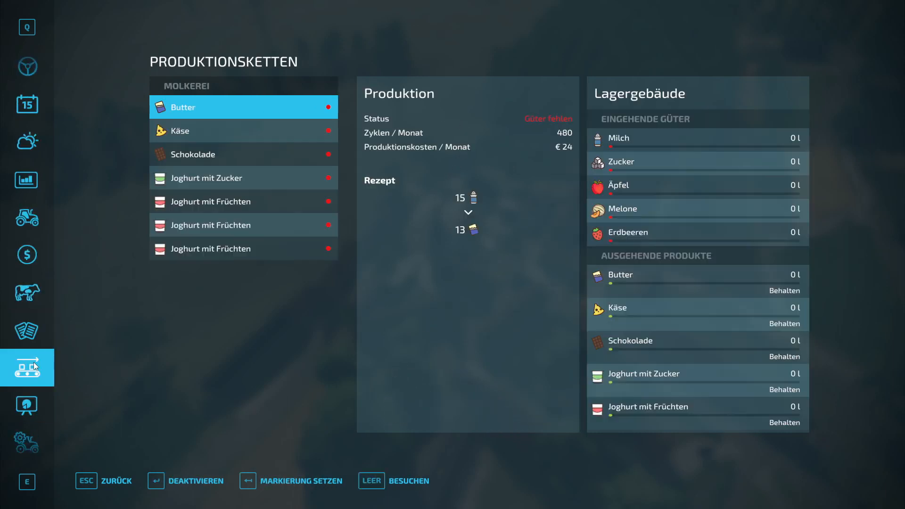
{"action": "mouse_move", "coordinate": [230, 110]}
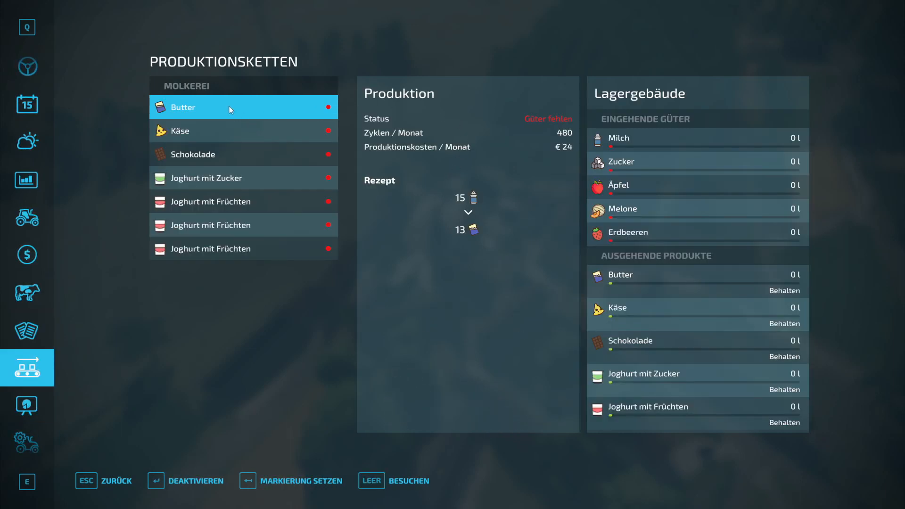
{"action": "mouse_move", "coordinate": [194, 89]}
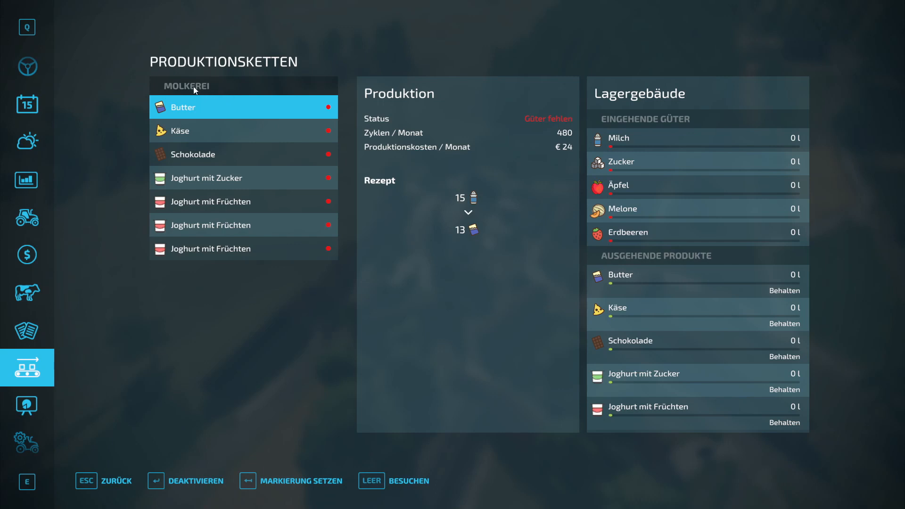
{"action": "mouse_move", "coordinate": [212, 237]}
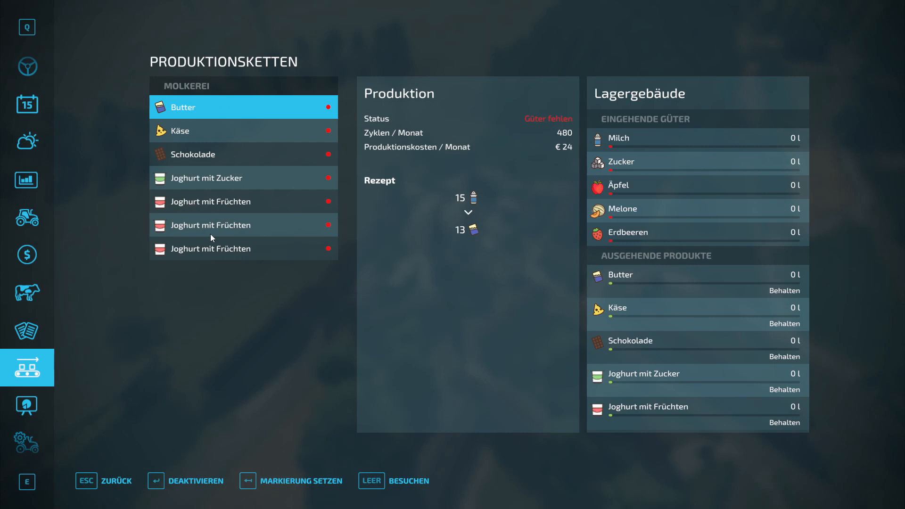
{"action": "mouse_move", "coordinate": [207, 210]}
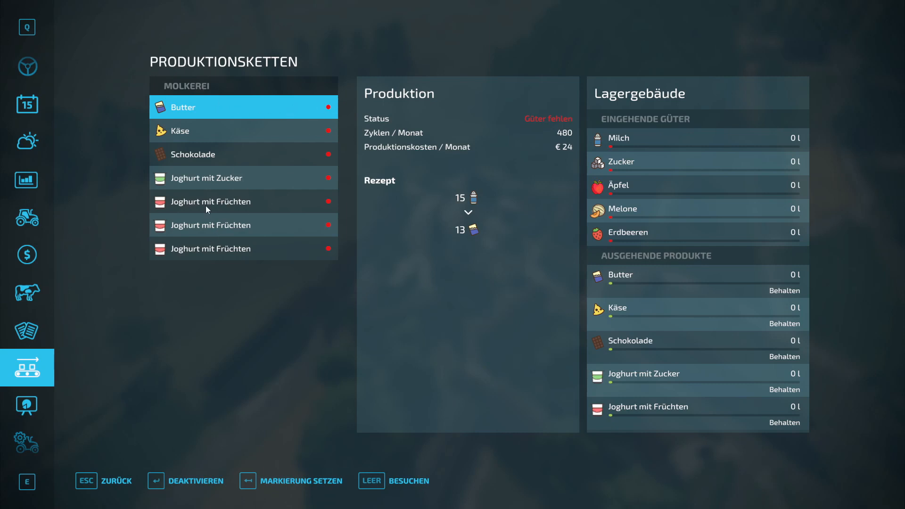
{"action": "mouse_move", "coordinate": [26, 405]}
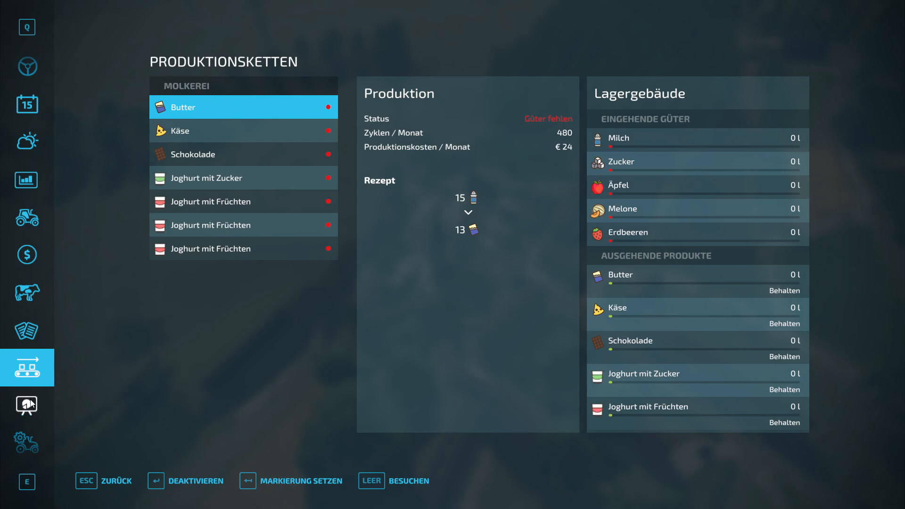
{"action": "left_click", "coordinate": [26, 103]}
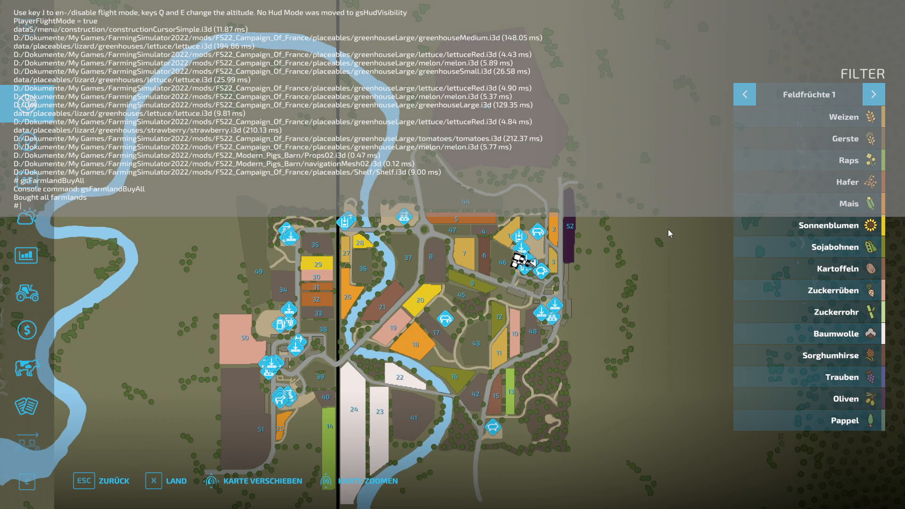
{"action": "mouse_move", "coordinate": [161, 241]}
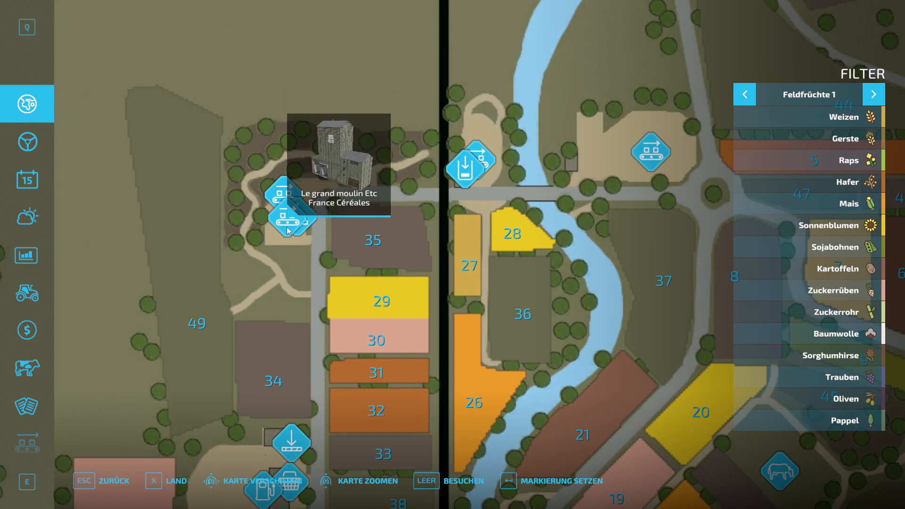
{"action": "mouse_move", "coordinate": [312, 225]}
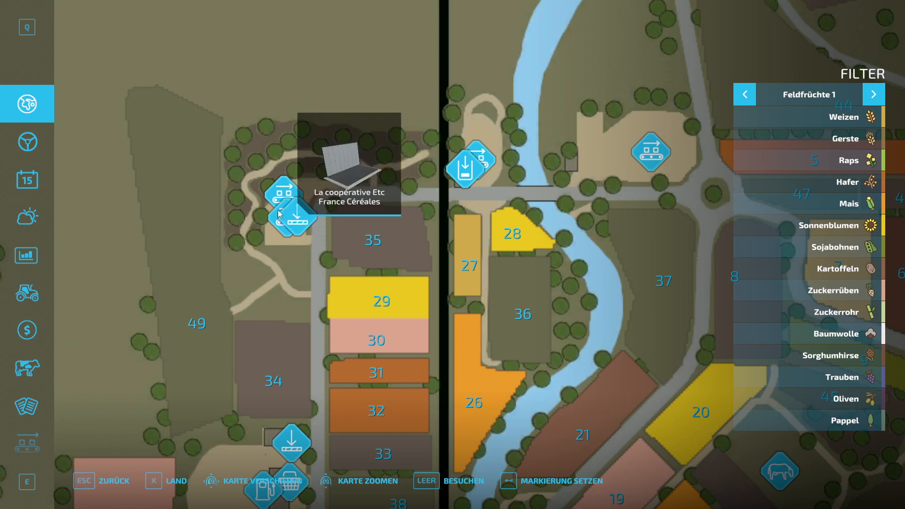
{"action": "mouse_move", "coordinate": [270, 205]}
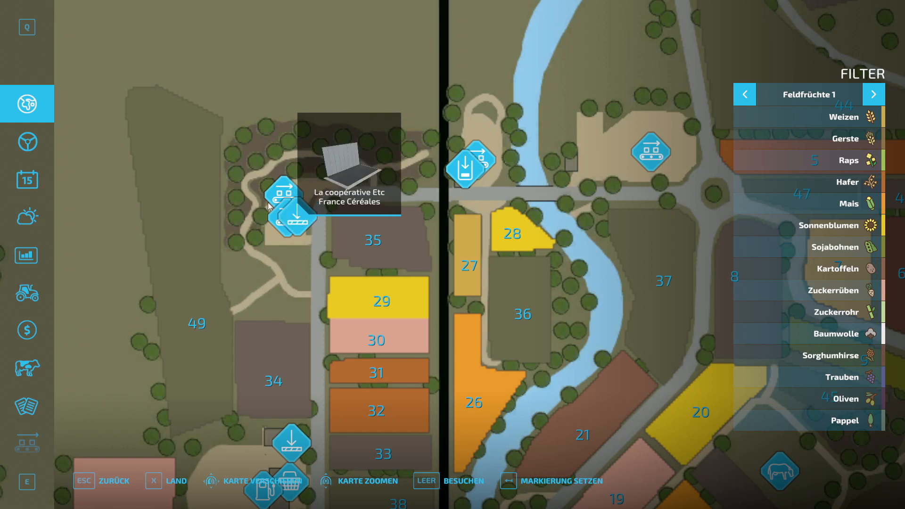
{"action": "mouse_move", "coordinate": [295, 234]}
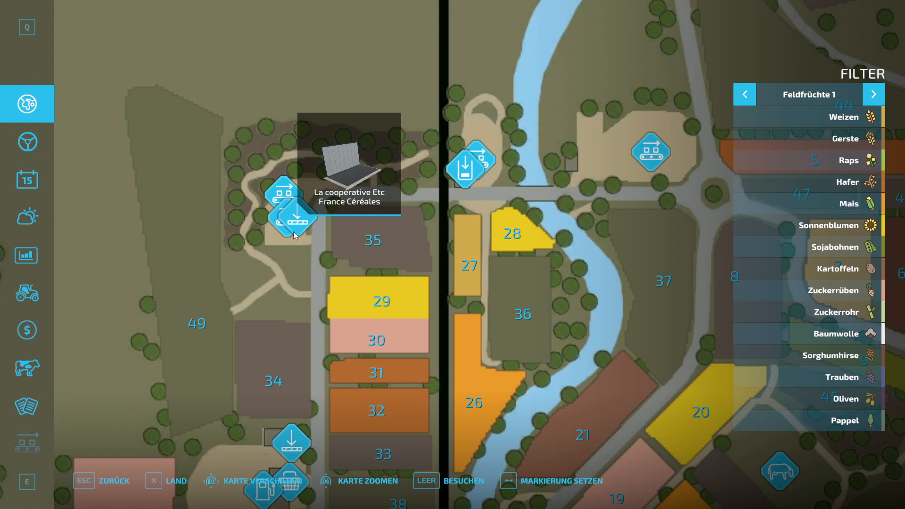
{"action": "mouse_move", "coordinate": [306, 210]}
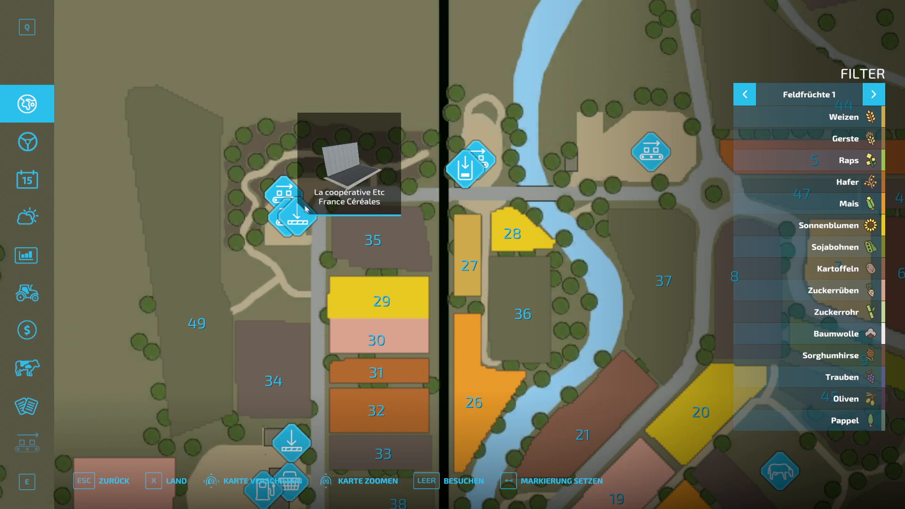
{"action": "mouse_move", "coordinate": [288, 161]}
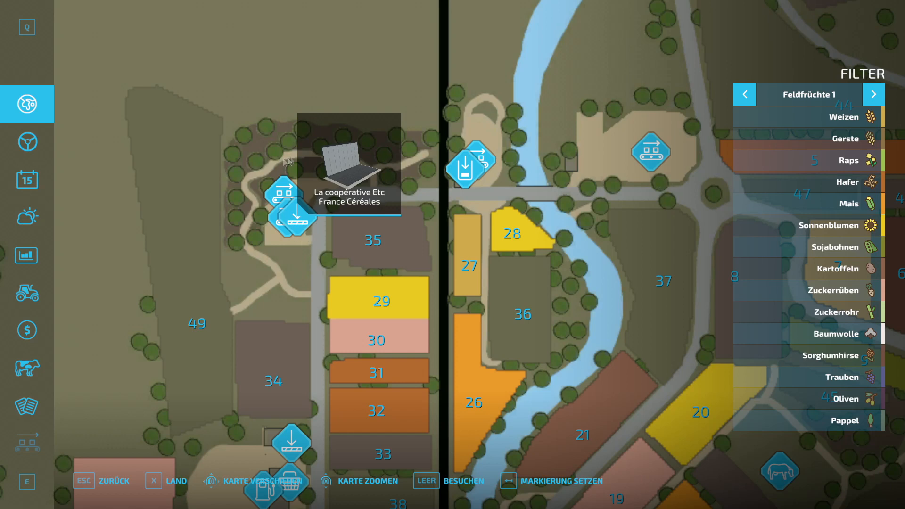
{"action": "mouse_move", "coordinate": [355, 190]}
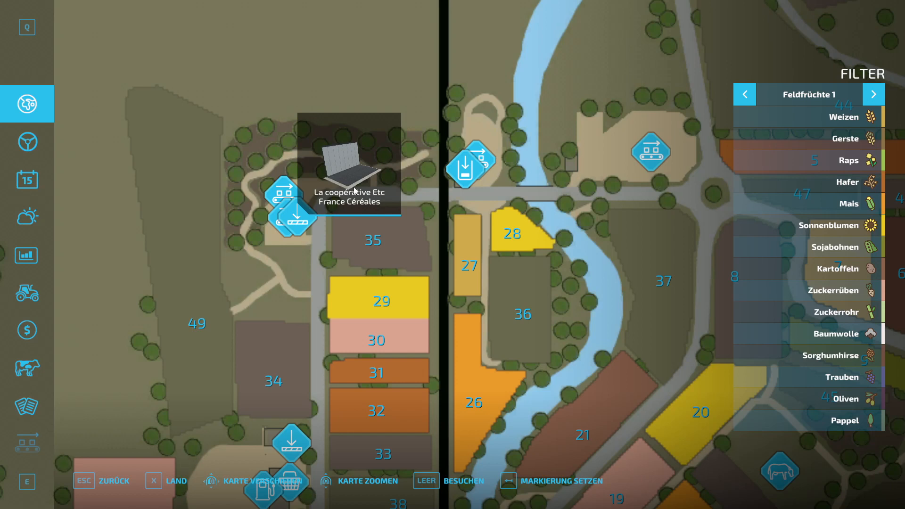
{"action": "mouse_move", "coordinate": [354, 192]}
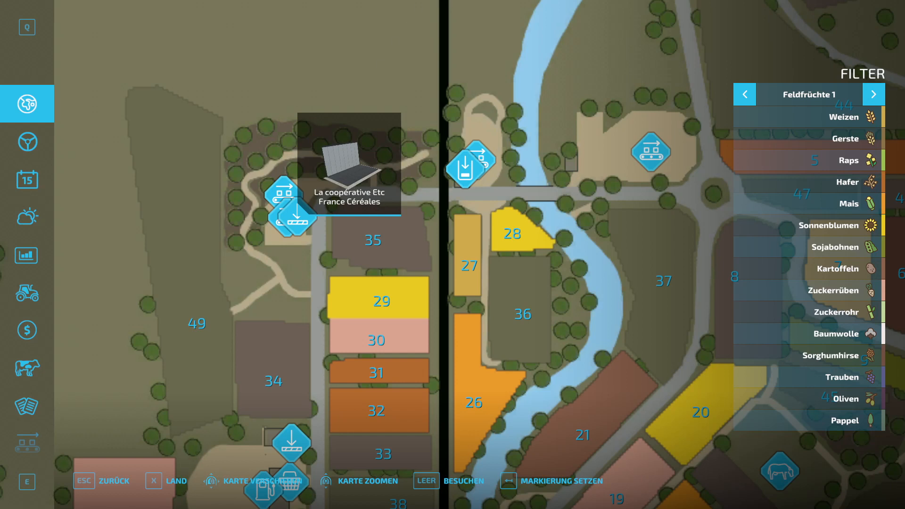
{"action": "mouse_move", "coordinate": [391, 235]}
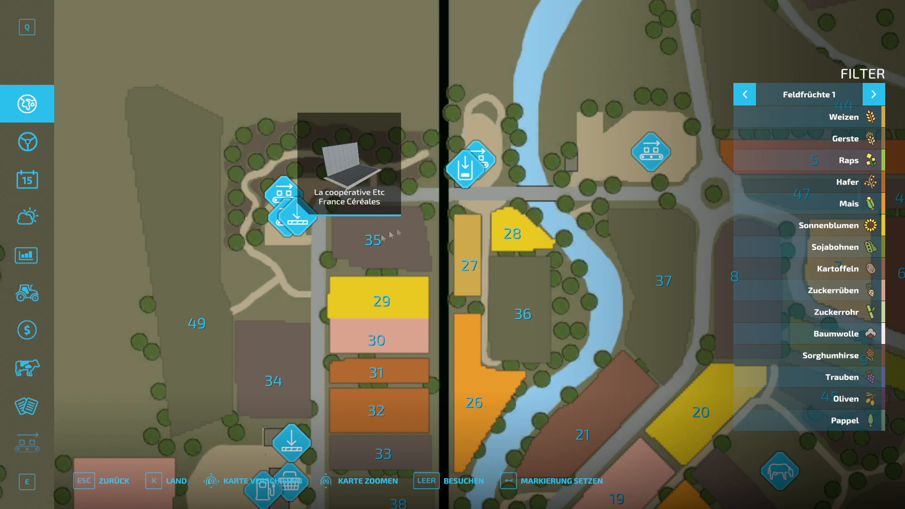
{"action": "mouse_move", "coordinate": [291, 217]}
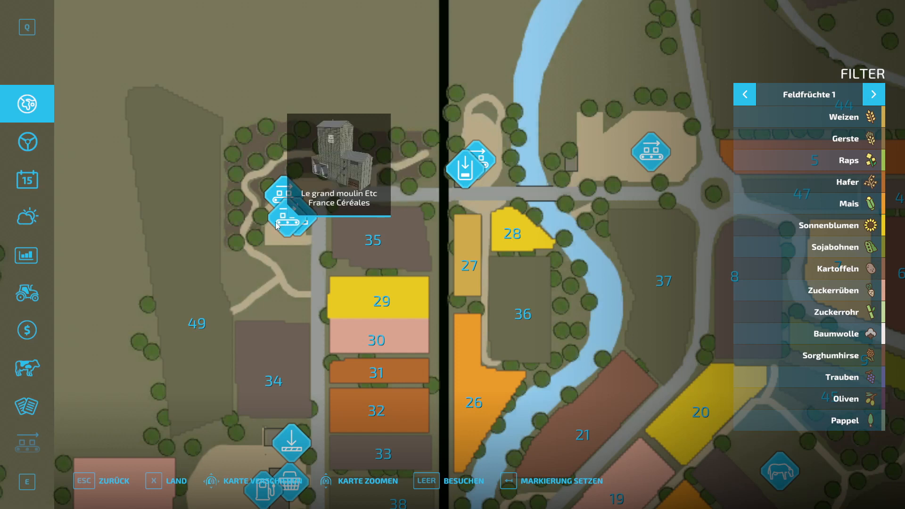
{"action": "mouse_move", "coordinate": [361, 222]}
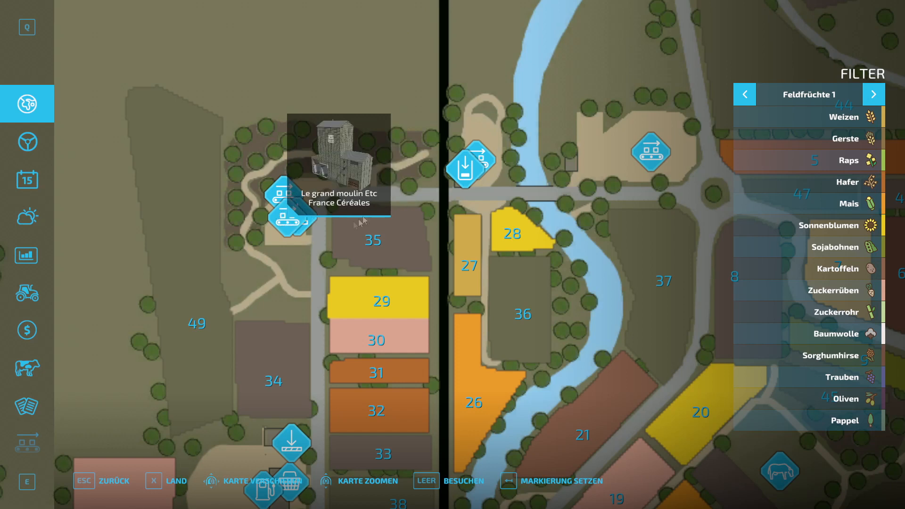
{"action": "mouse_move", "coordinate": [340, 207]}
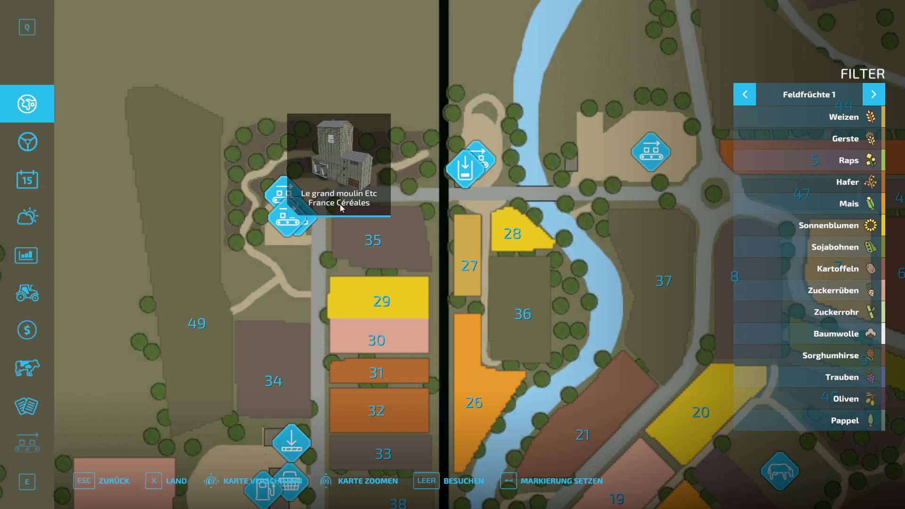
{"action": "mouse_move", "coordinate": [364, 208]}
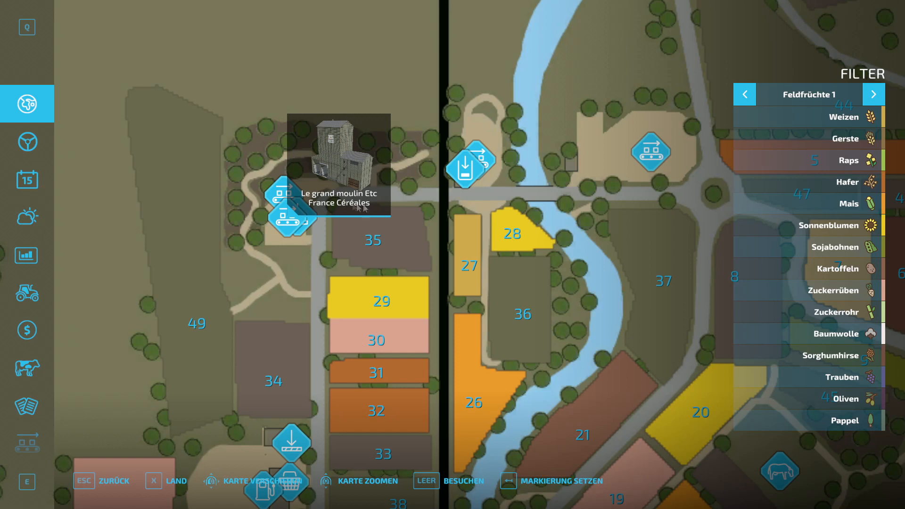
{"action": "mouse_move", "coordinate": [290, 203]}
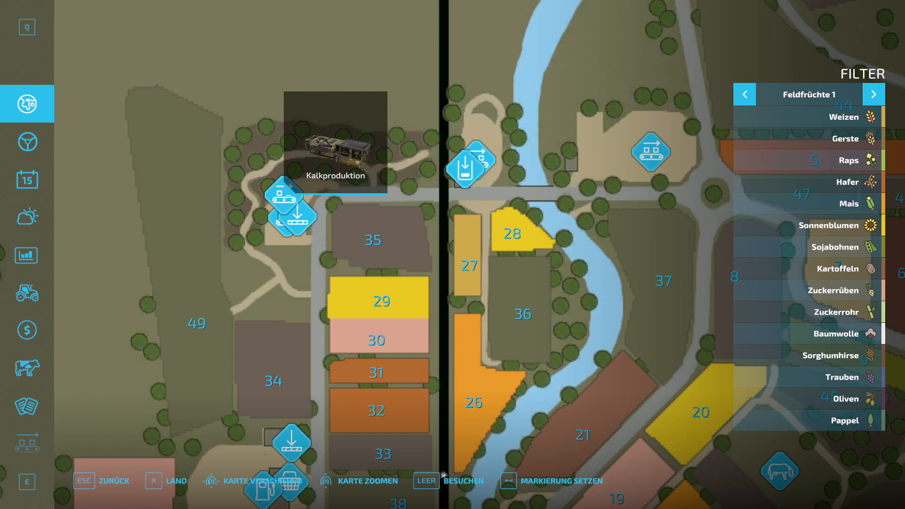
Leave the map after hovering Le grand moulin and La coopérative, standing on the village road
{"action": "key", "text": "Escape"}
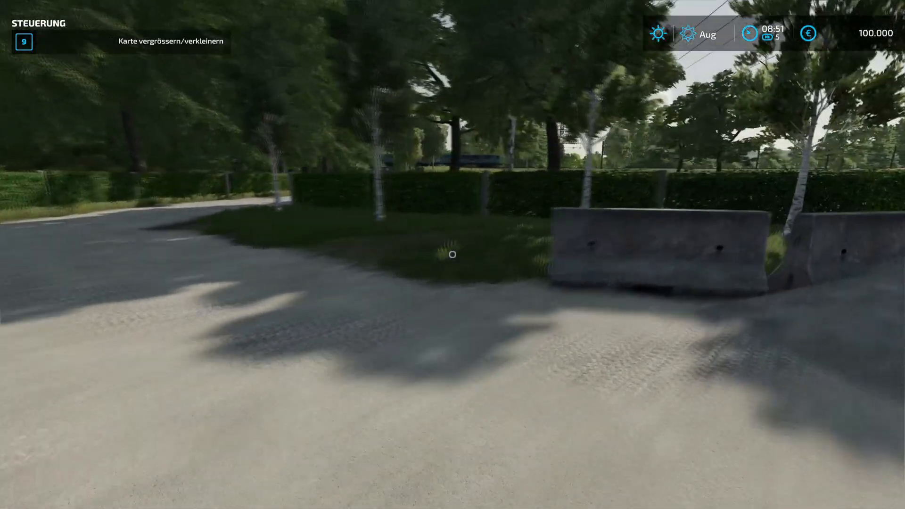
{"action": "mouse_move", "coordinate": [452, 254]}
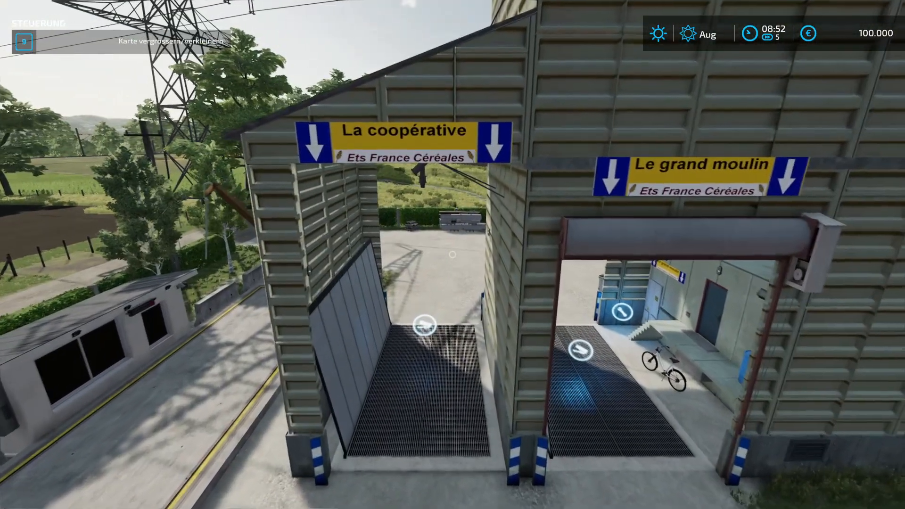
{"action": "mouse_move", "coordinate": [453, 254]}
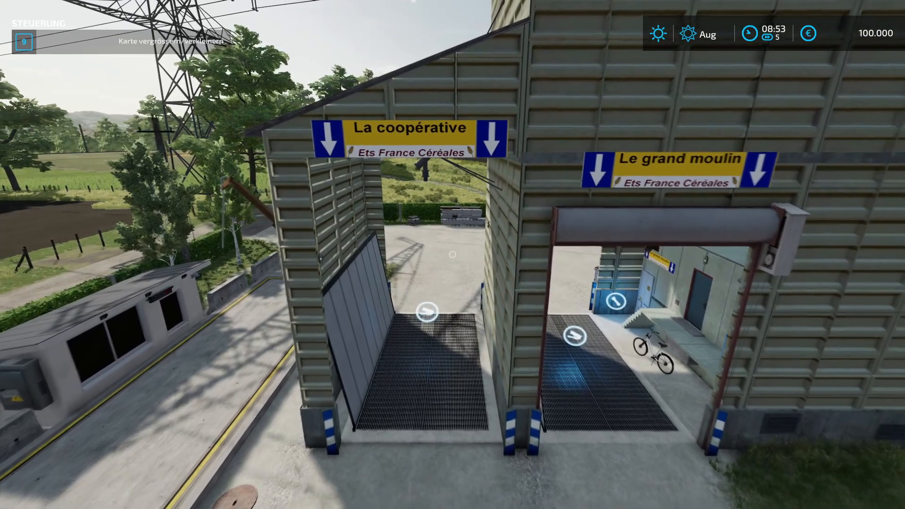
{"action": "mouse_move", "coordinate": [452, 254]}
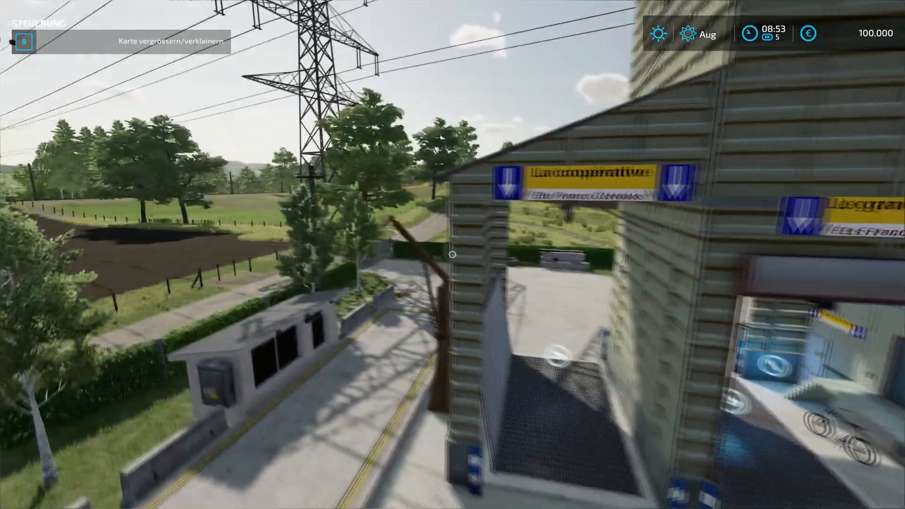
{"action": "mouse_move", "coordinate": [452, 254]}
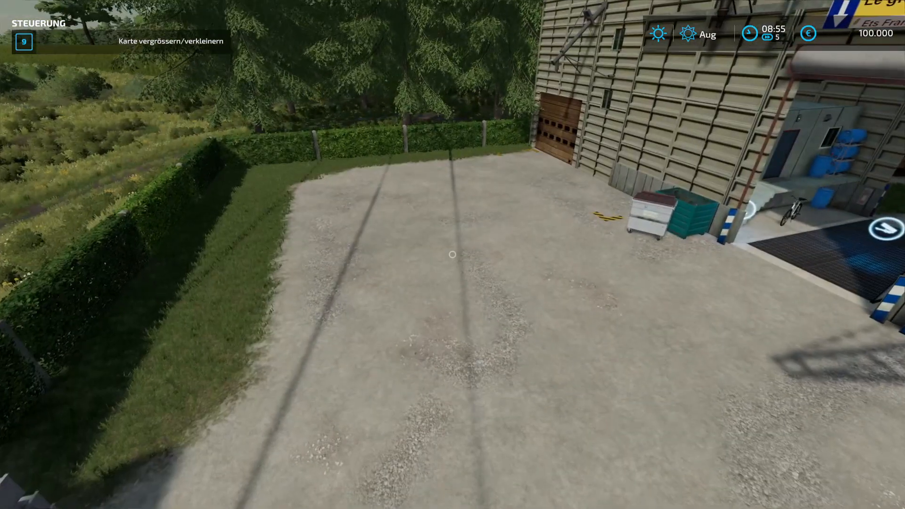
{"action": "mouse_move", "coordinate": [452, 255]}
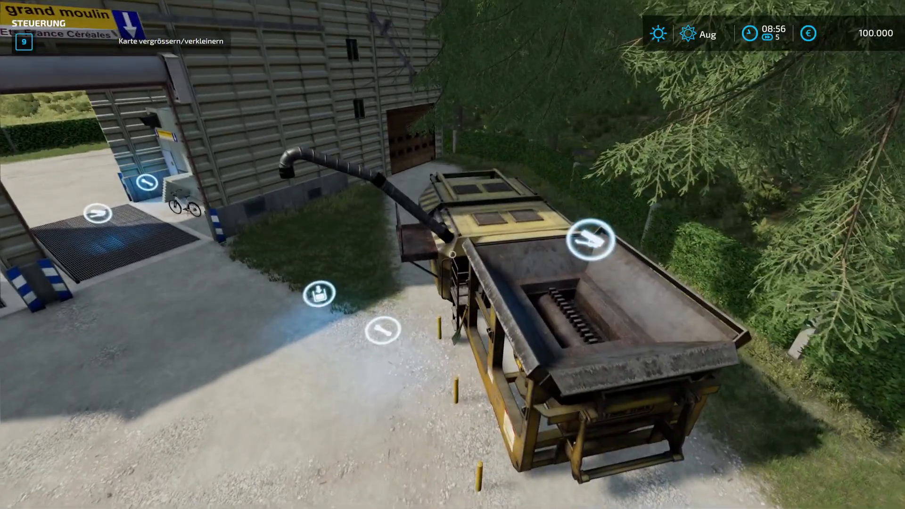
{"action": "mouse_move", "coordinate": [452, 255]}
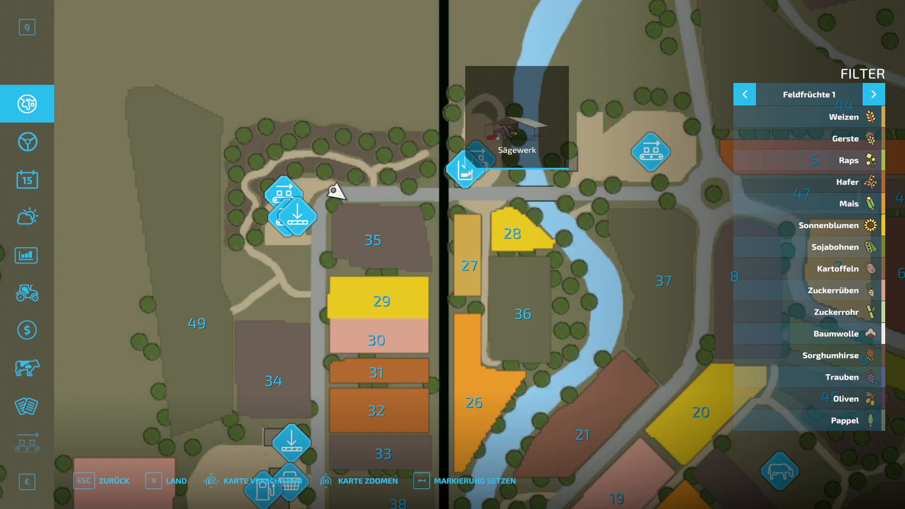
Visit the Sägewerk shed, fly along the road past the stone house, and reopen the map
{"action": "key", "text": "Escape"}
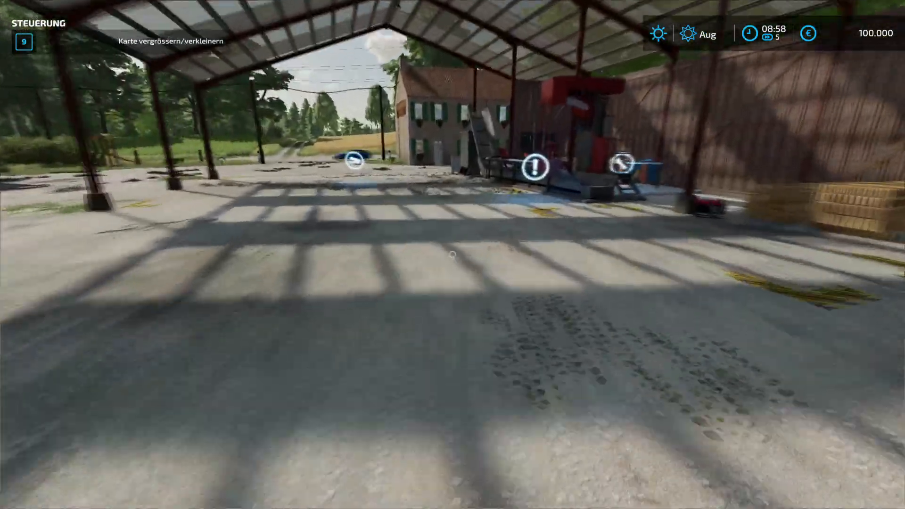
{"action": "mouse_move", "coordinate": [452, 255]}
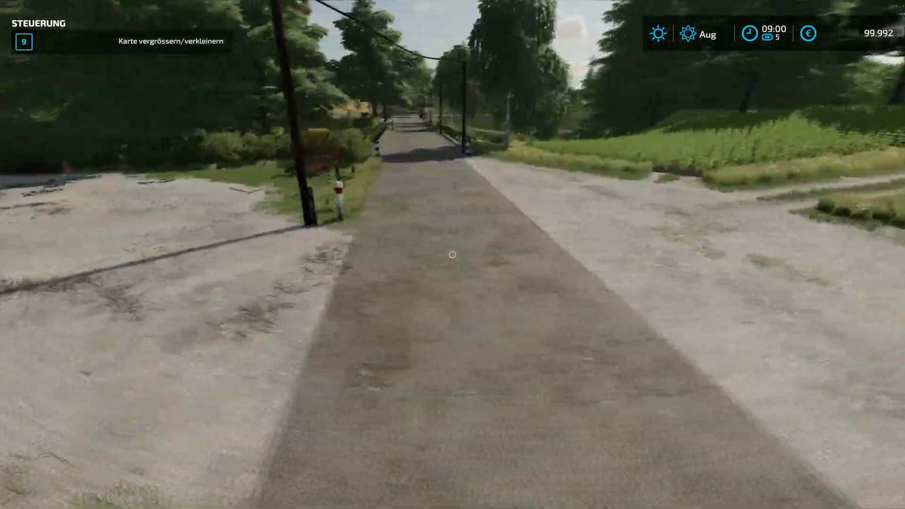
{"action": "mouse_move", "coordinate": [452, 253]}
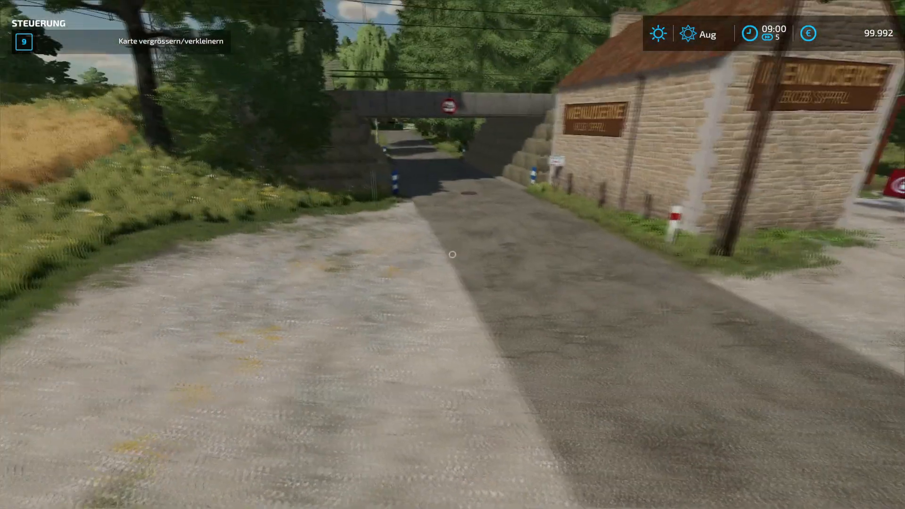
{"action": "key", "text": "w"}
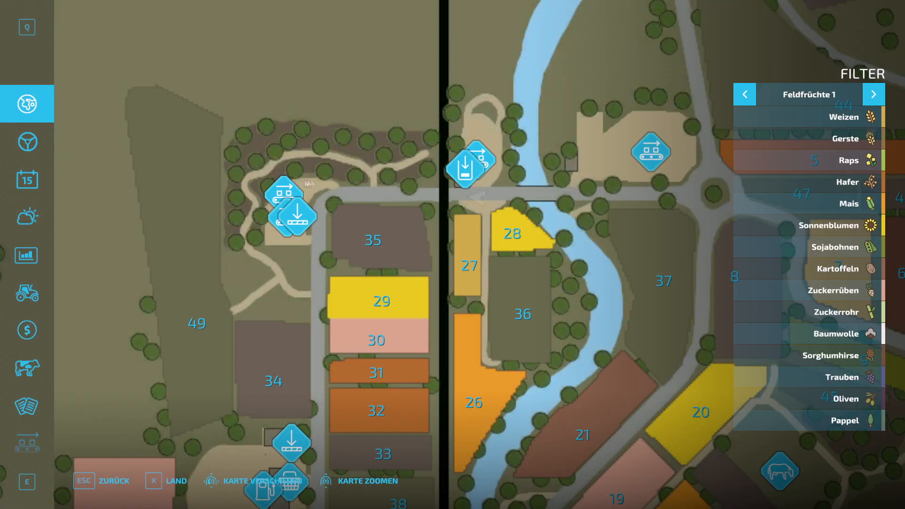
{"action": "mouse_move", "coordinate": [416, 178]}
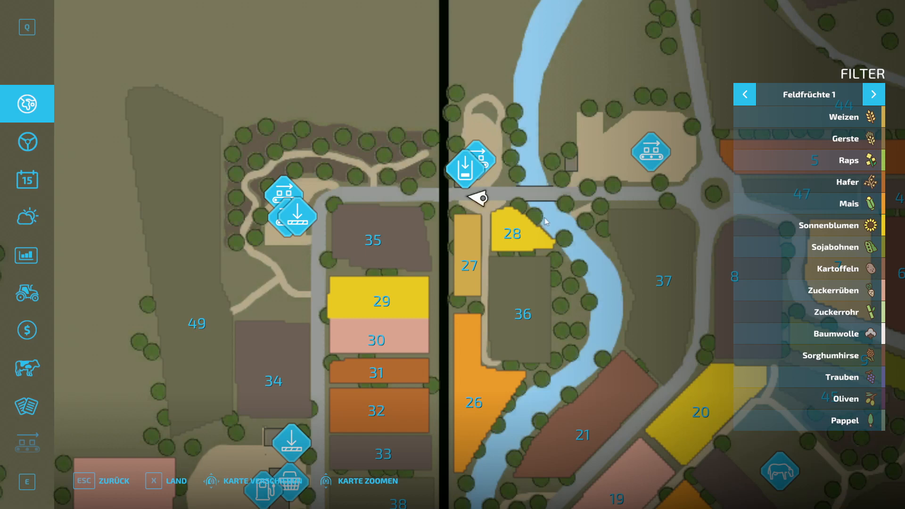
{"action": "mouse_move", "coordinate": [538, 198]}
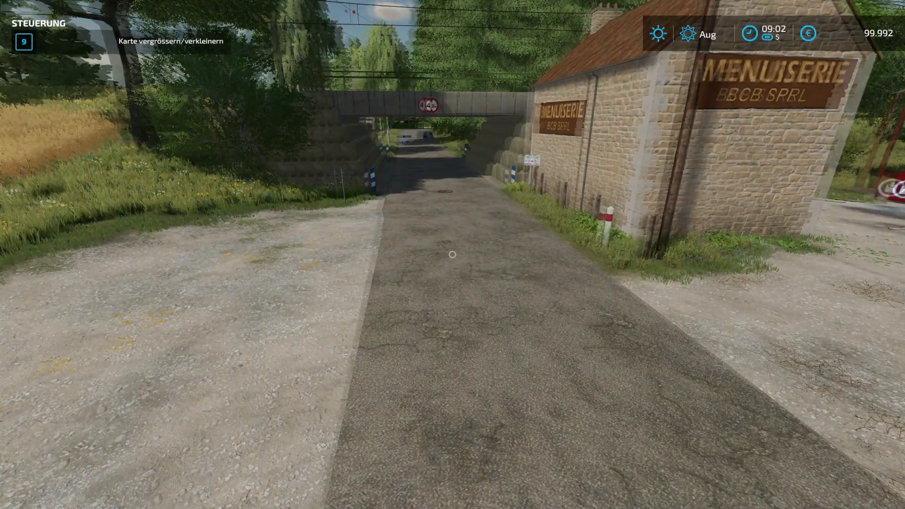
{"action": "mouse_move", "coordinate": [453, 254]}
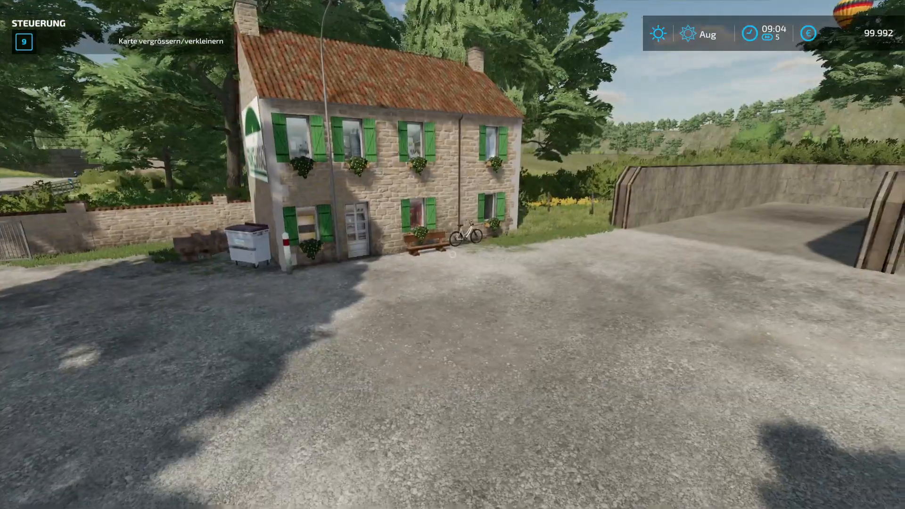
{"action": "mouse_move", "coordinate": [453, 254]}
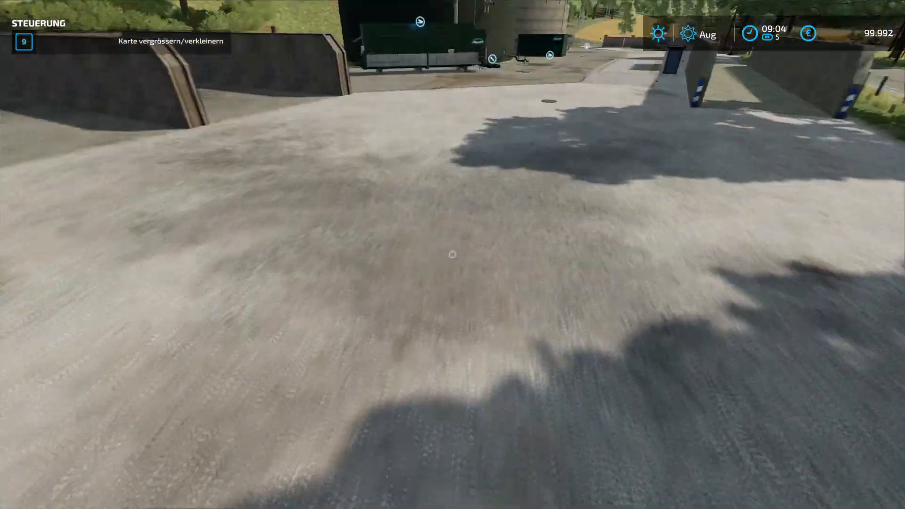
{"action": "mouse_move", "coordinate": [452, 255]}
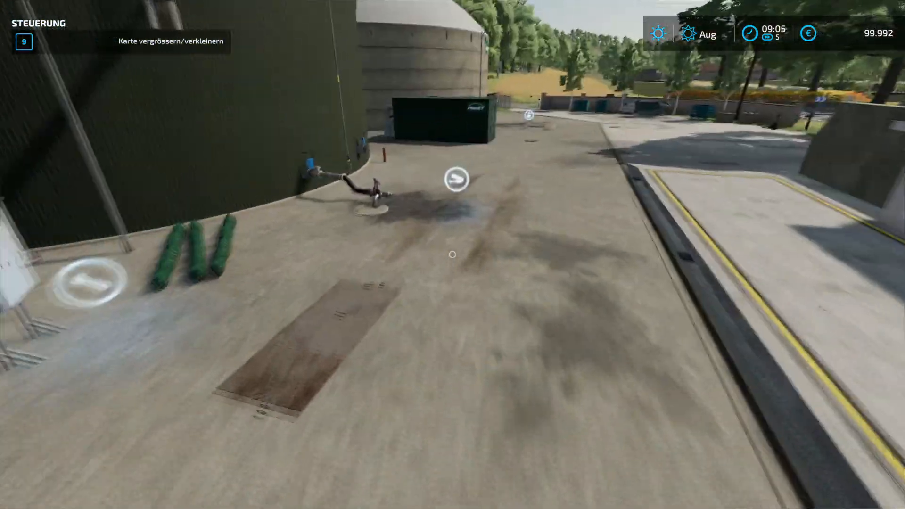
{"action": "mouse_move", "coordinate": [452, 254]}
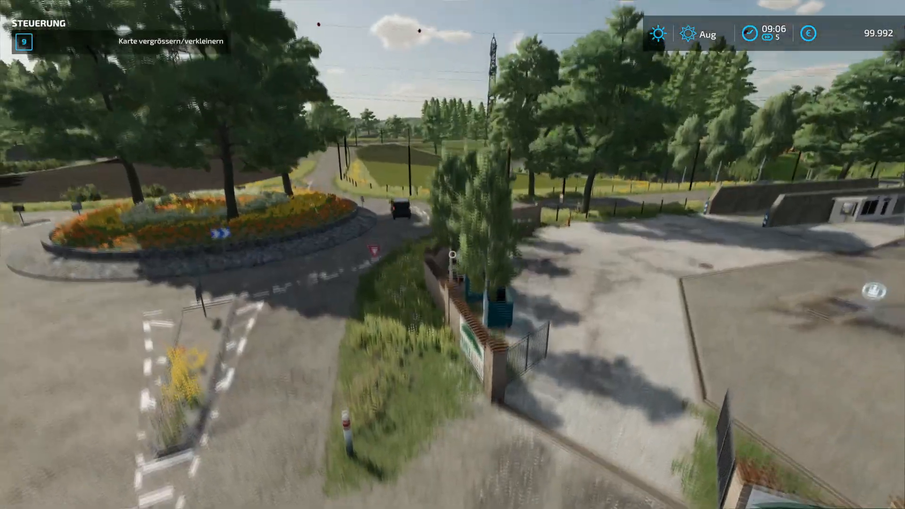
{"action": "mouse_move", "coordinate": [452, 255]}
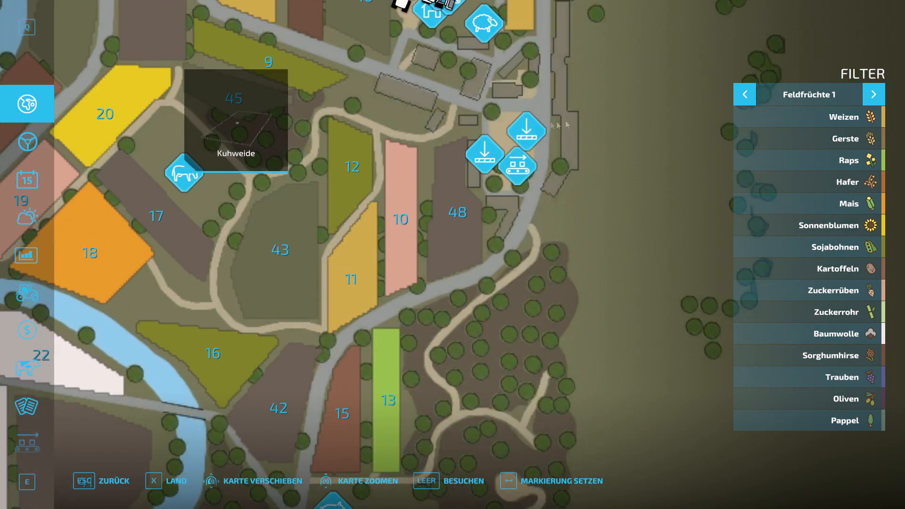
{"action": "mouse_move", "coordinate": [517, 128]}
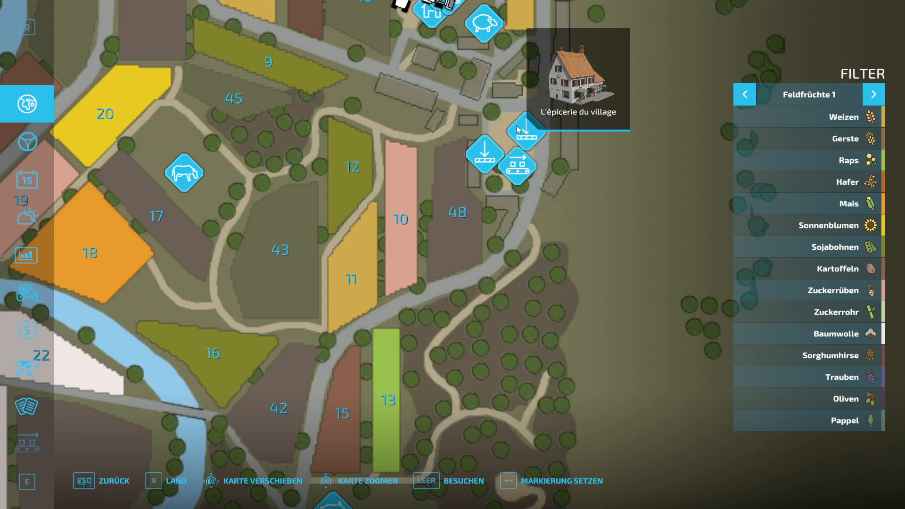
{"action": "mouse_move", "coordinate": [585, 104]}
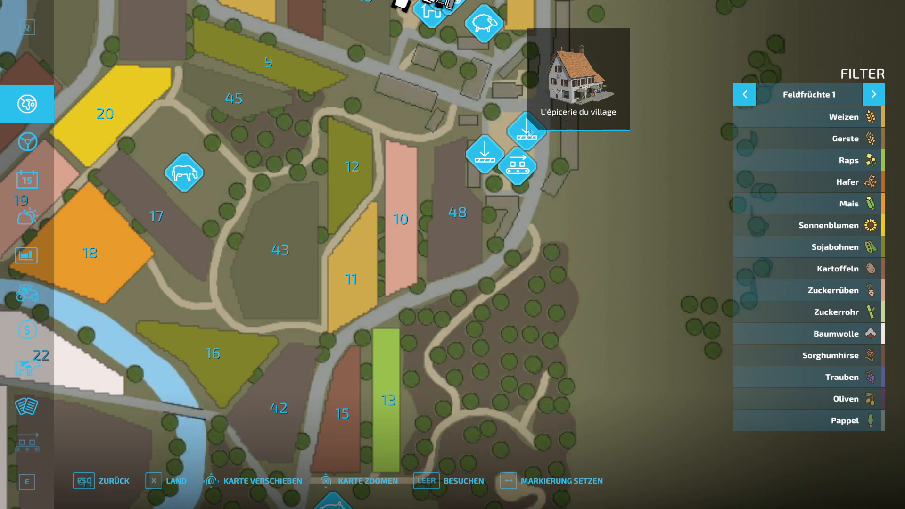
{"action": "mouse_move", "coordinate": [525, 119]}
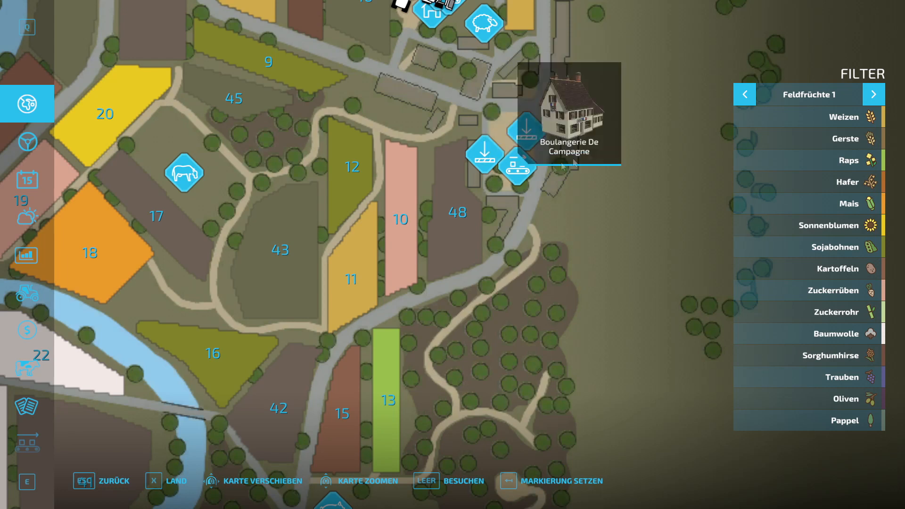
{"action": "mouse_move", "coordinate": [526, 132]}
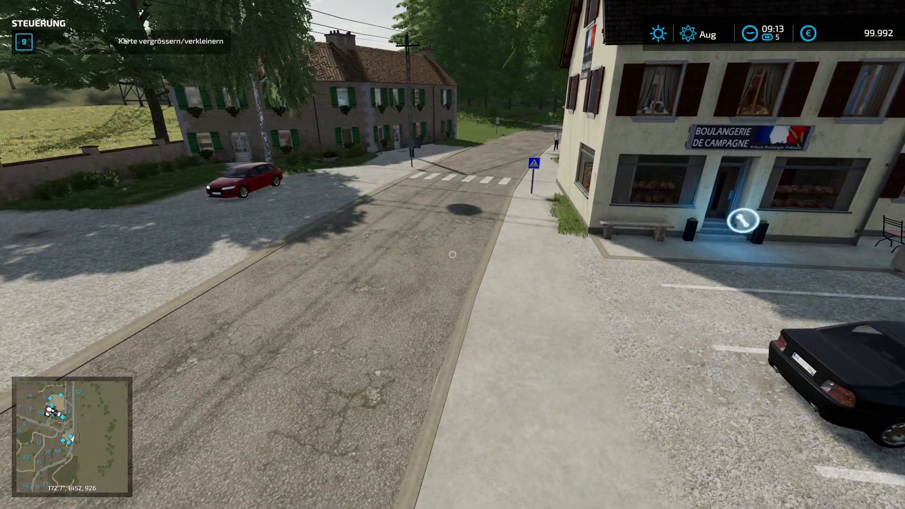
{"action": "mouse_move", "coordinate": [452, 253]}
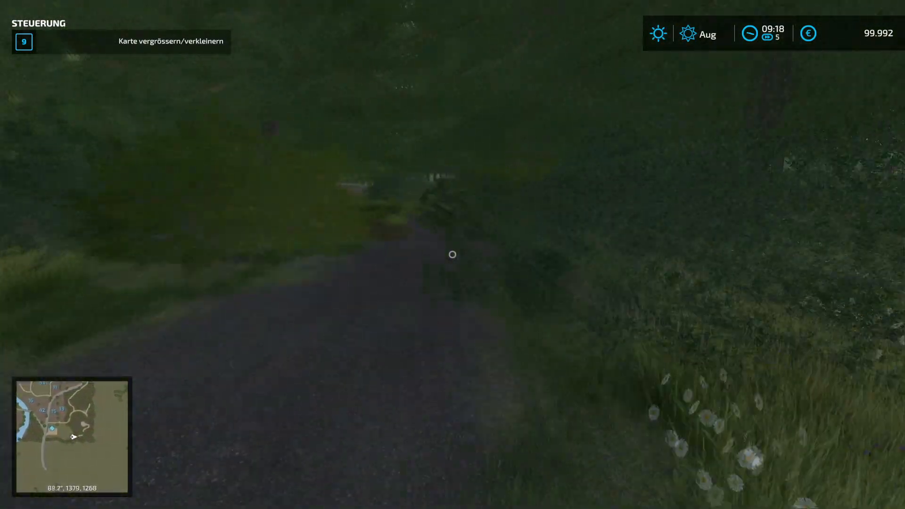
After the Boulangerie De Campagne and forest path, reopen the map showing the Viehhandel site
{"action": "key", "text": "w"}
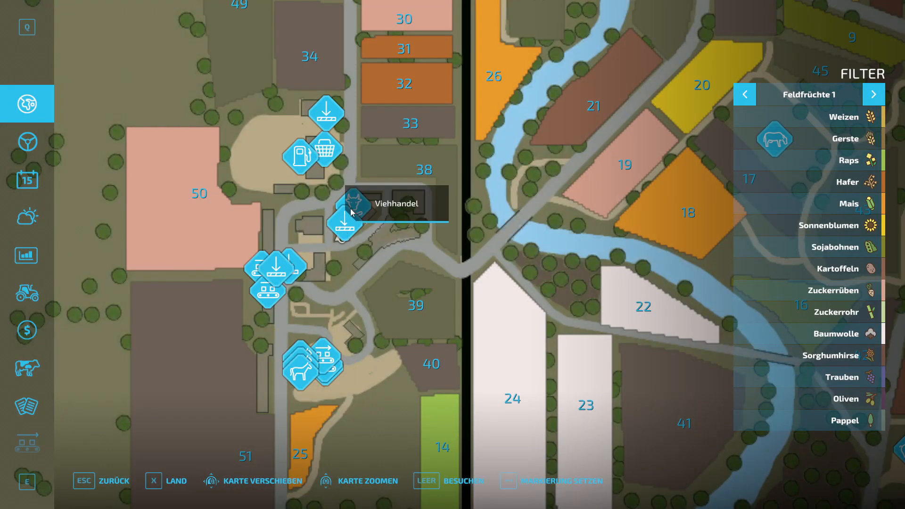
Travel from the village map to the Viehhandel livestock dealer beside its cow pens
{"action": "key", "text": "Escape"}
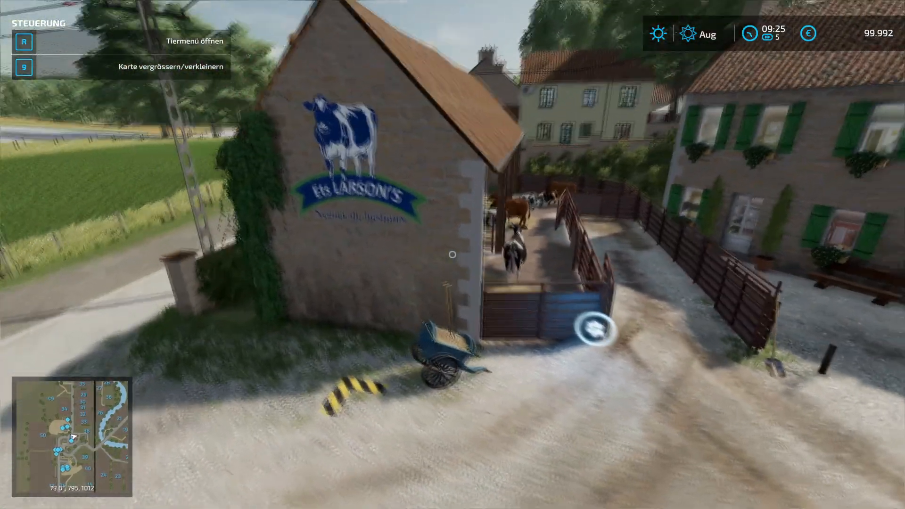
{"action": "mouse_move", "coordinate": [452, 253]}
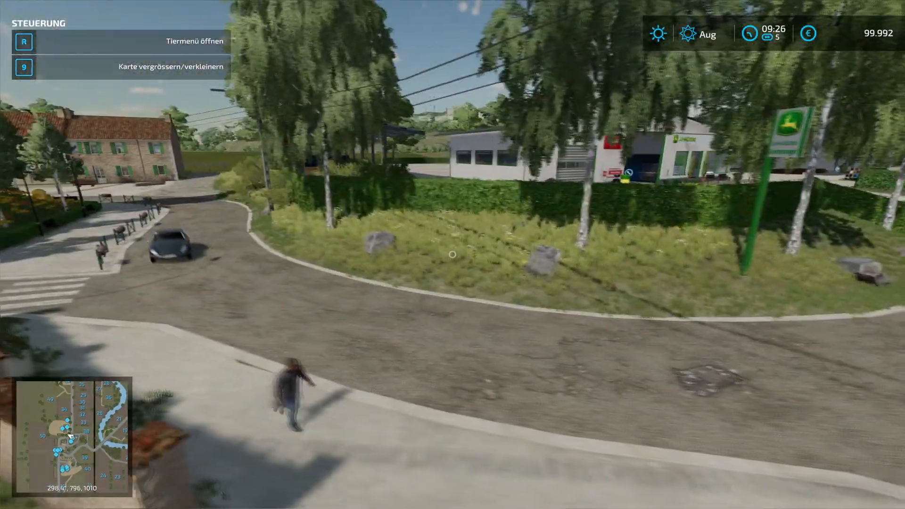
Fly around the cow pens toward the John Deere dealership and return to the map
{"action": "key", "text": "w"}
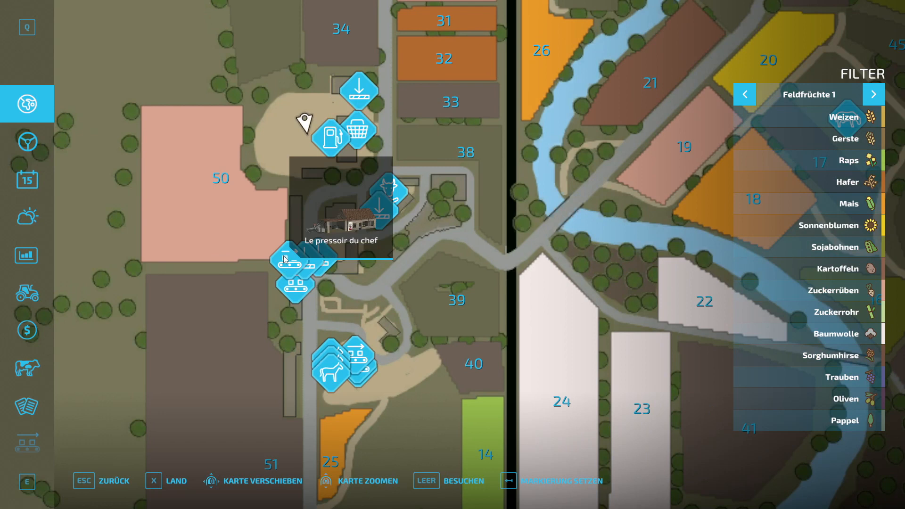
{"action": "mouse_move", "coordinate": [304, 296]}
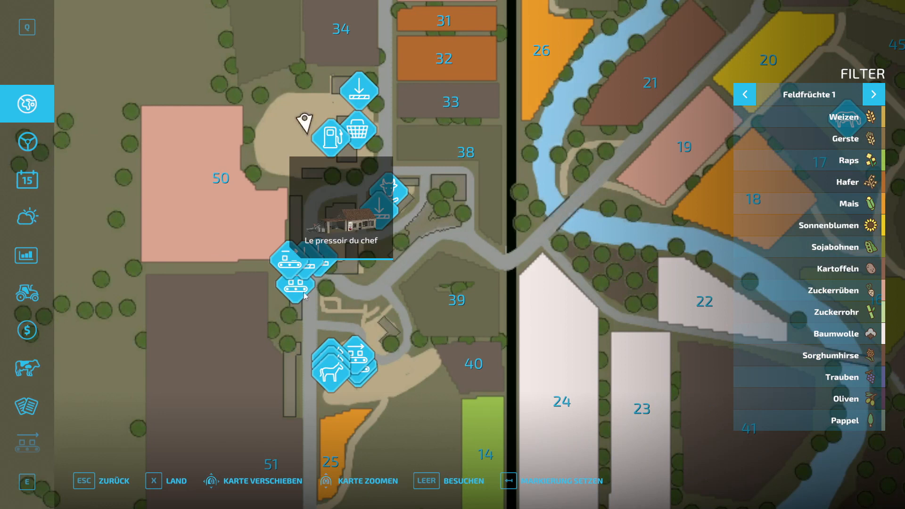
{"action": "mouse_move", "coordinate": [323, 248]}
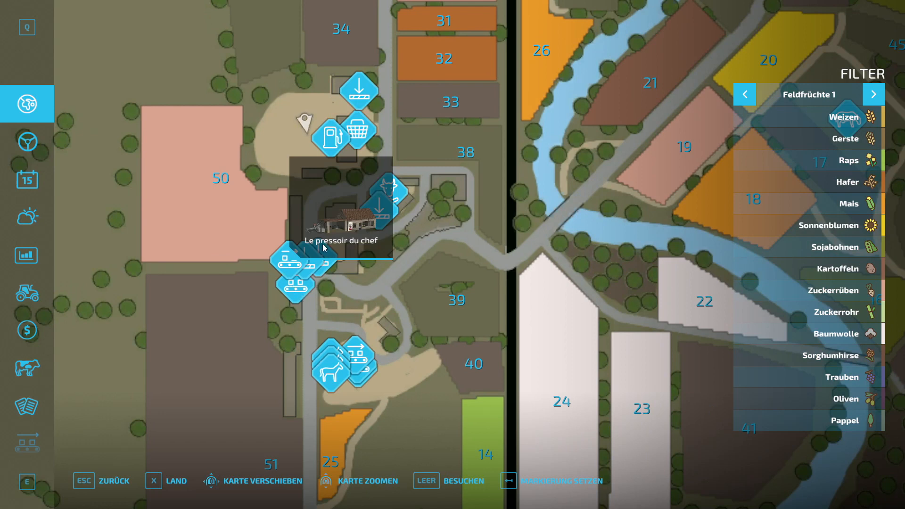
{"action": "mouse_move", "coordinate": [296, 293]}
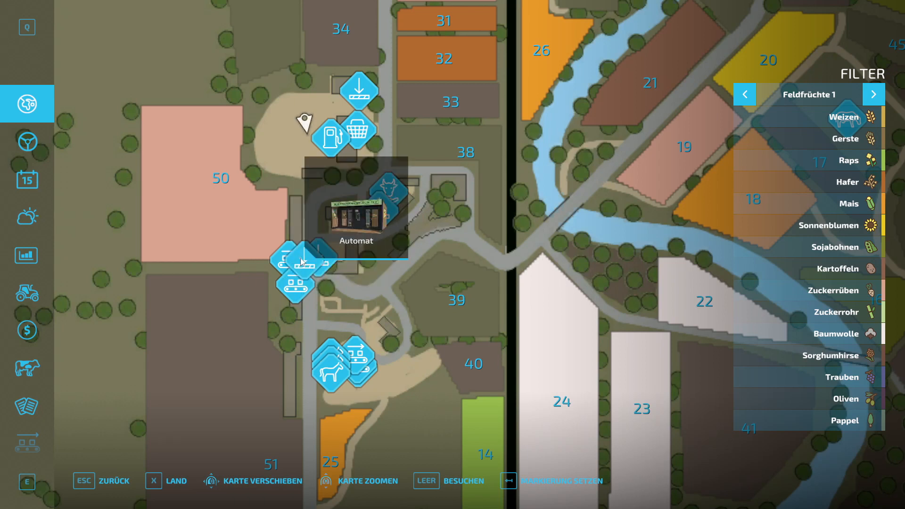
{"action": "mouse_move", "coordinate": [324, 260]}
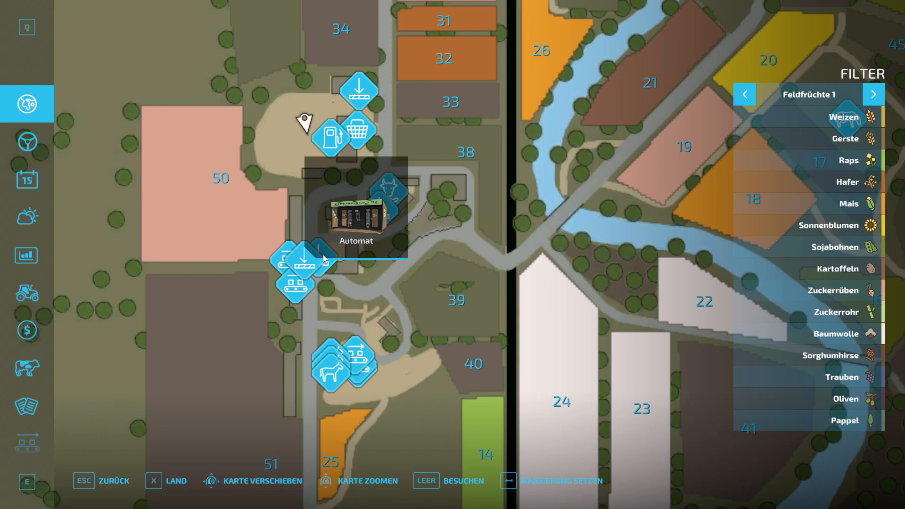
{"action": "mouse_move", "coordinate": [323, 254]}
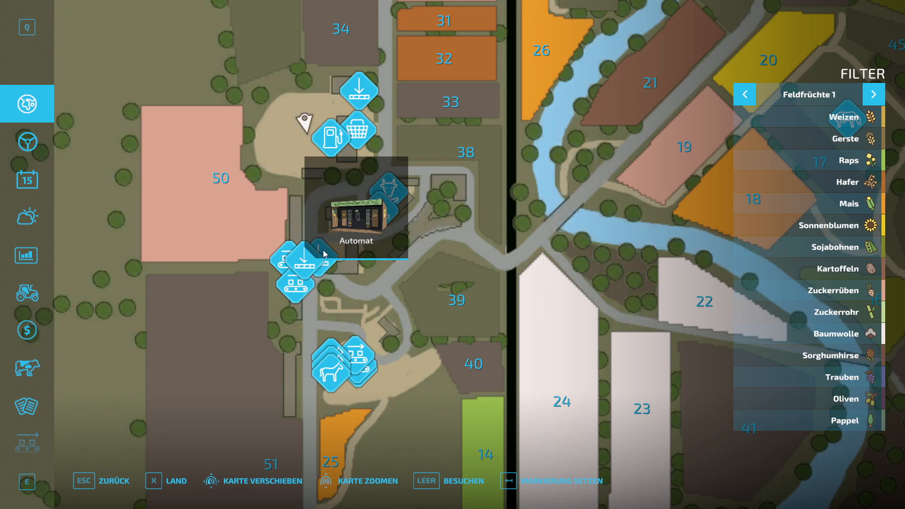
{"action": "mouse_move", "coordinate": [296, 269]}
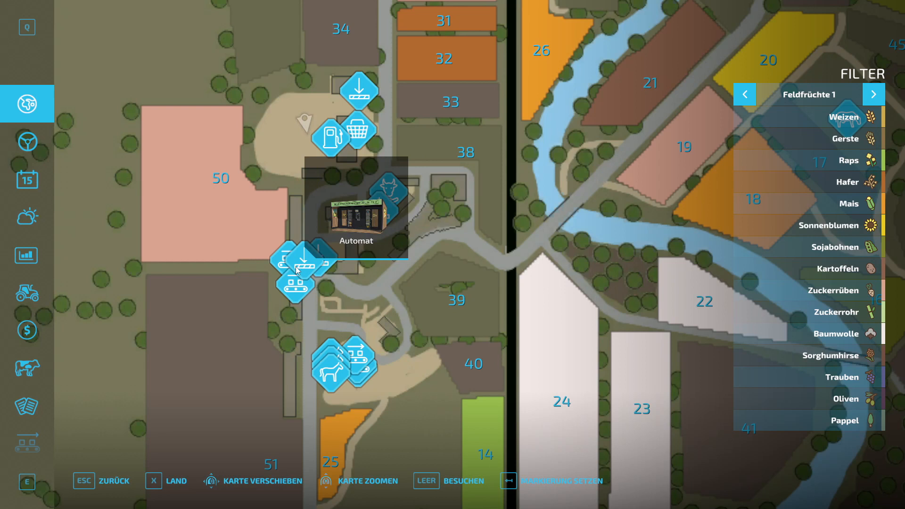
{"action": "mouse_move", "coordinate": [299, 264]}
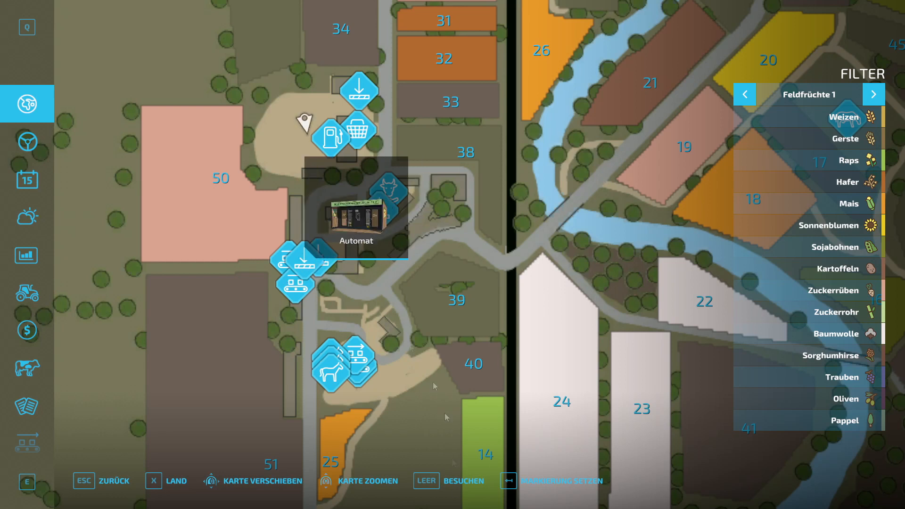
Travel from the map to the Automat production point in the village farmyard
{"action": "key", "text": "Escape"}
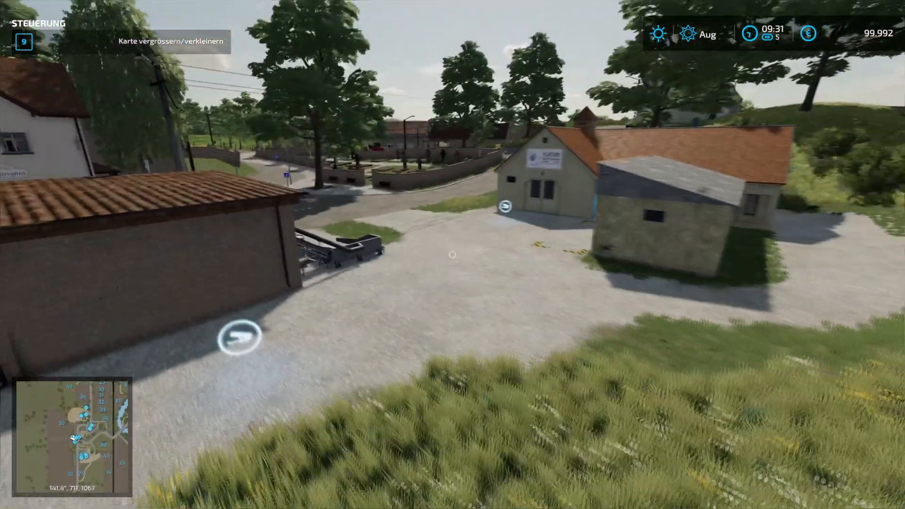
{"action": "mouse_move", "coordinate": [452, 255]}
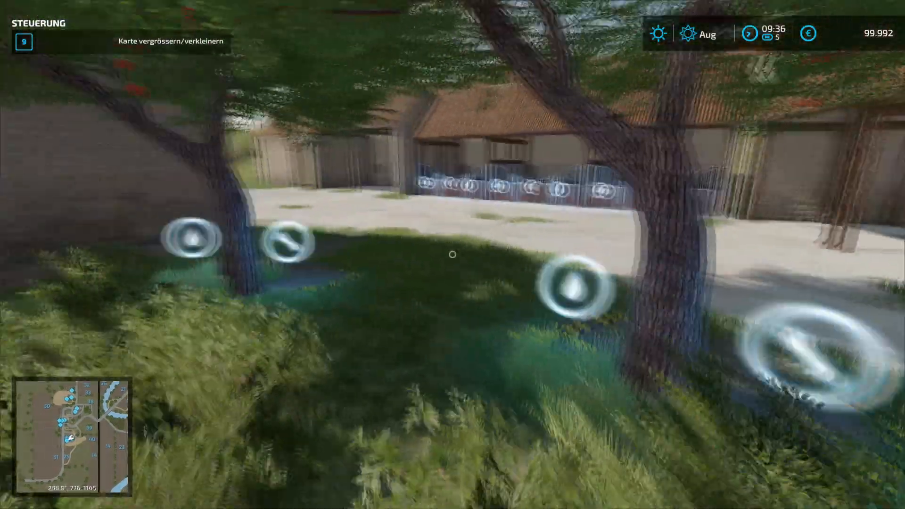
{"action": "mouse_move", "coordinate": [453, 255]}
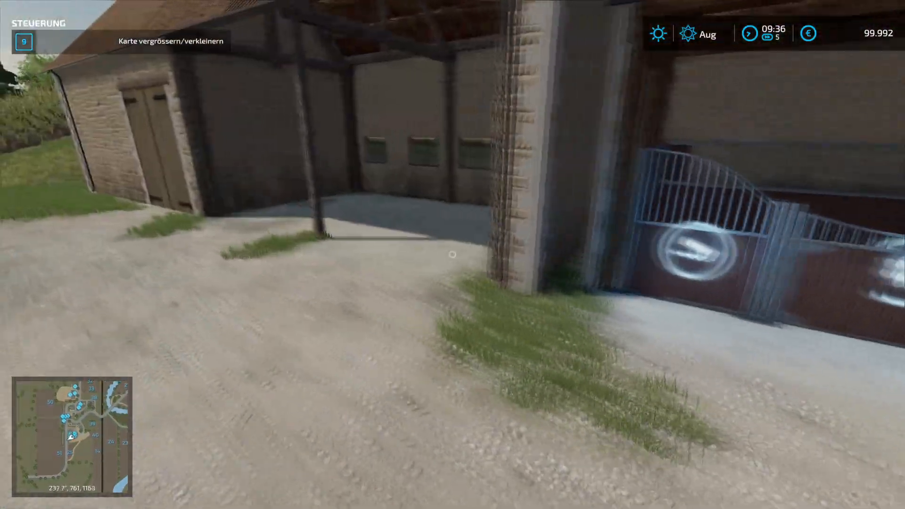
{"action": "mouse_move", "coordinate": [452, 255]}
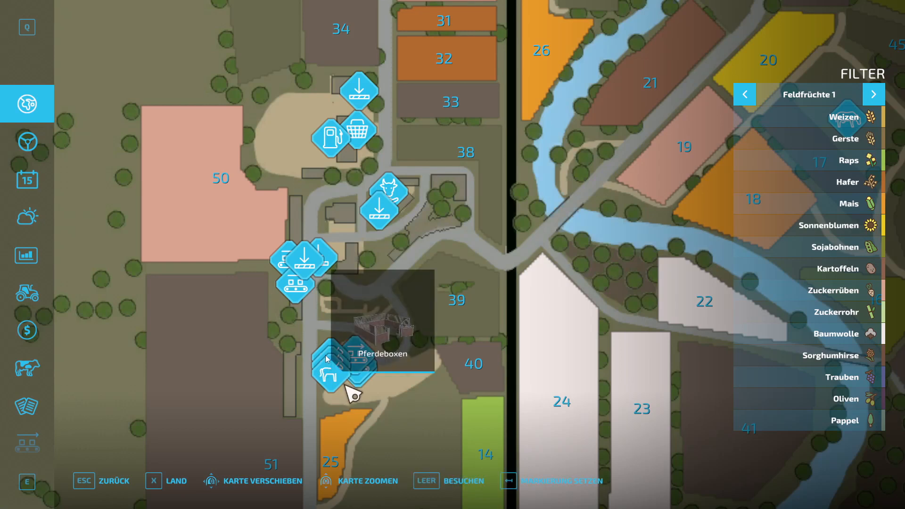
{"action": "mouse_move", "coordinate": [364, 358]}
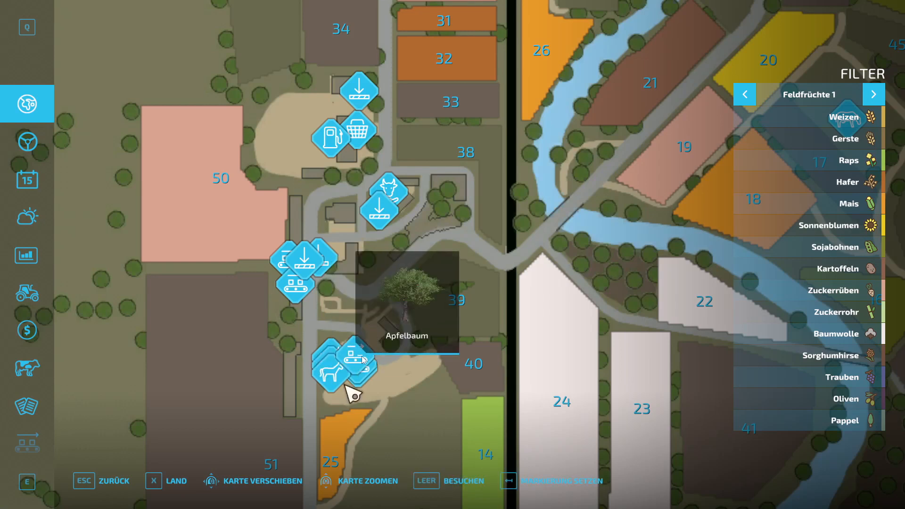